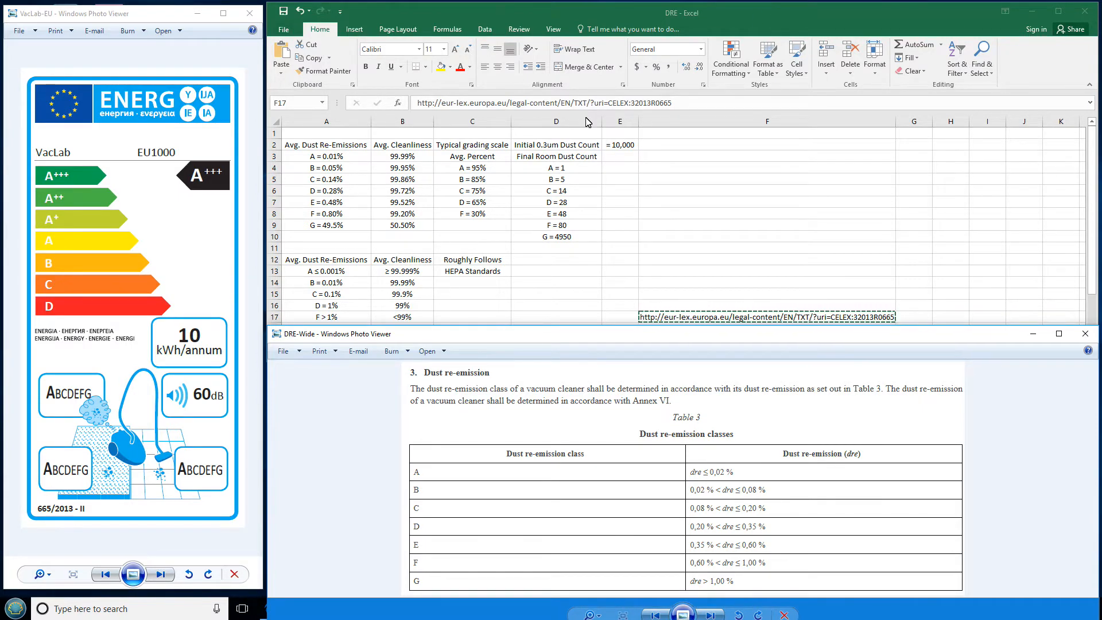
{"action": "mouse_move", "coordinate": [239, 87]}
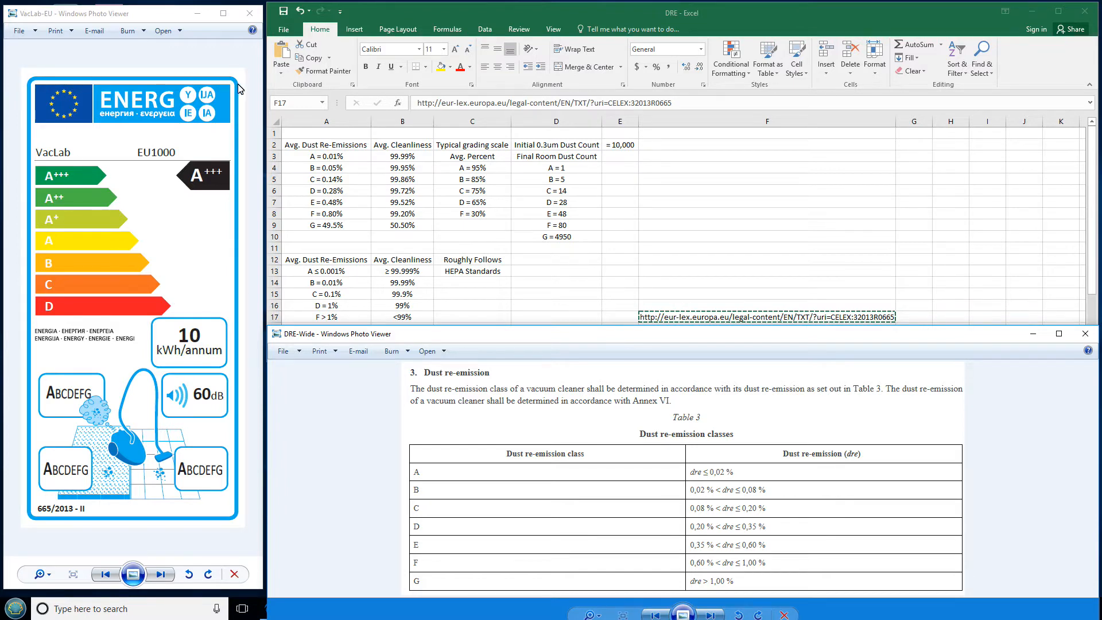
{"action": "mouse_move", "coordinate": [172, 92]}
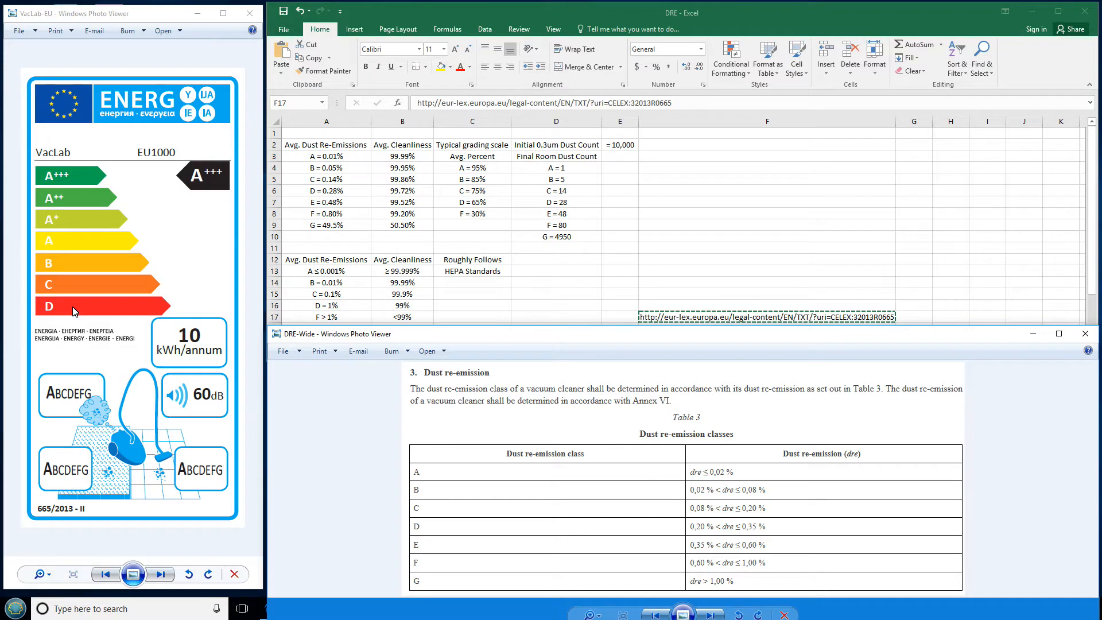
{"action": "mouse_move", "coordinate": [89, 361]}
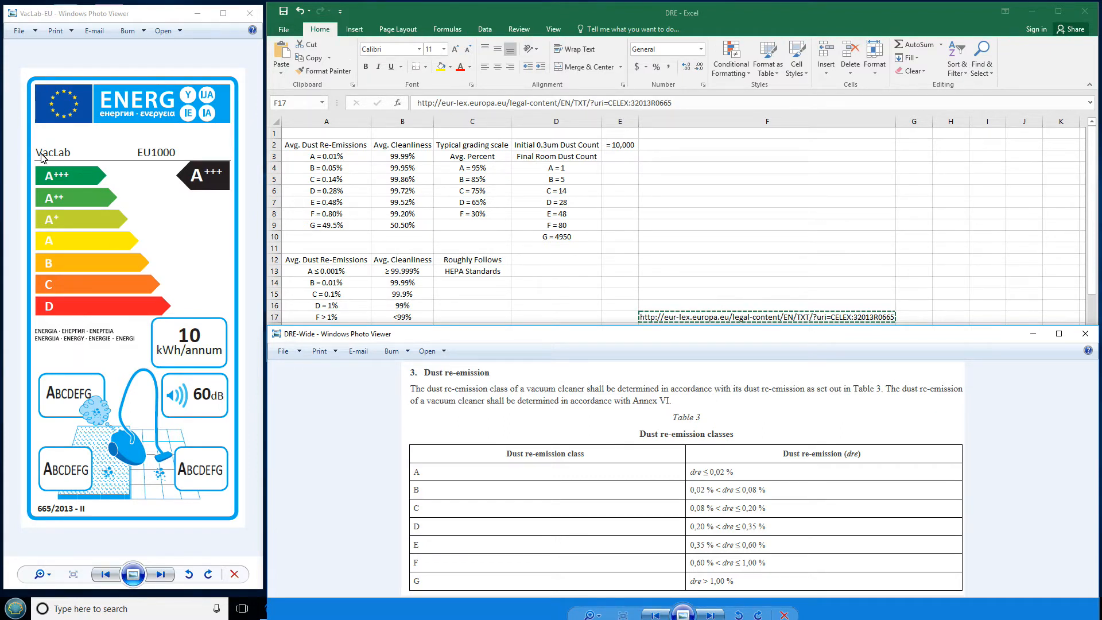
{"action": "mouse_move", "coordinate": [138, 179]}
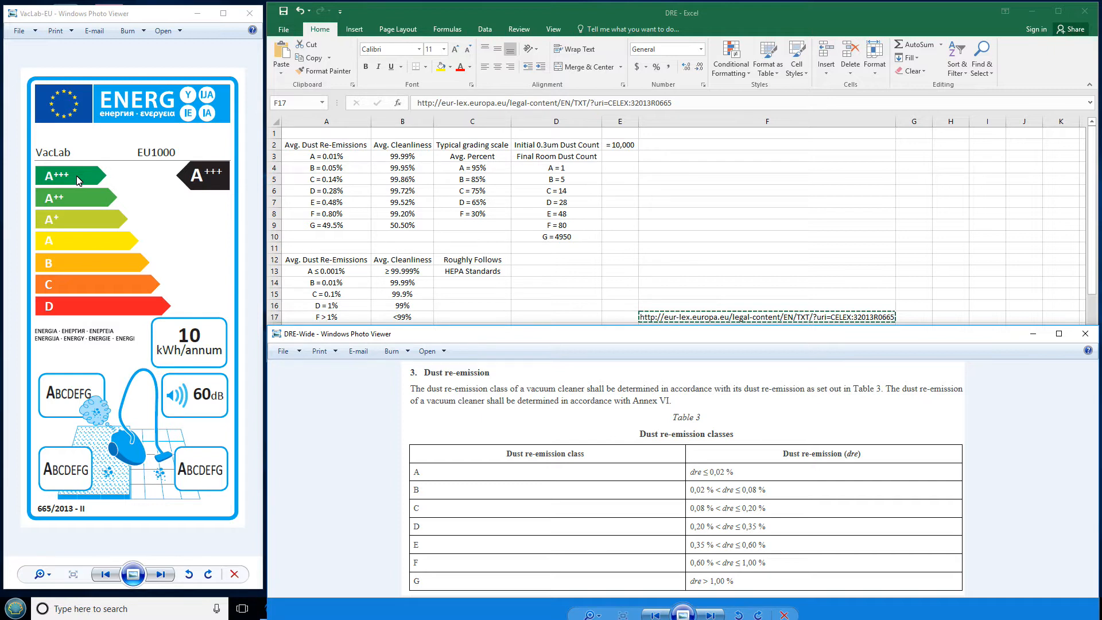
{"action": "mouse_move", "coordinate": [186, 345]}
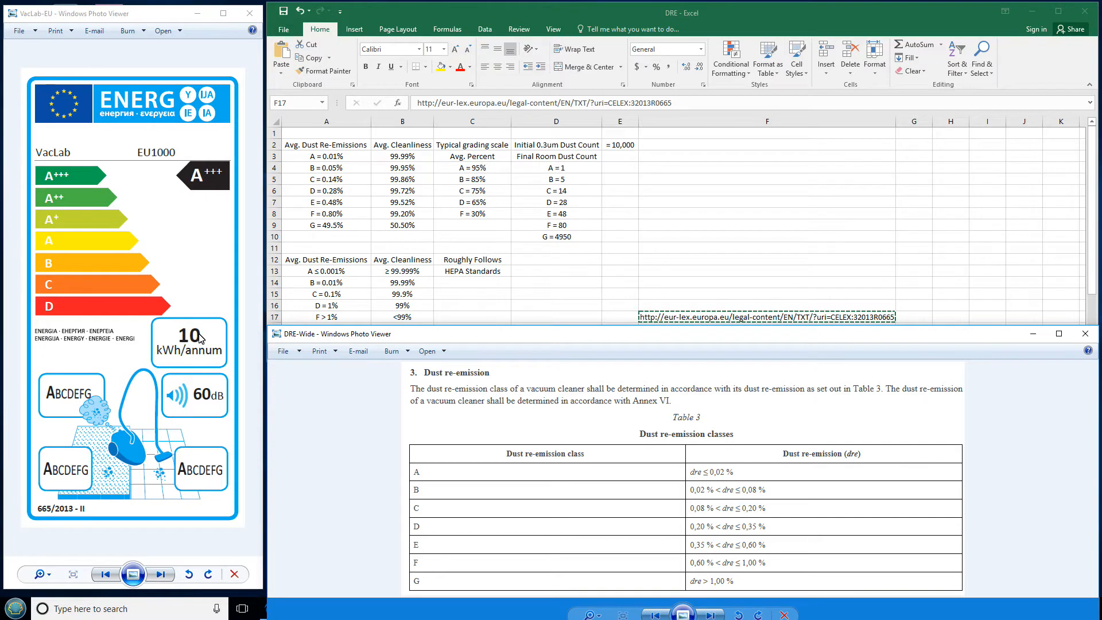
{"action": "mouse_move", "coordinate": [69, 395]}
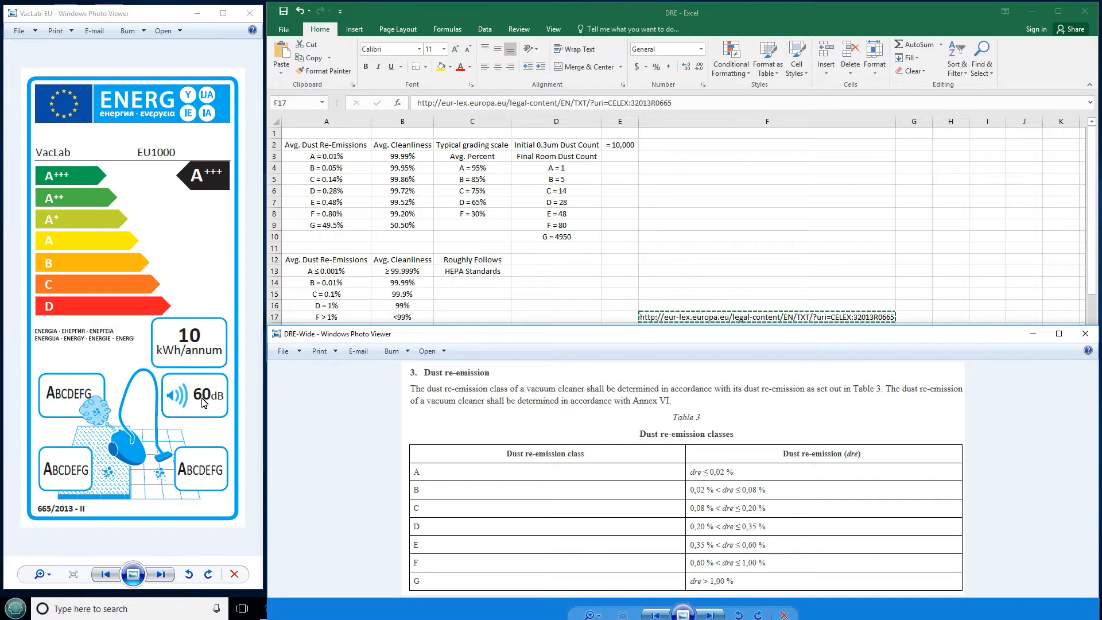
{"action": "mouse_move", "coordinate": [701, 326]}
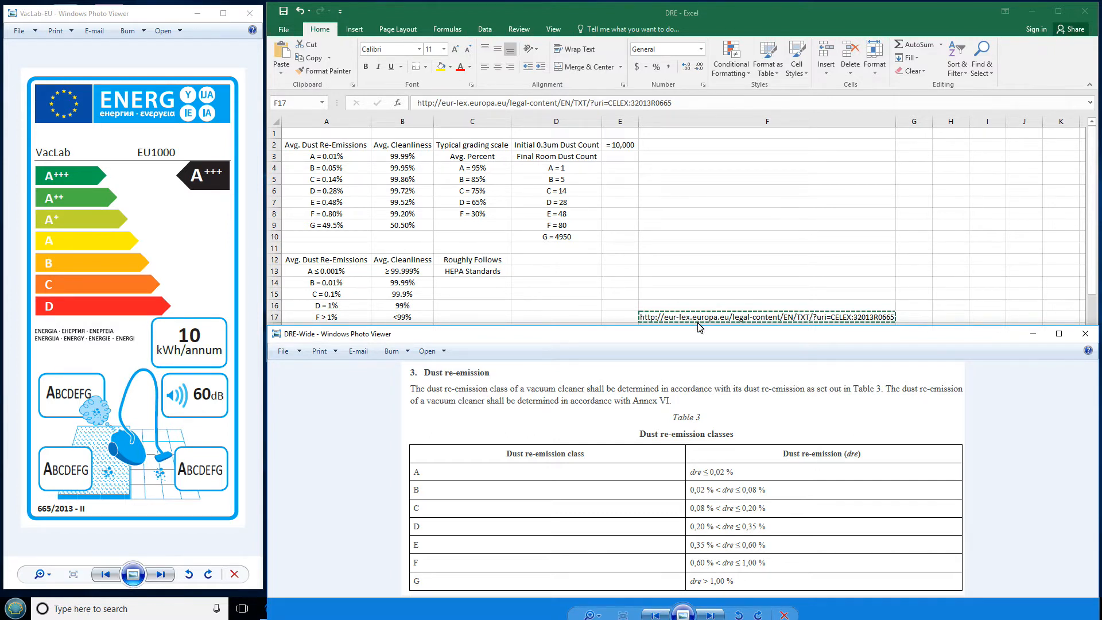
{"action": "mouse_move", "coordinate": [676, 342]}
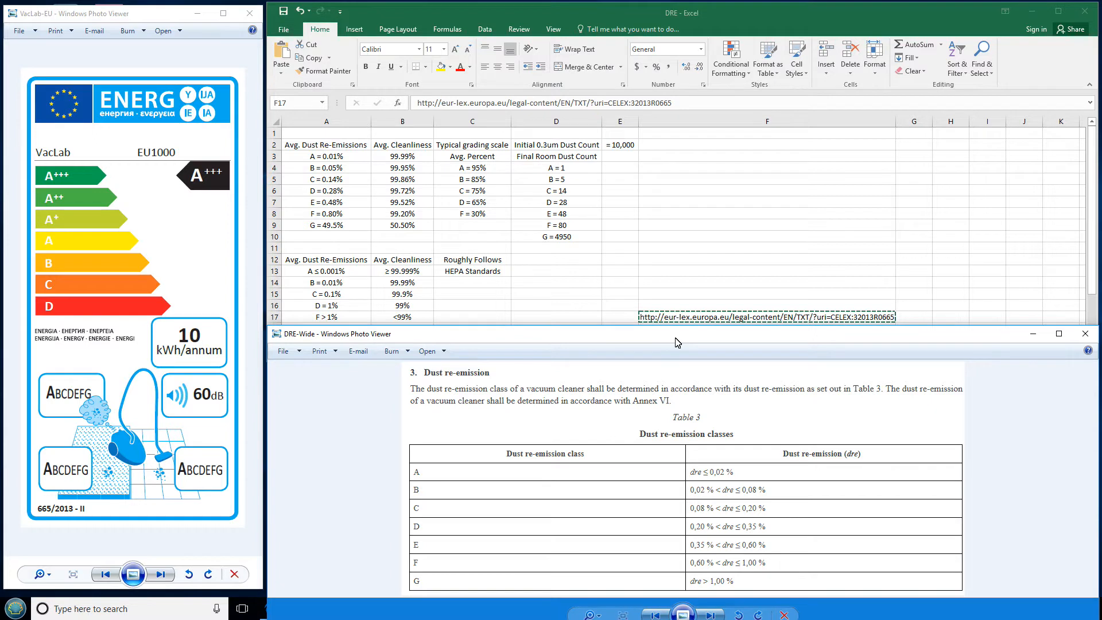
{"action": "mouse_move", "coordinate": [711, 317]}
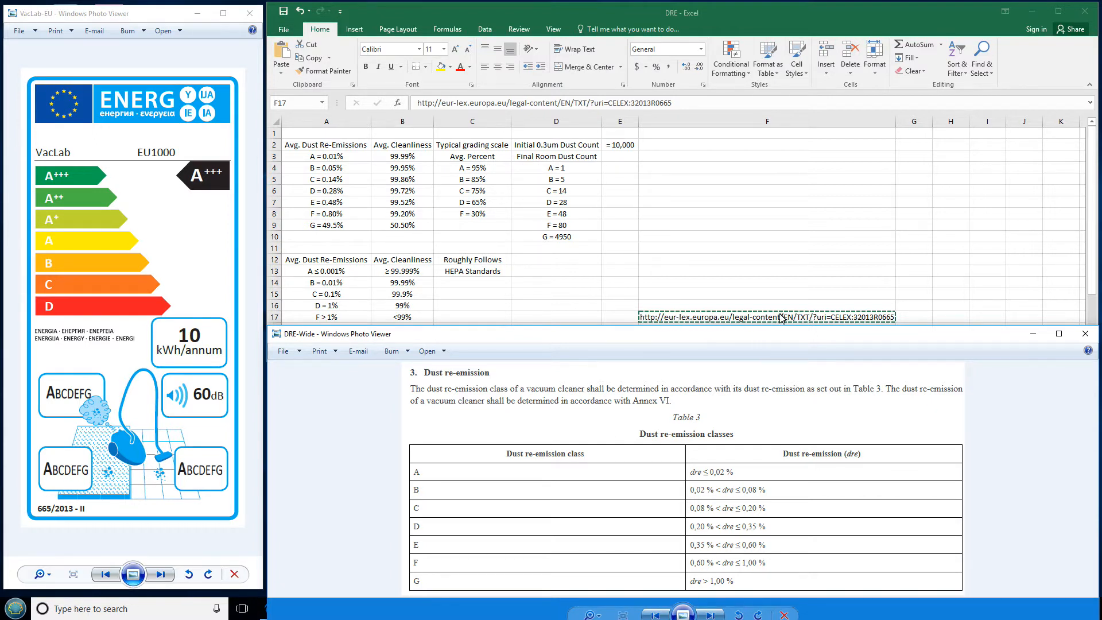
{"action": "mouse_move", "coordinate": [848, 323]}
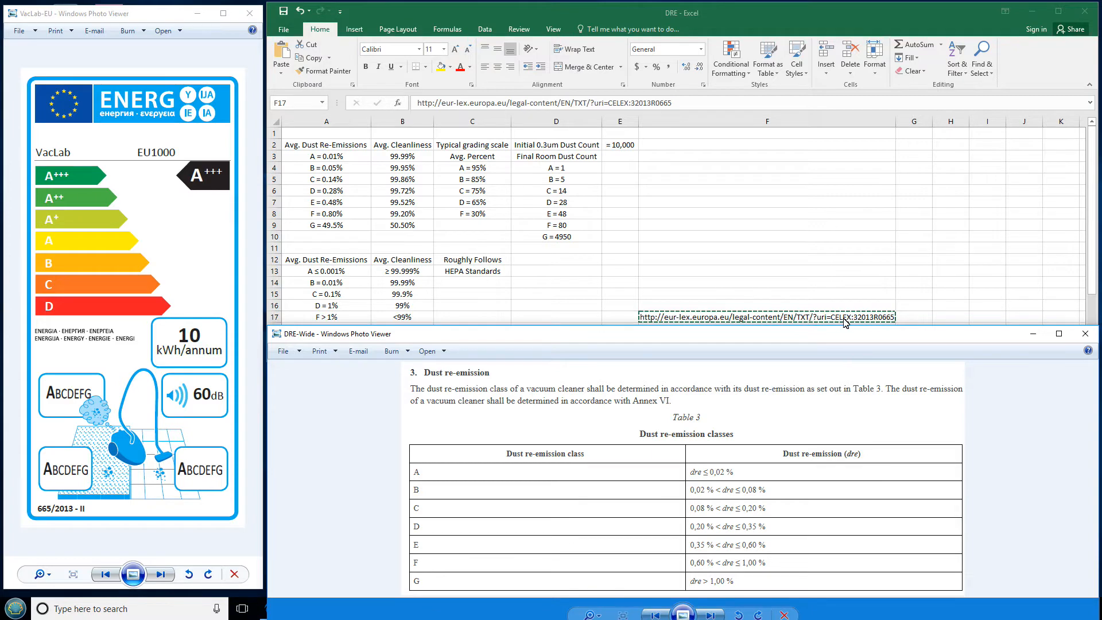
{"action": "mouse_move", "coordinate": [743, 378]}
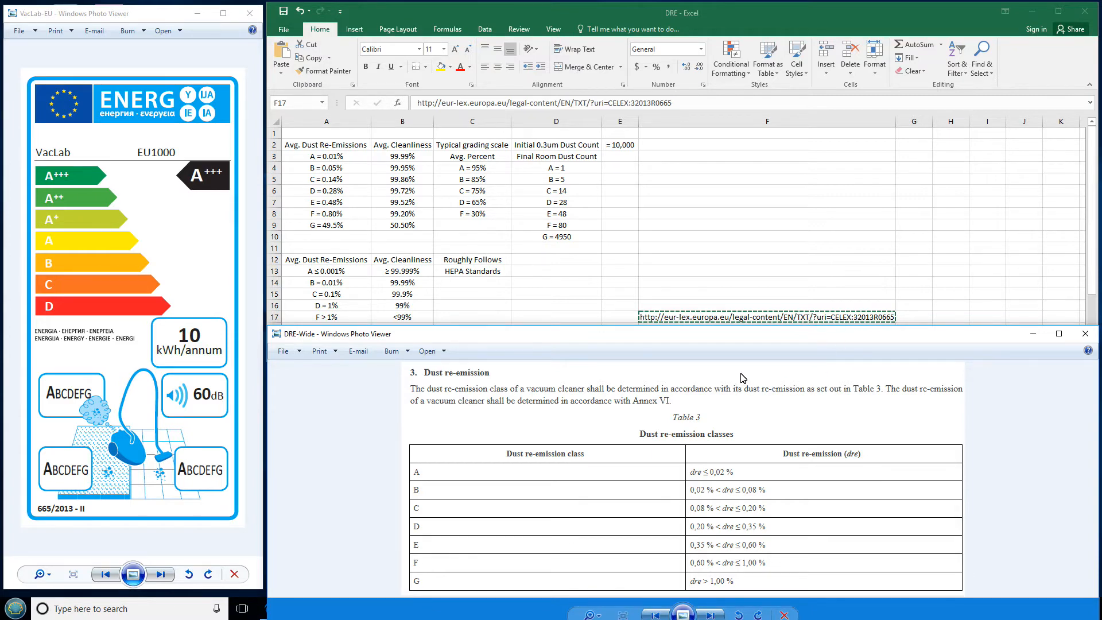
{"action": "mouse_move", "coordinate": [710, 423]}
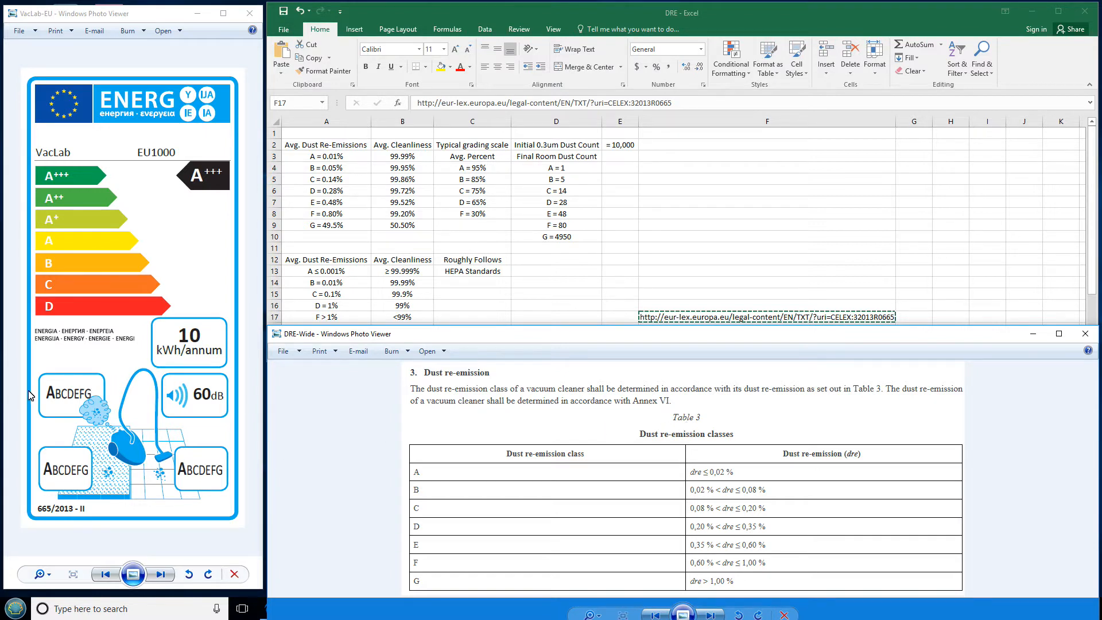
{"action": "mouse_move", "coordinate": [49, 389]}
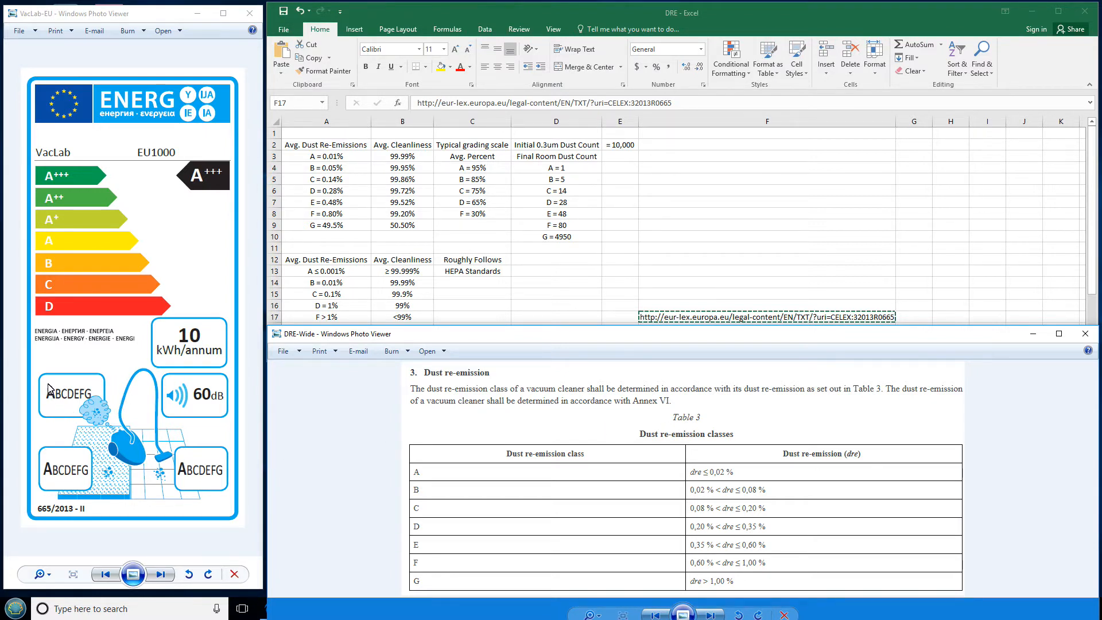
{"action": "mouse_move", "coordinate": [82, 385]}
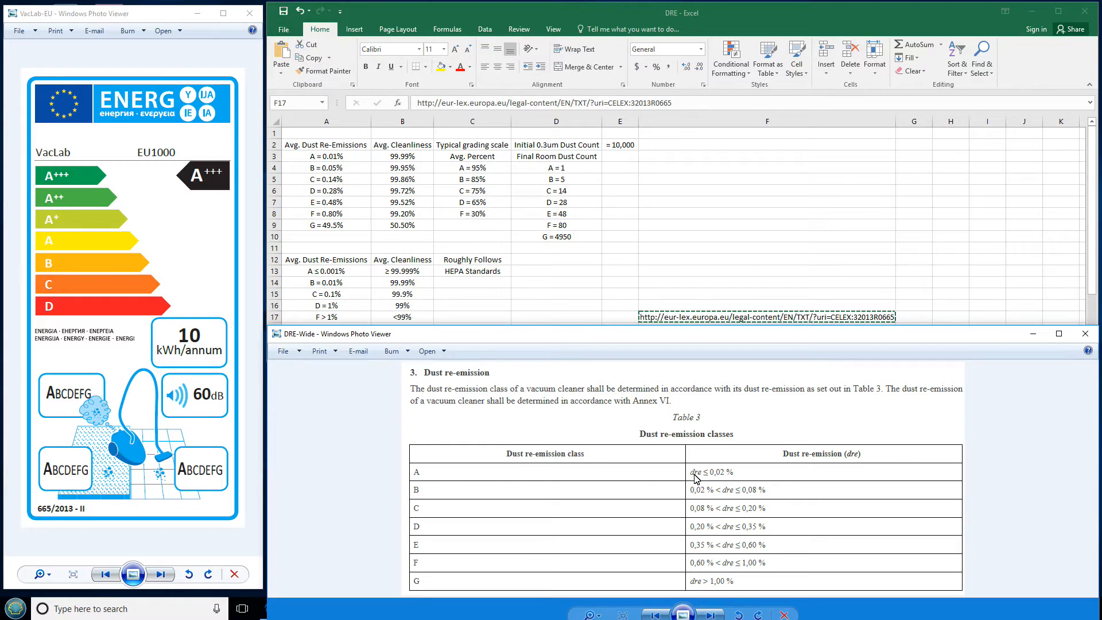
{"action": "mouse_move", "coordinate": [707, 479]}
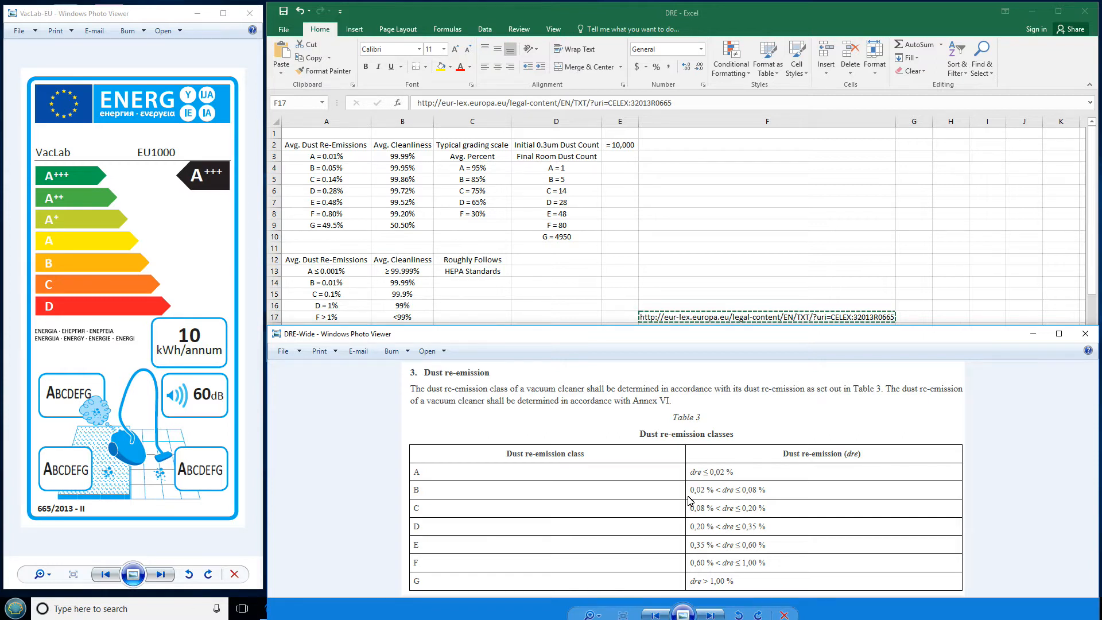
{"action": "mouse_move", "coordinate": [724, 518]}
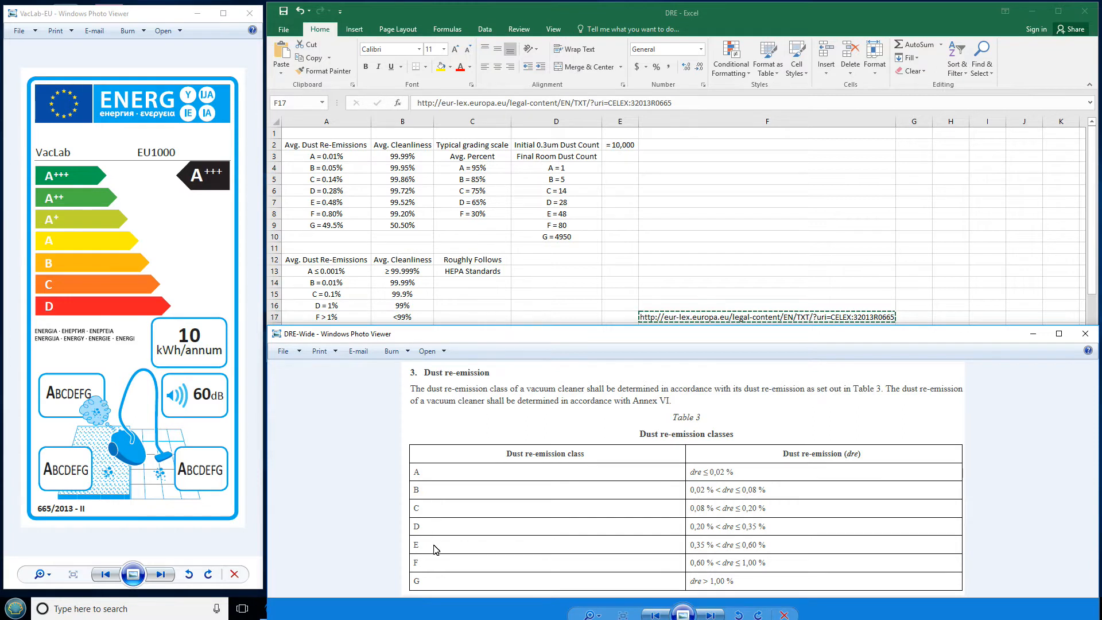
{"action": "mouse_move", "coordinate": [437, 586]}
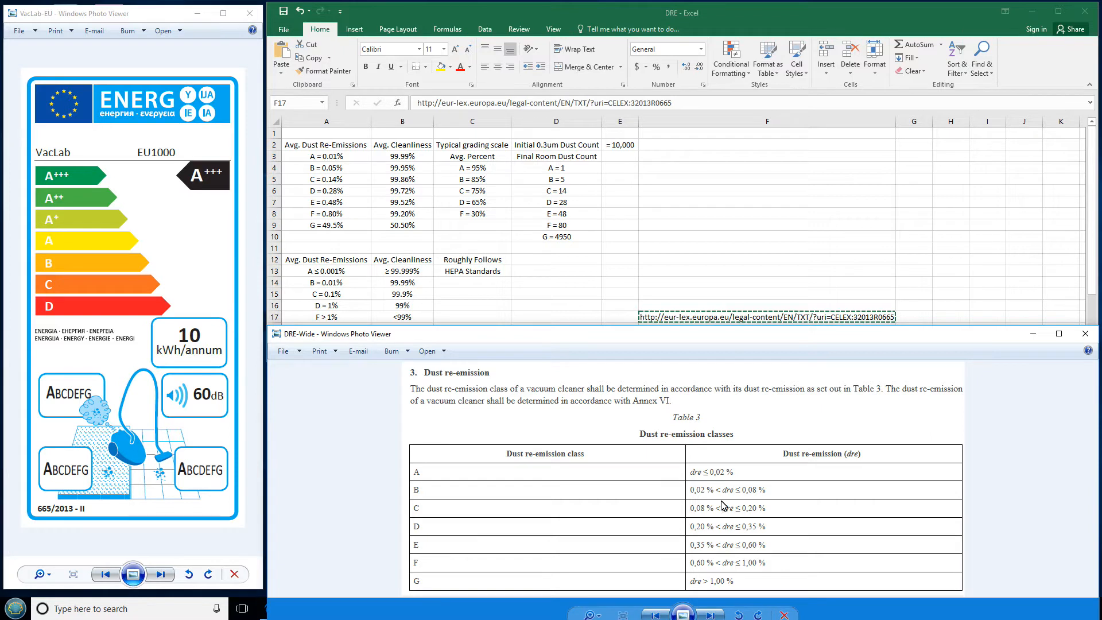
{"action": "mouse_move", "coordinate": [705, 494]}
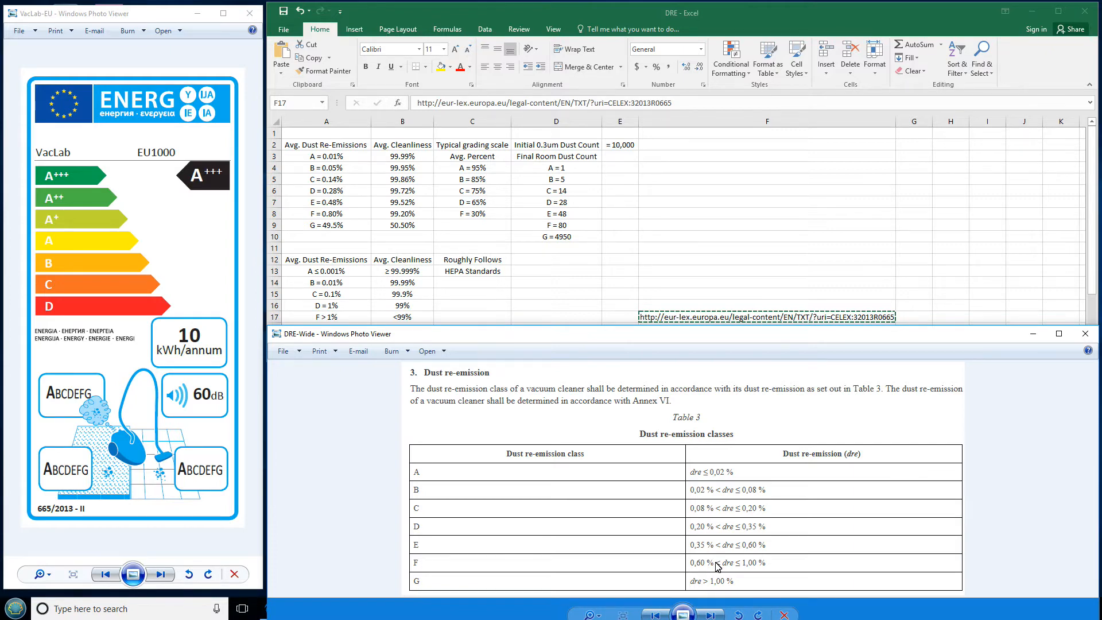
{"action": "mouse_move", "coordinate": [716, 586]}
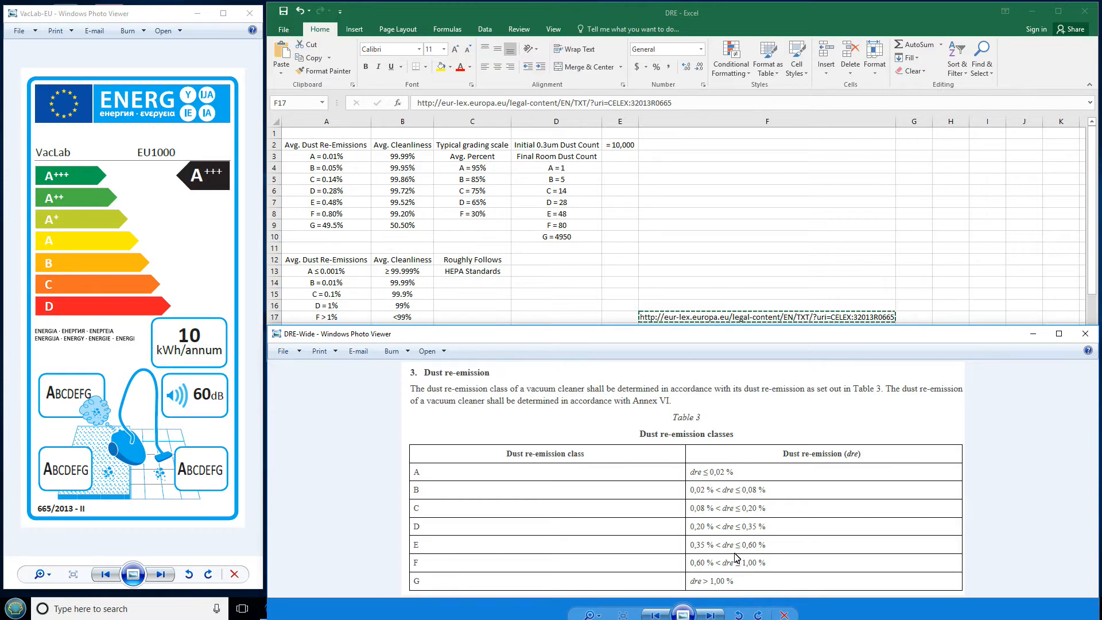
{"action": "mouse_move", "coordinate": [724, 479]}
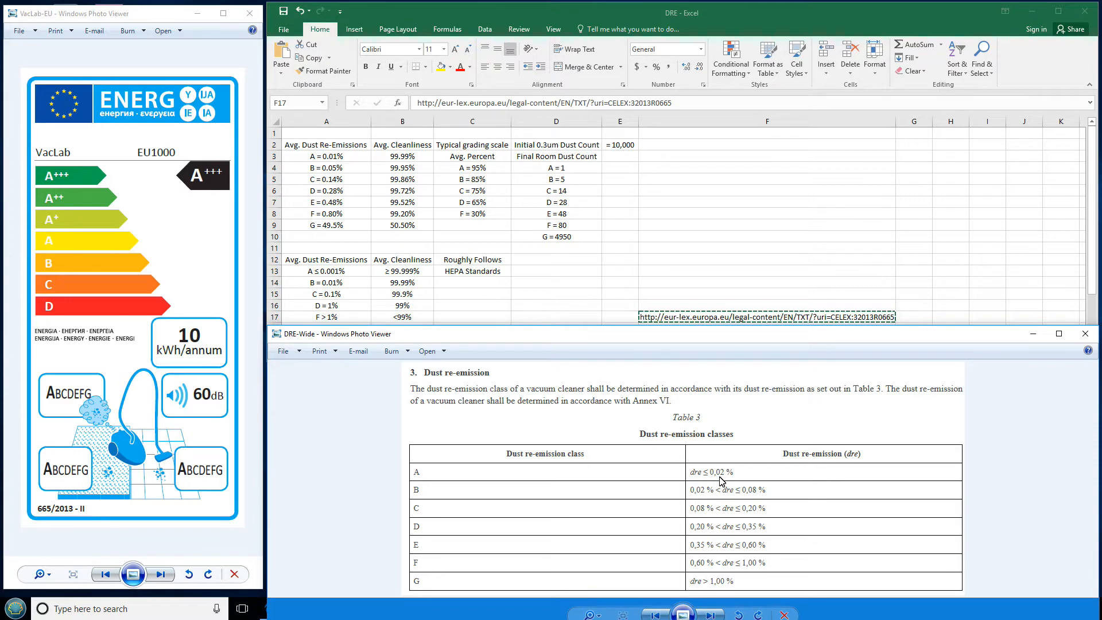
{"action": "mouse_move", "coordinate": [736, 491]}
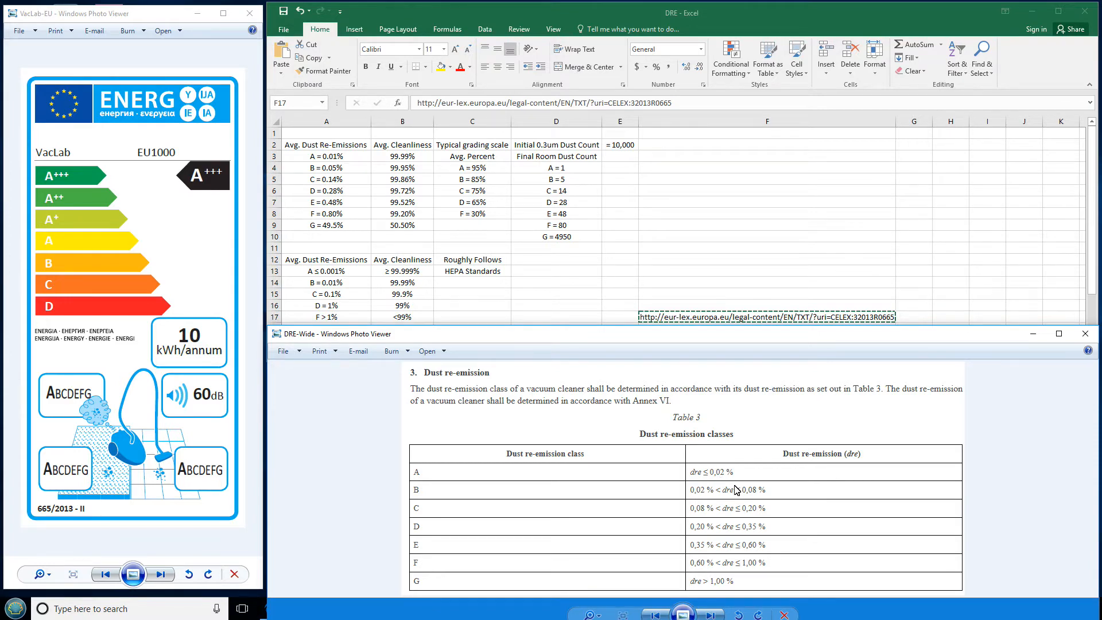
{"action": "mouse_move", "coordinate": [574, 360]}
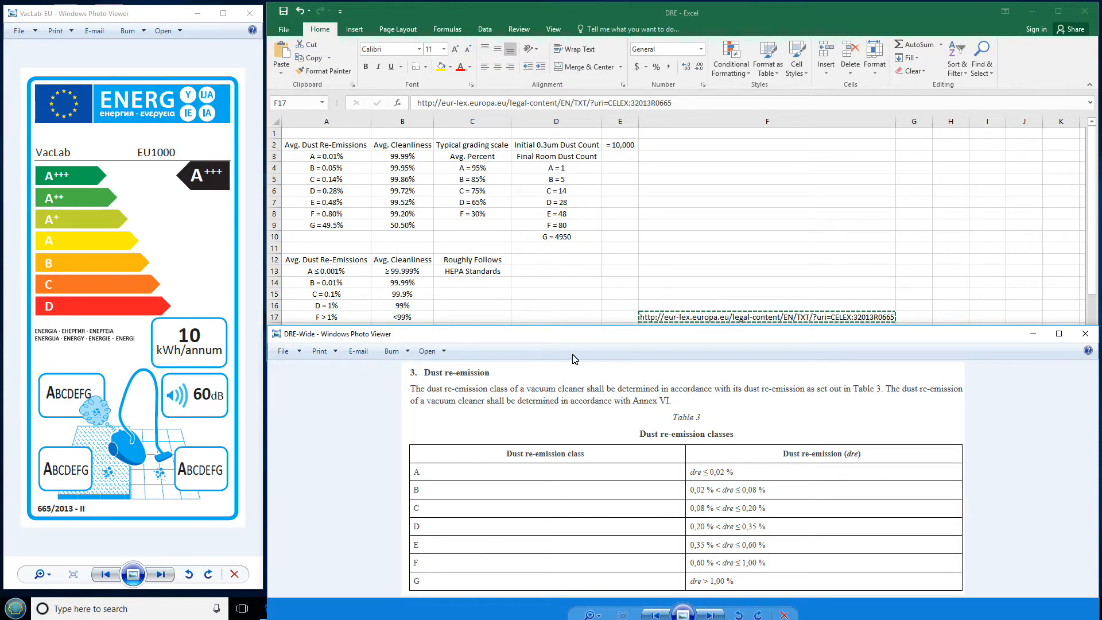
{"action": "mouse_move", "coordinate": [774, 423]}
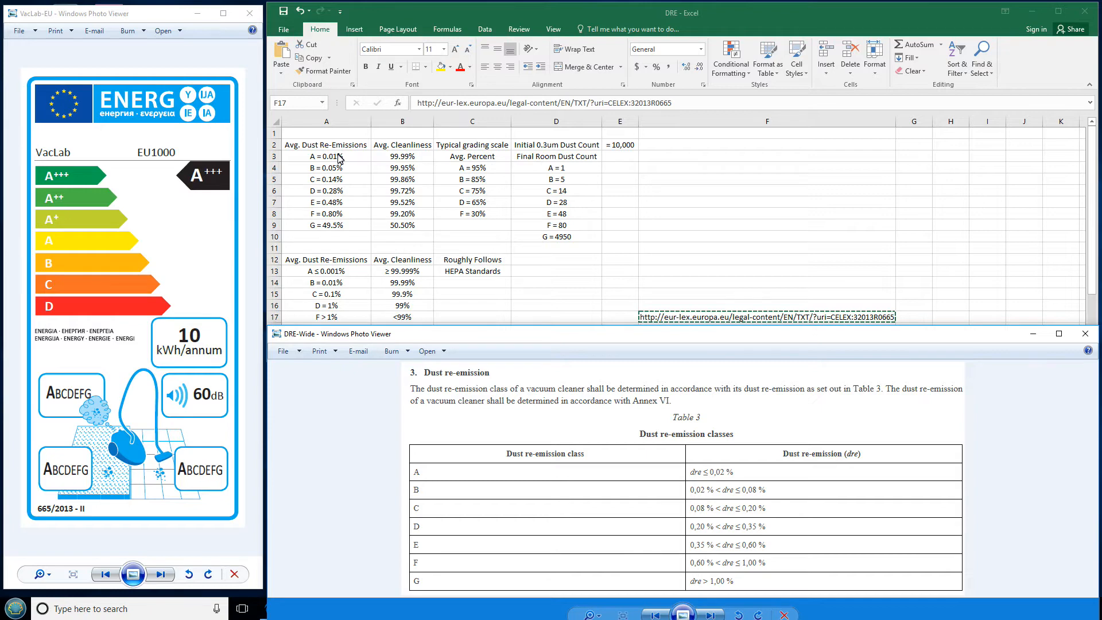
{"action": "mouse_move", "coordinate": [727, 500]}
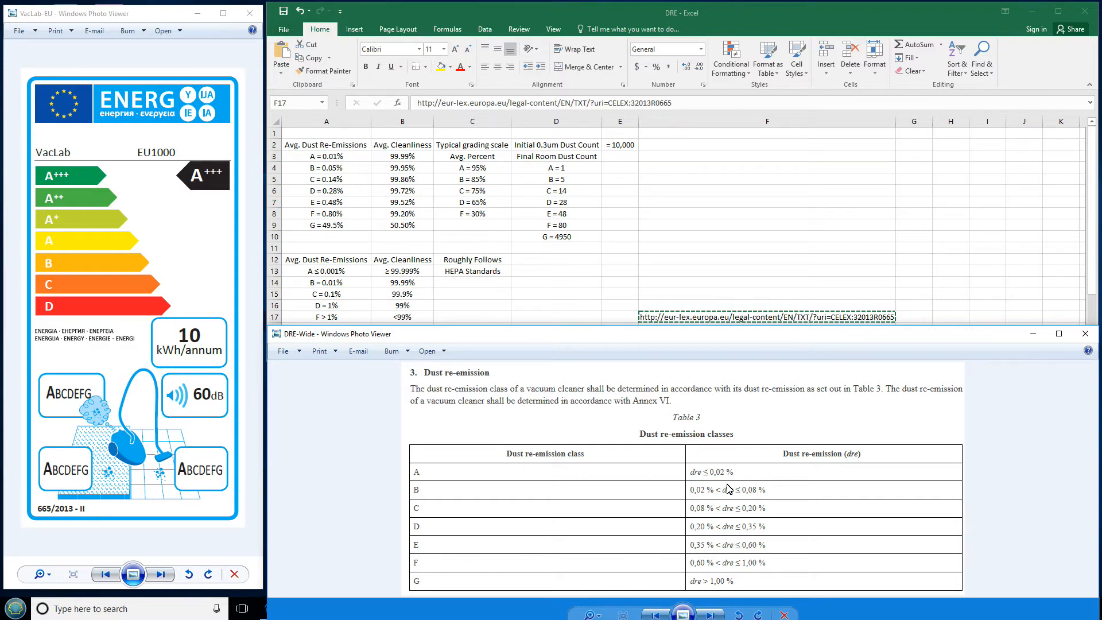
{"action": "mouse_move", "coordinate": [728, 540]}
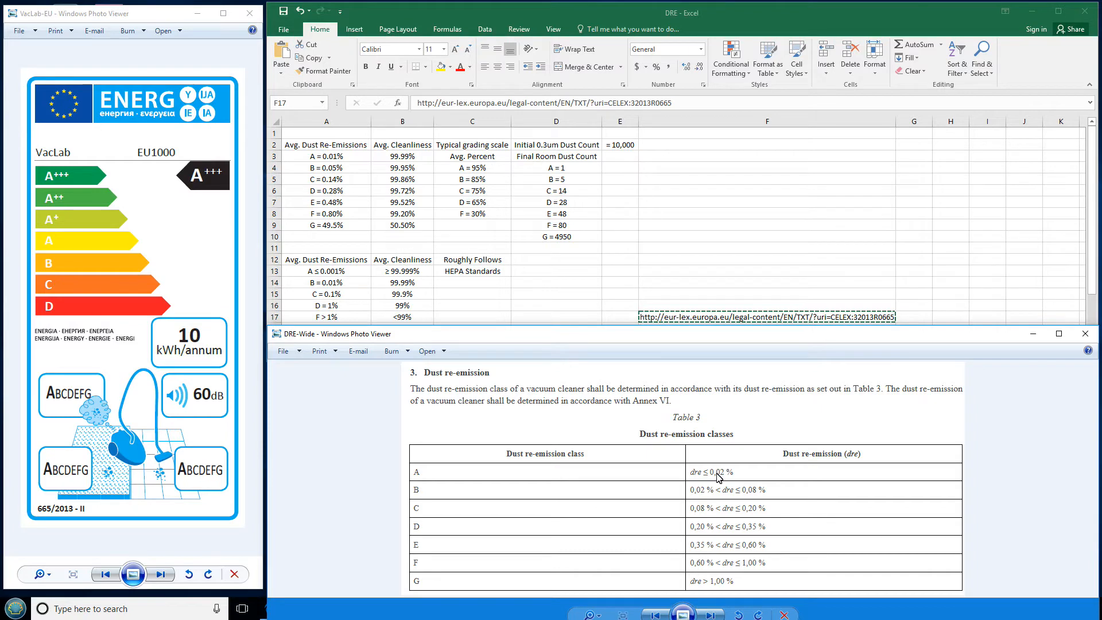
{"action": "mouse_move", "coordinate": [724, 481]}
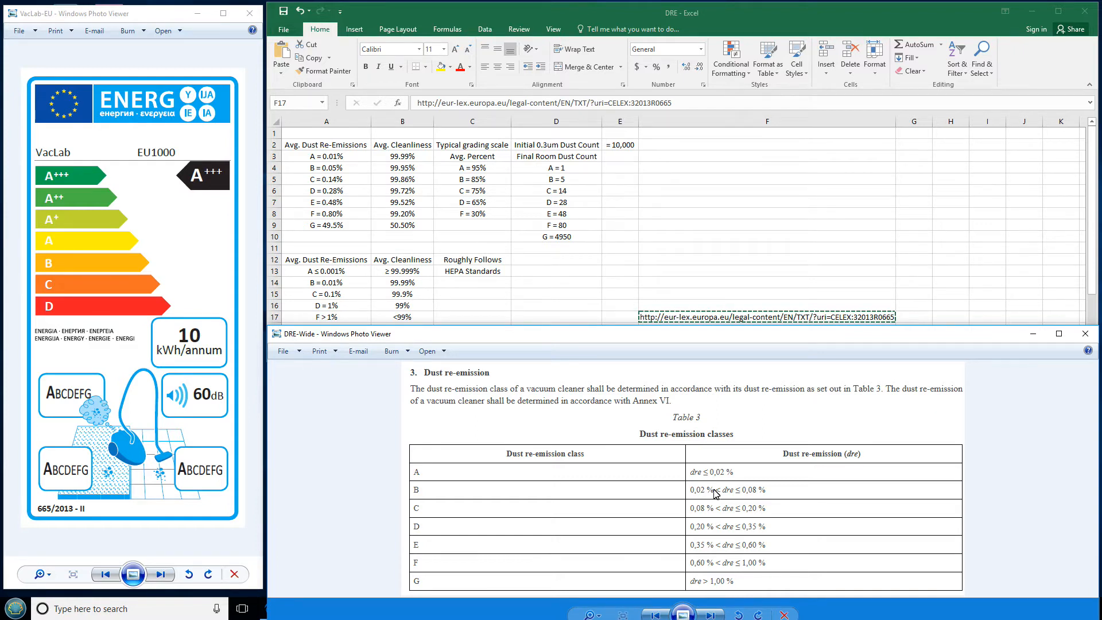
{"action": "mouse_move", "coordinate": [735, 557]}
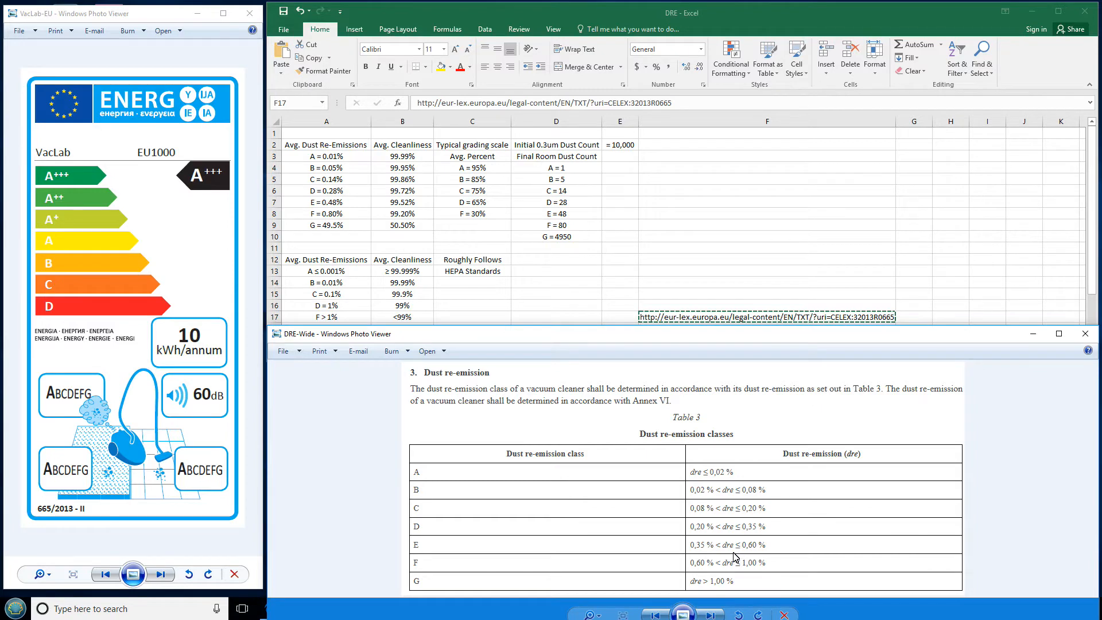
{"action": "mouse_move", "coordinate": [651, 414]}
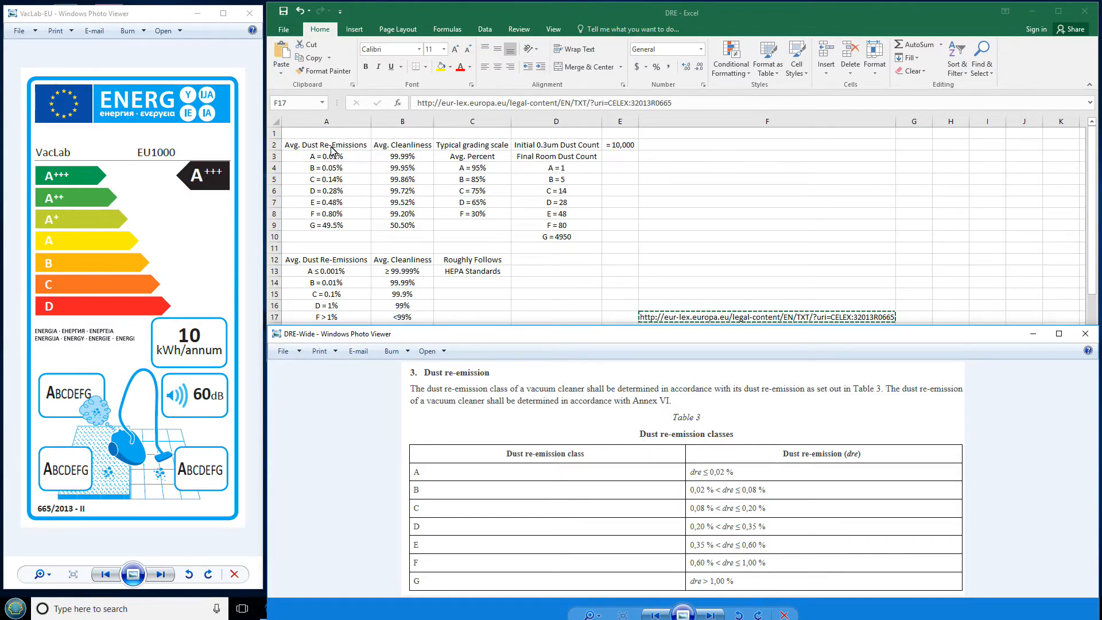
{"action": "left_click", "coordinate": [325, 144]}
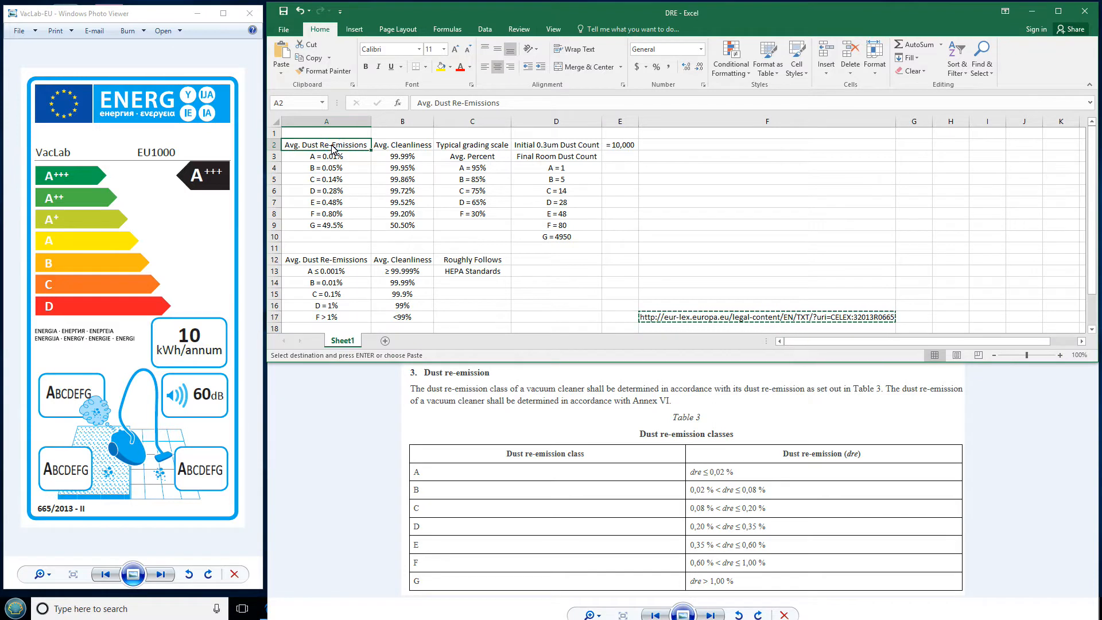
{"action": "mouse_move", "coordinate": [336, 137]}
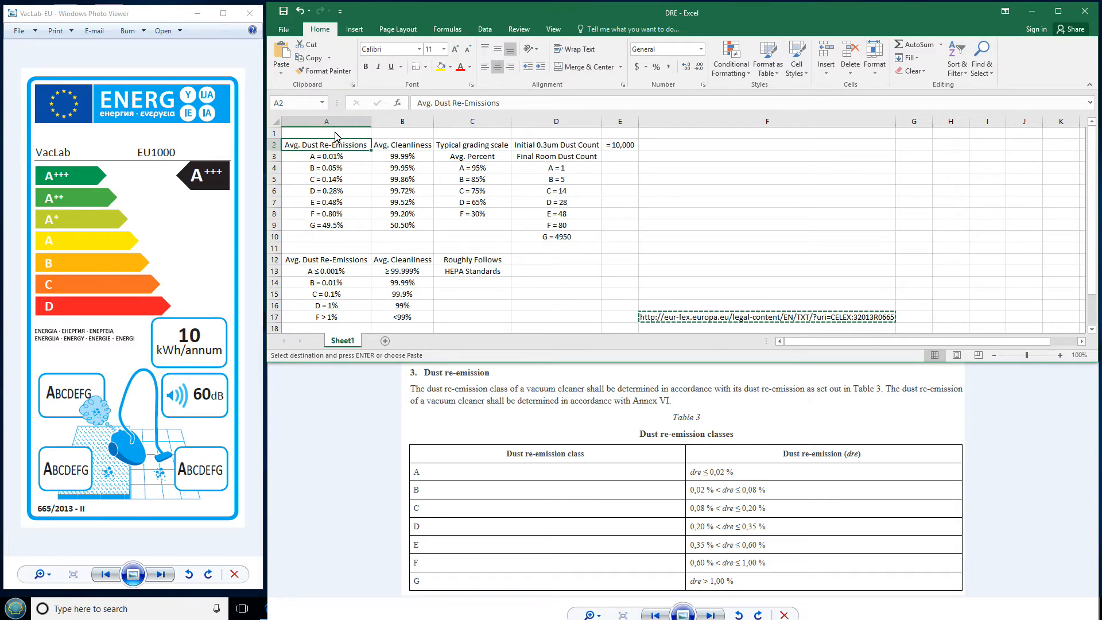
{"action": "left_click", "coordinate": [325, 155]}
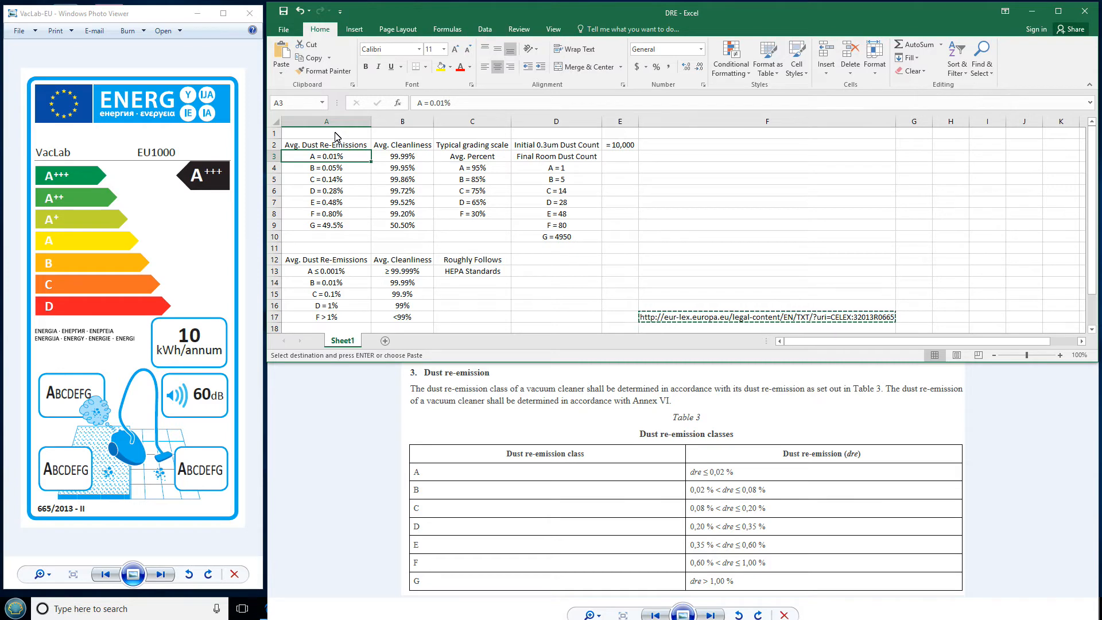
{"action": "left_click", "coordinate": [326, 178]}
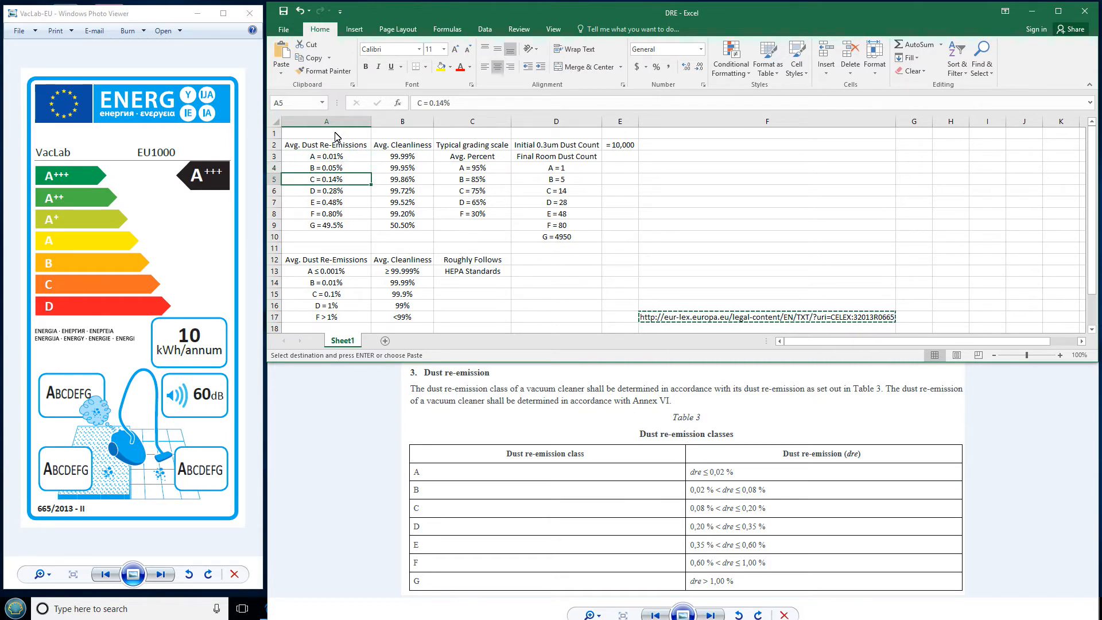
{"action": "left_click", "coordinate": [326, 213]}
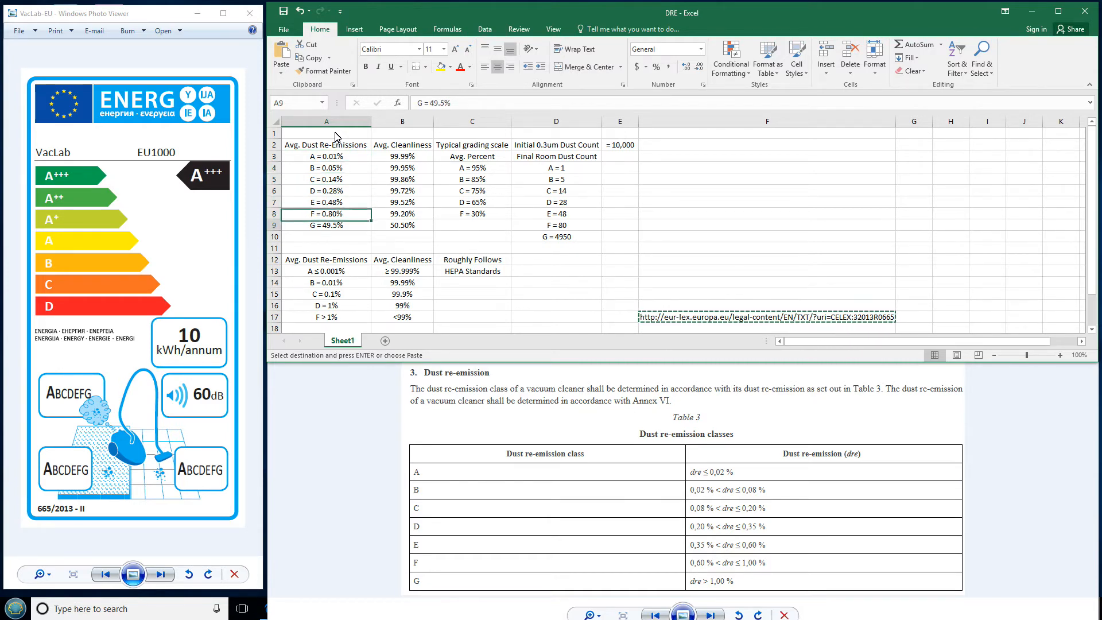
{"action": "left_click", "coordinate": [326, 225]}
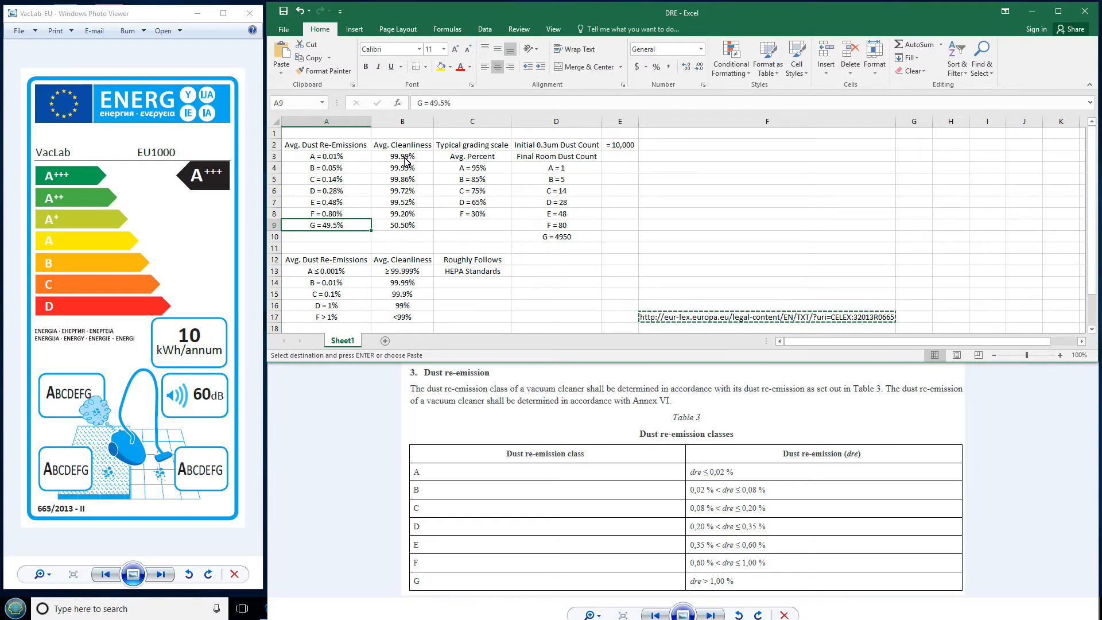
{"action": "left_click", "coordinate": [402, 145]}
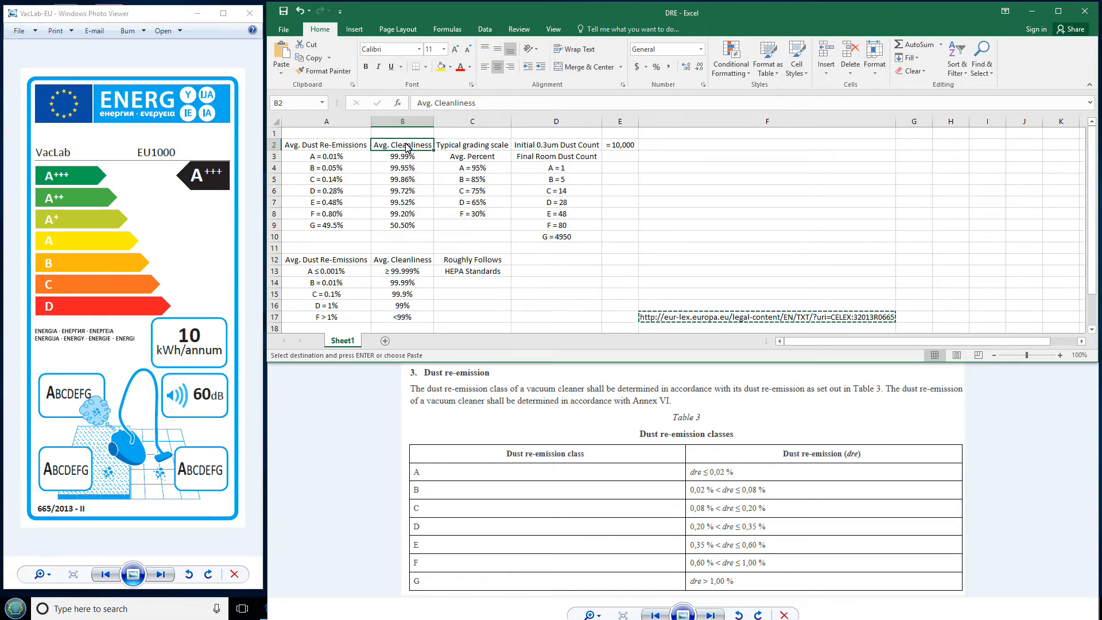
{"action": "left_click", "coordinate": [402, 156]}
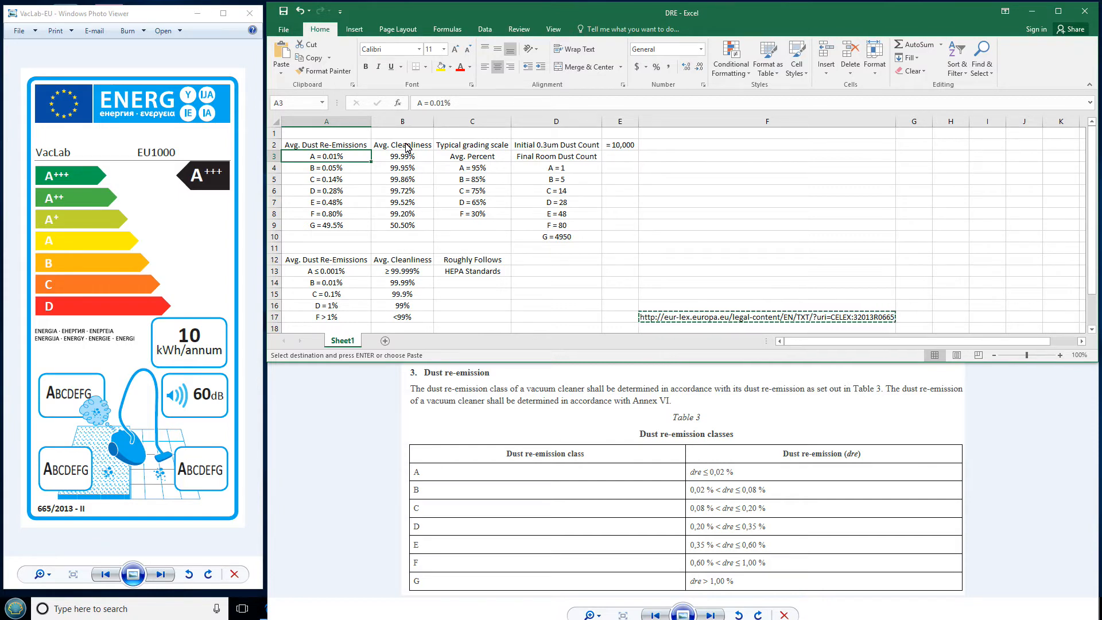
{"action": "left_click", "coordinate": [402, 167]}
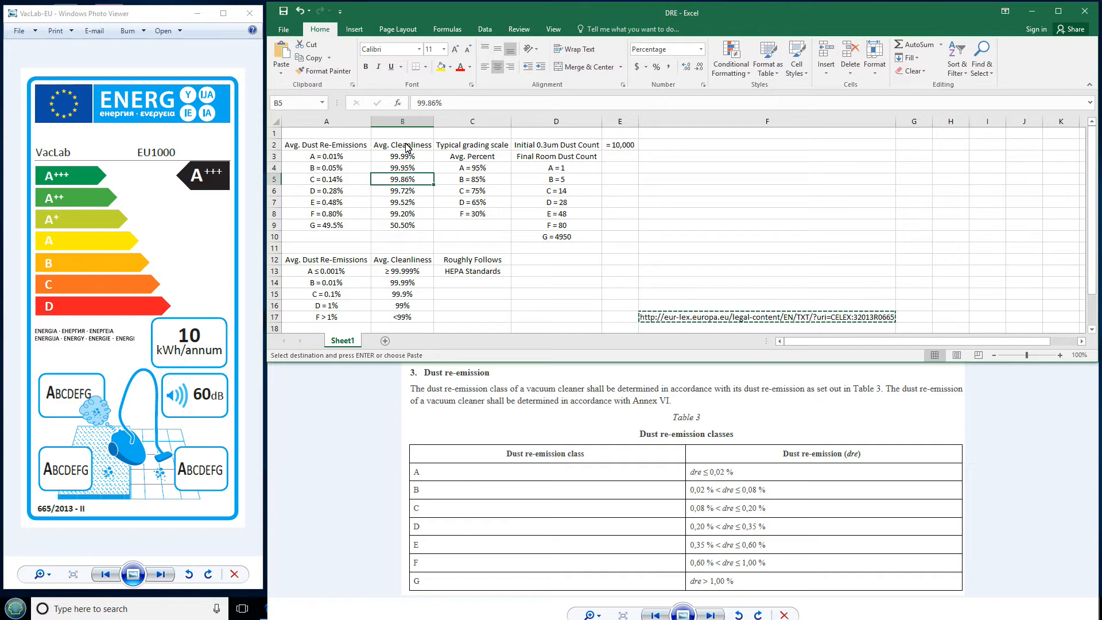
{"action": "left_click", "coordinate": [402, 201]}
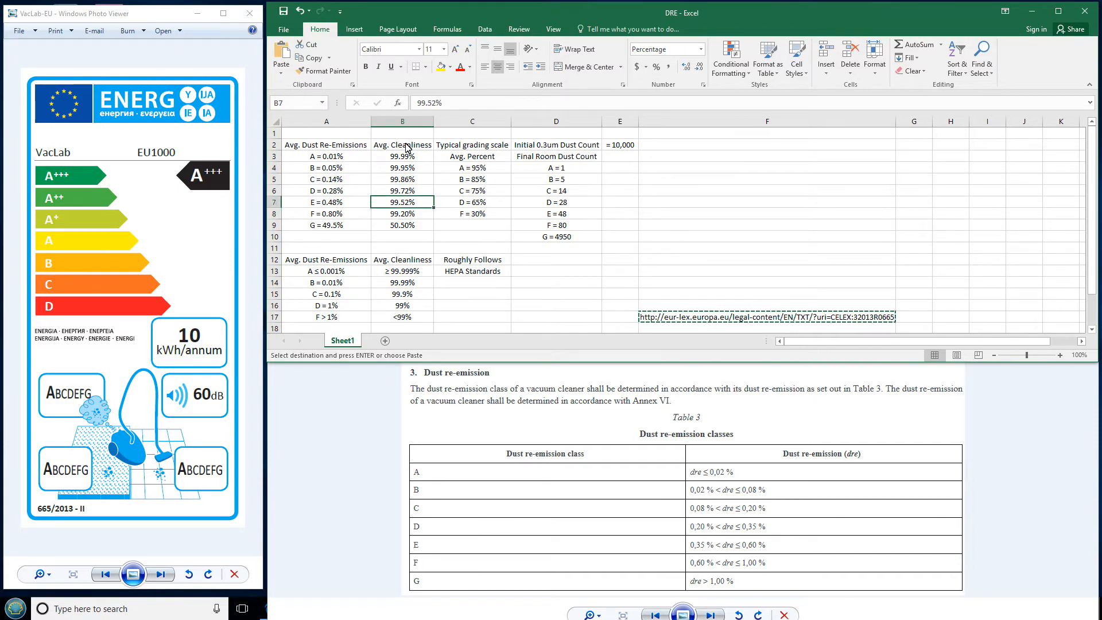
{"action": "left_click", "coordinate": [402, 167]}
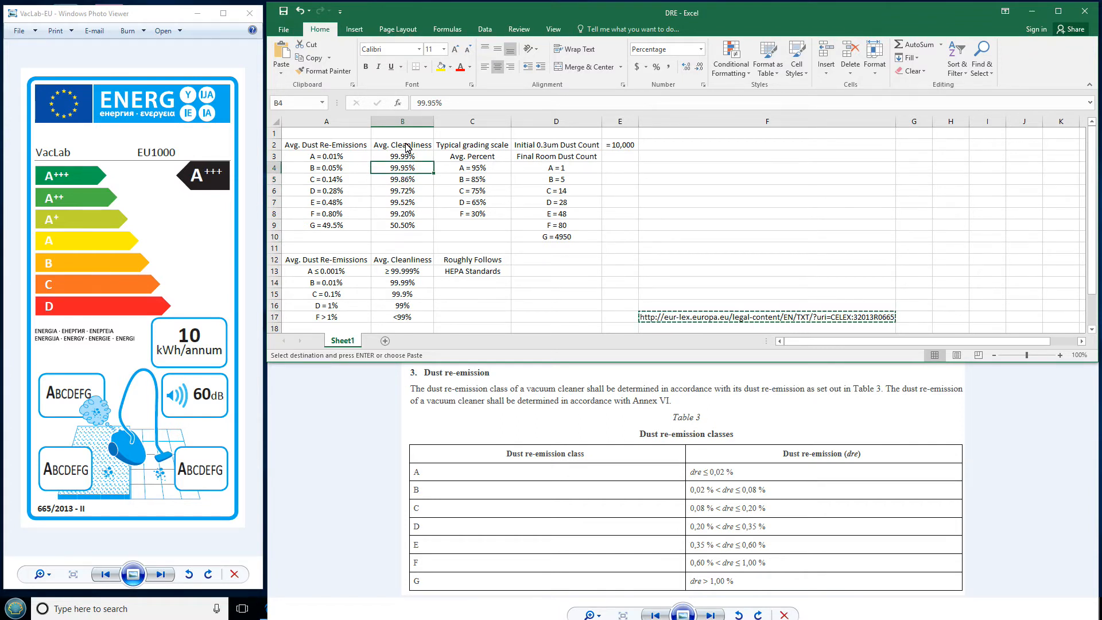
{"action": "left_click", "coordinate": [402, 213]}
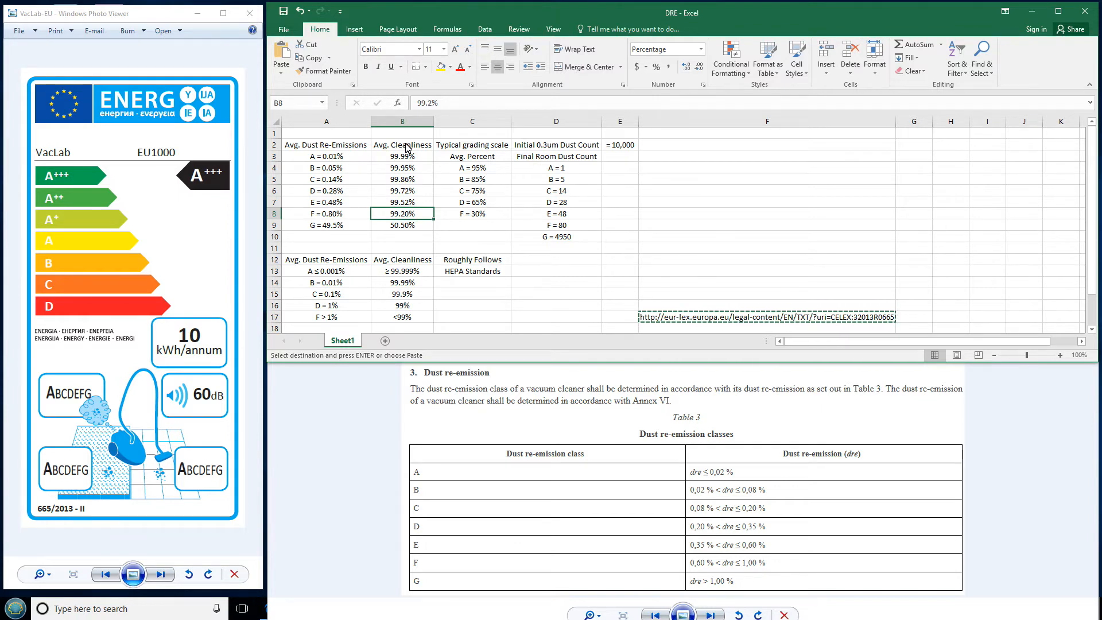
{"action": "left_click", "coordinate": [326, 213]}
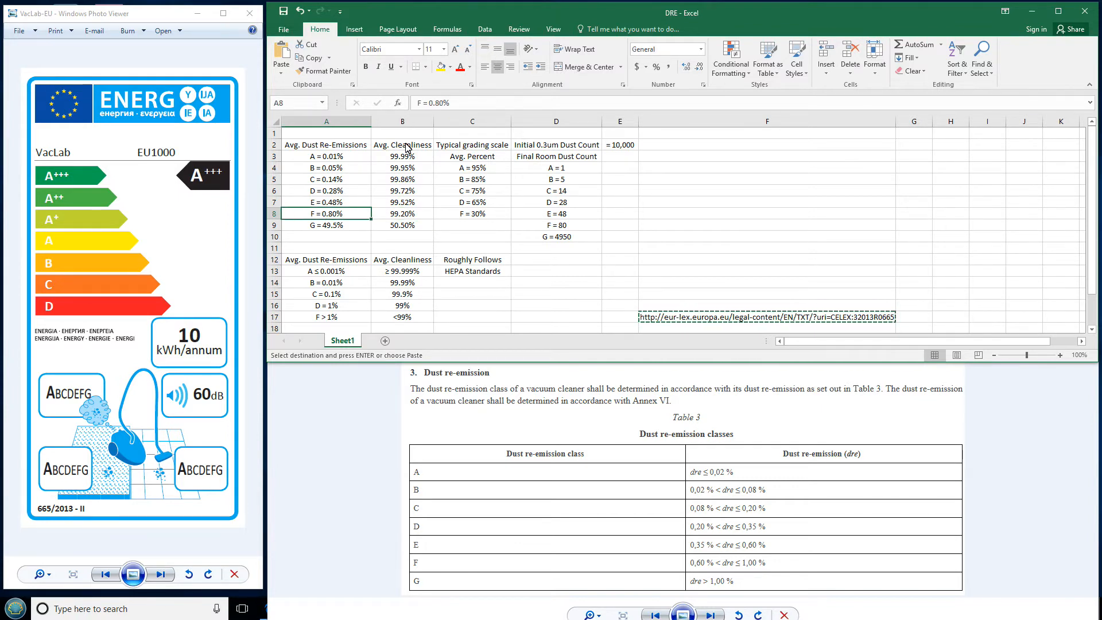
{"action": "left_click", "coordinate": [402, 212]}
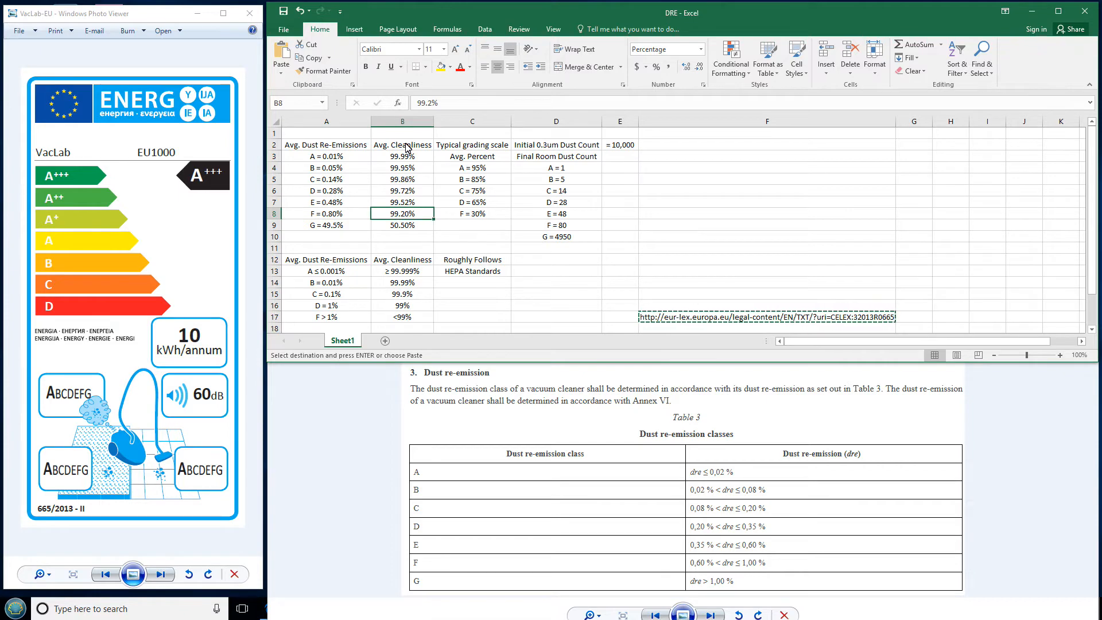
{"action": "left_click", "coordinate": [403, 167]}
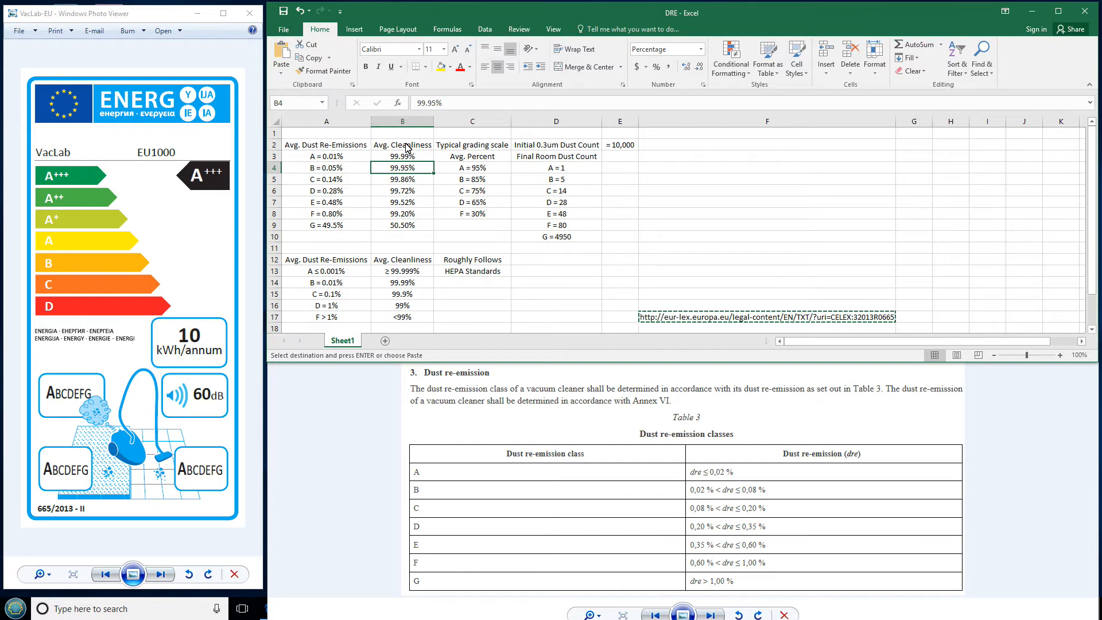
{"action": "left_click", "coordinate": [402, 213]}
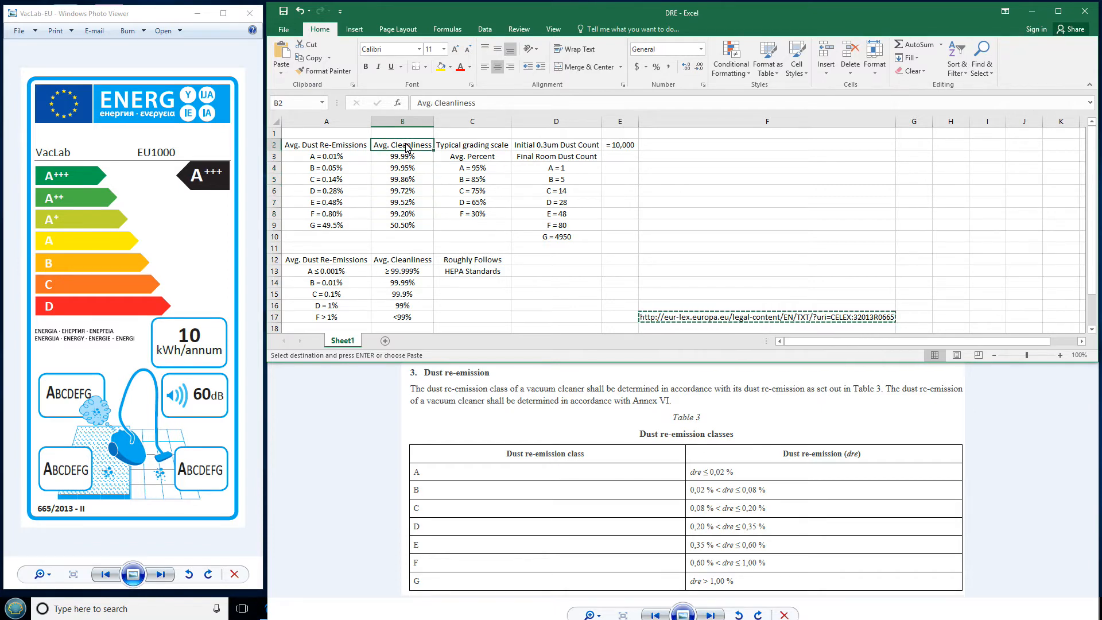
{"action": "left_click", "coordinate": [472, 144]}
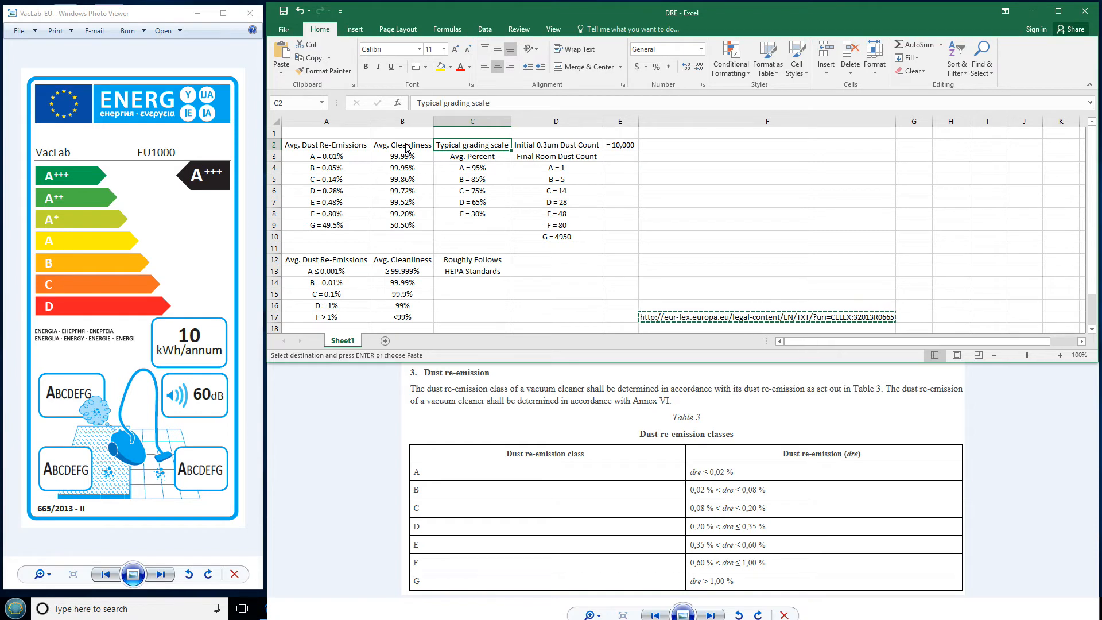
{"action": "left_click", "coordinate": [472, 167]}
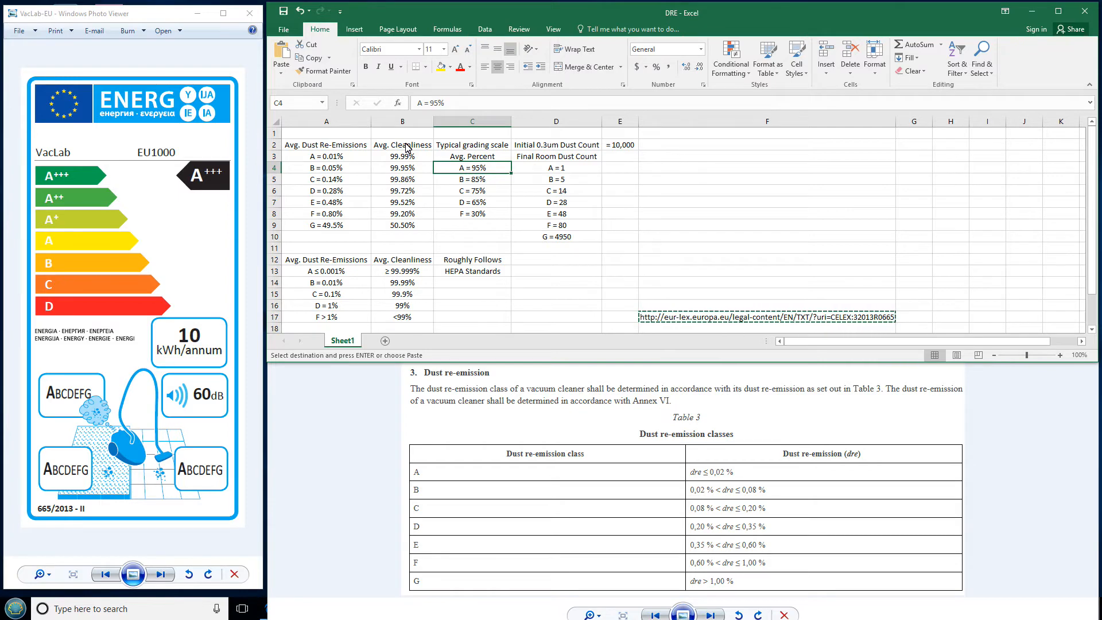
{"action": "left_click", "coordinate": [472, 178]}
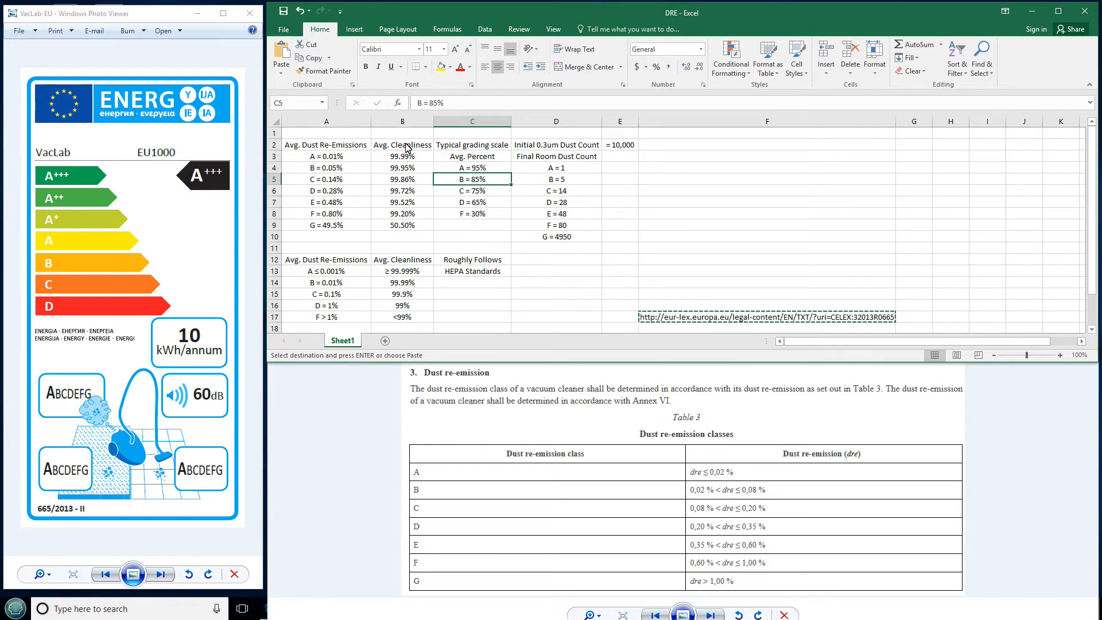
{"action": "left_click", "coordinate": [472, 214]}
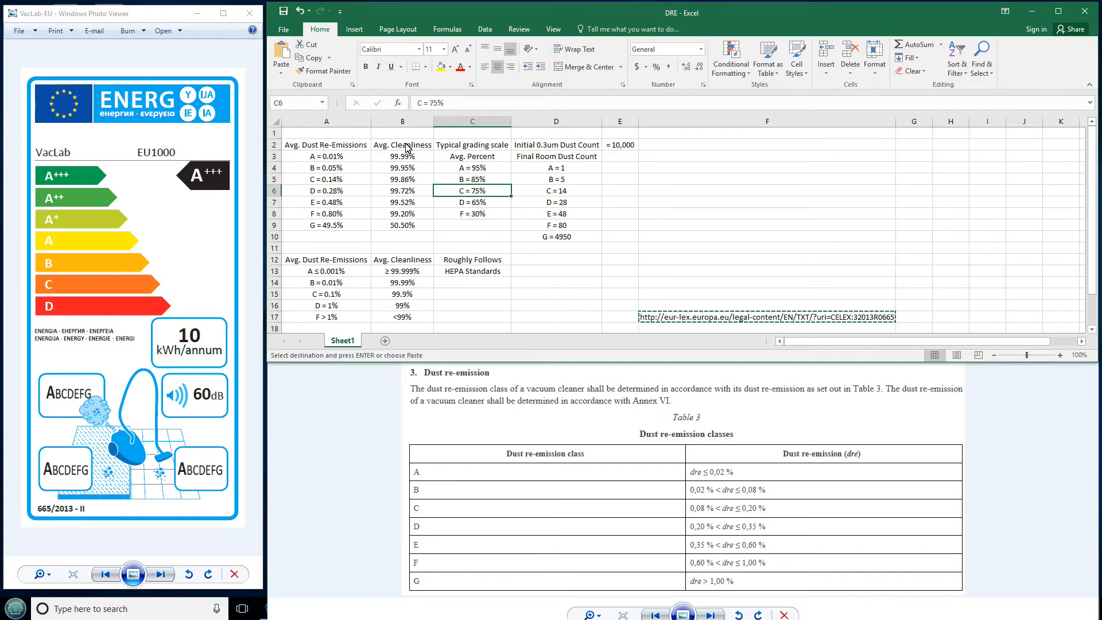
{"action": "left_click", "coordinate": [472, 167]}
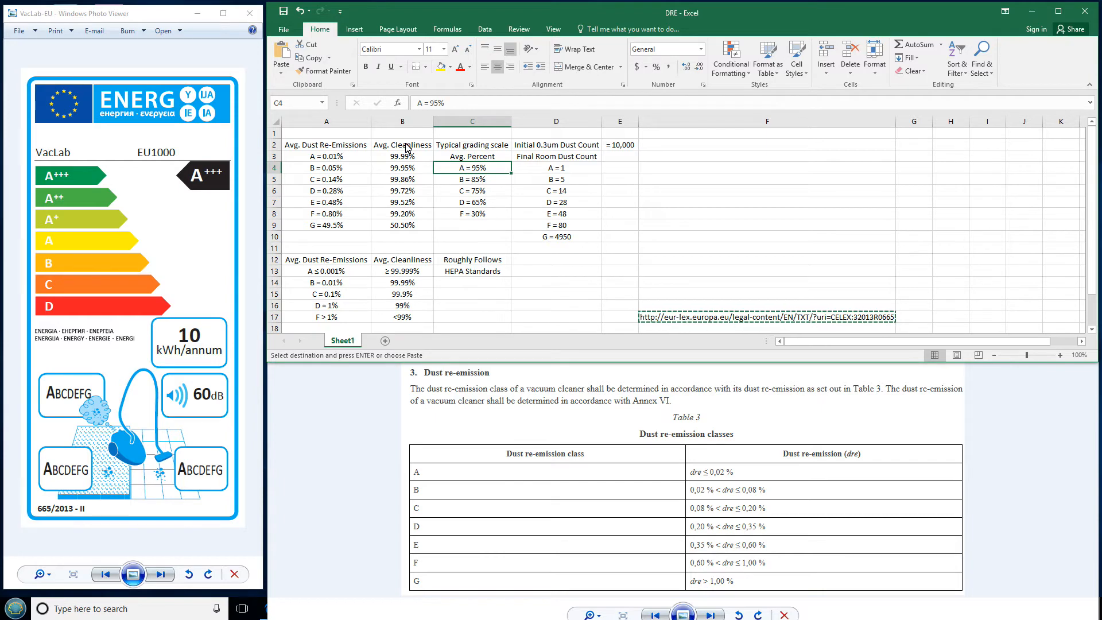
{"action": "left_click", "coordinate": [472, 179]}
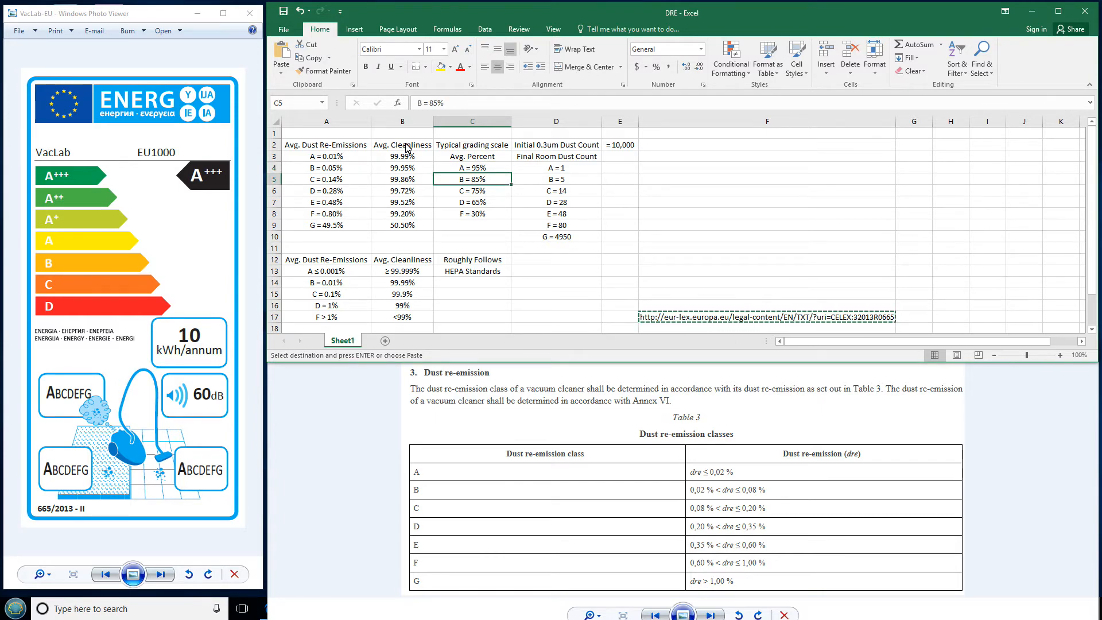
{"action": "left_click", "coordinate": [472, 190]}
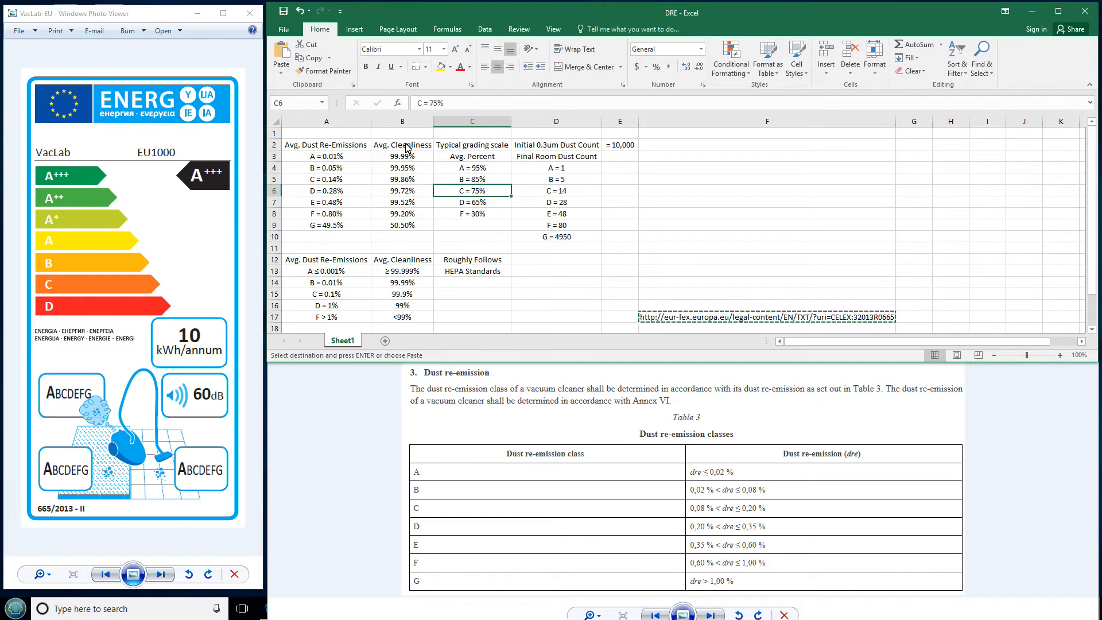
{"action": "left_click", "coordinate": [472, 214]}
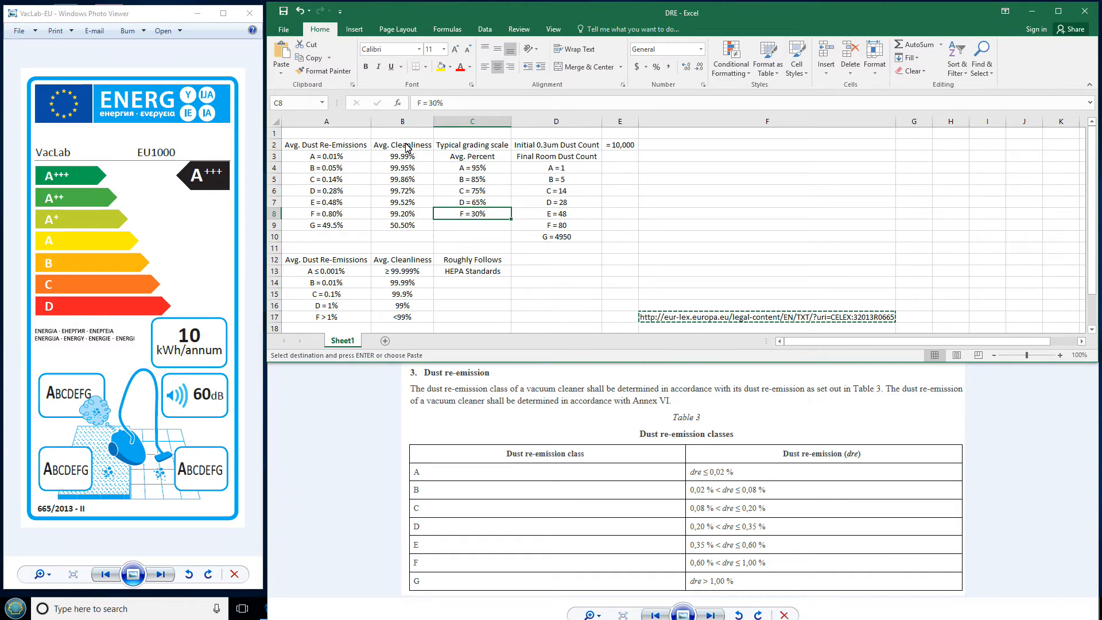
{"action": "left_click", "coordinate": [325, 225]}
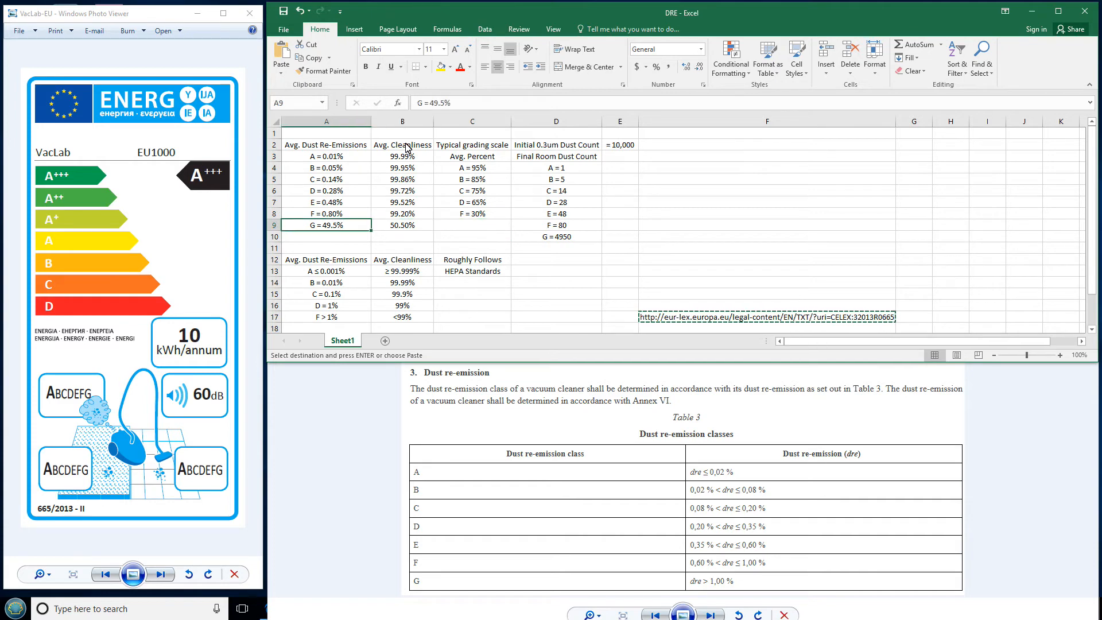
{"action": "left_click", "coordinate": [401, 225]}
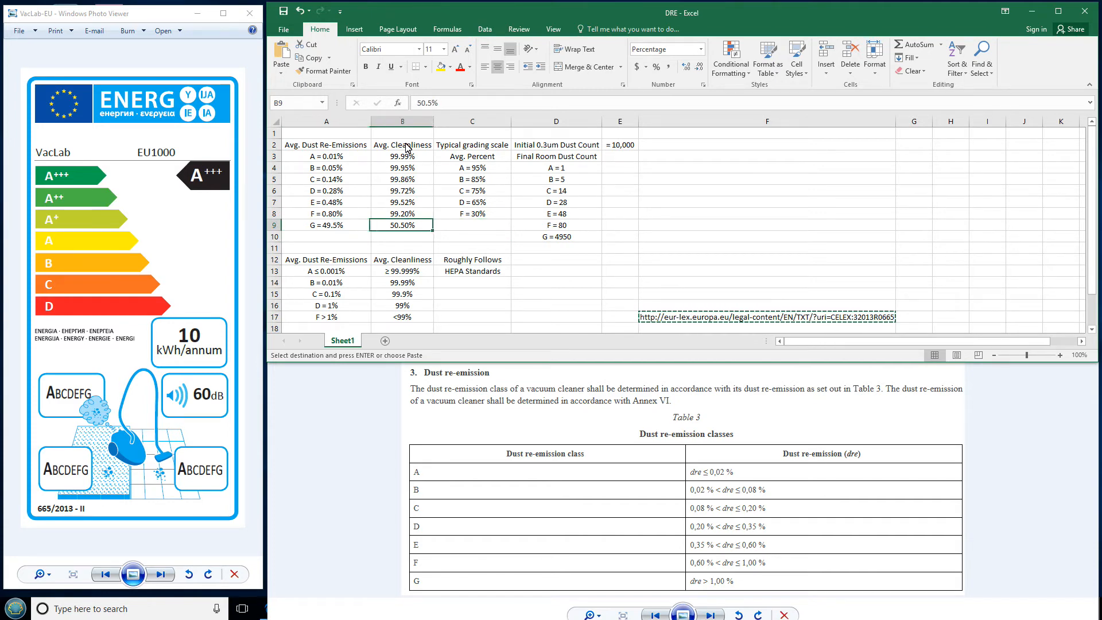
{"action": "left_click", "coordinate": [472, 179]}
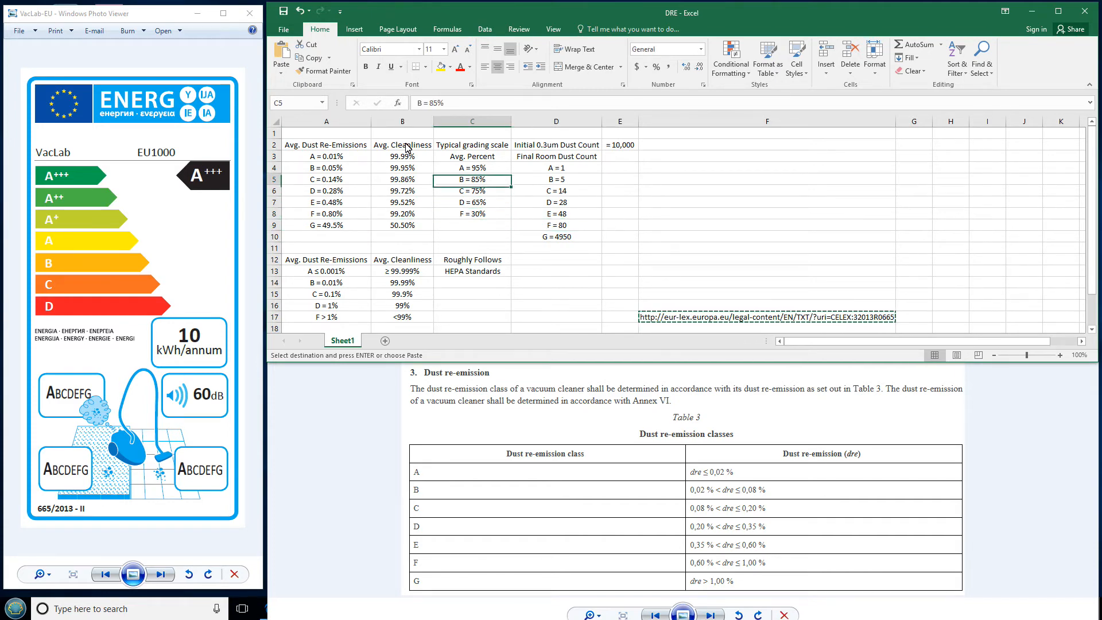
{"action": "left_click", "coordinate": [472, 167]}
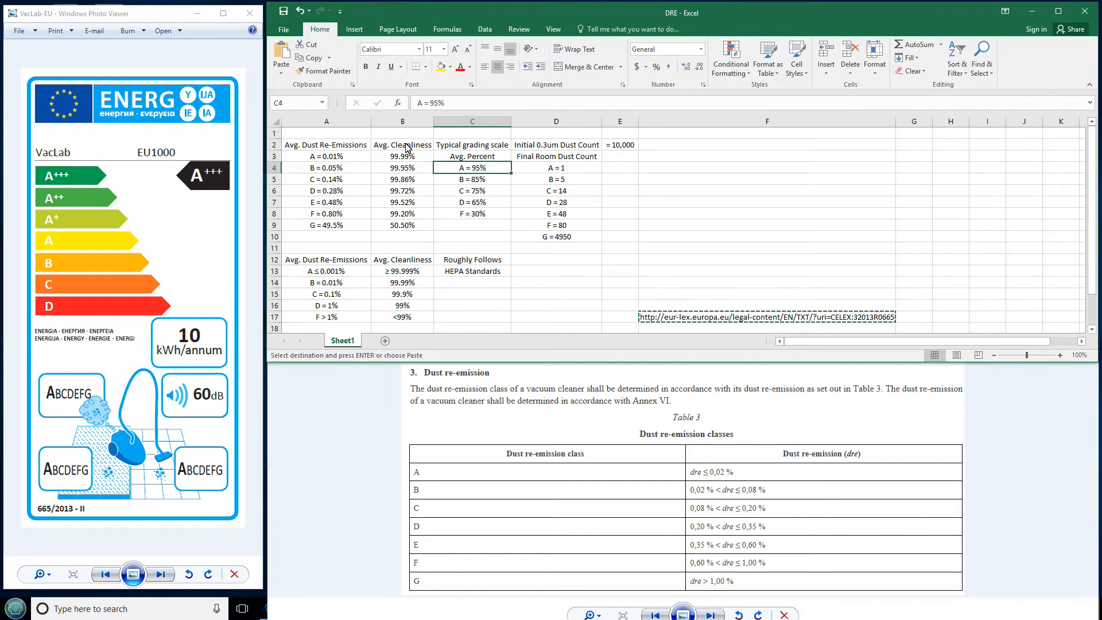
{"action": "left_click", "coordinate": [402, 167]}
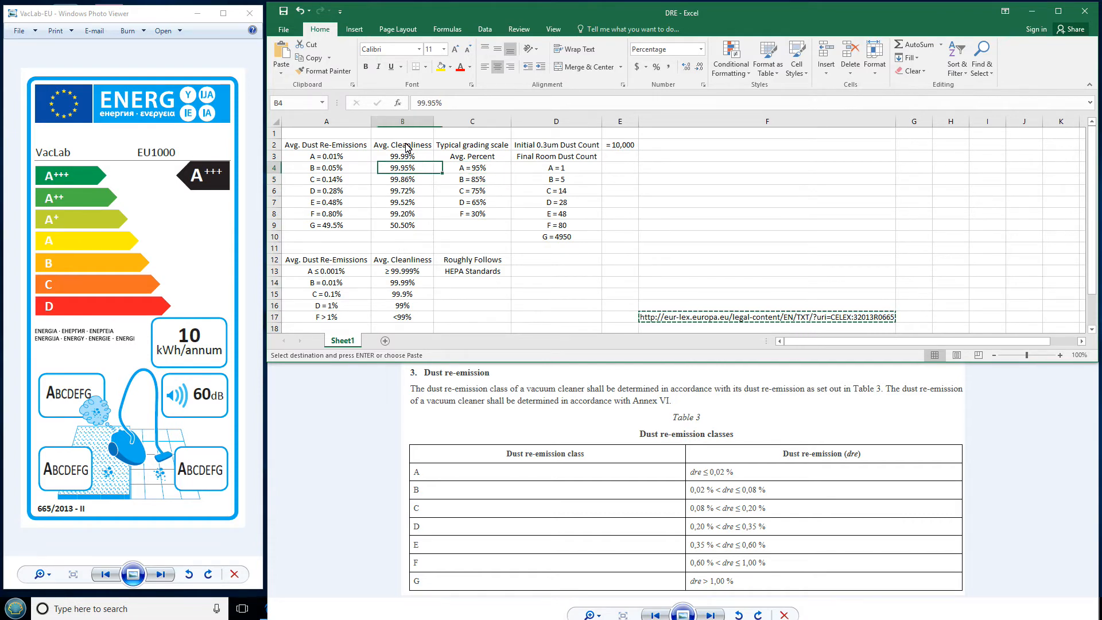
{"action": "left_click", "coordinate": [403, 156]}
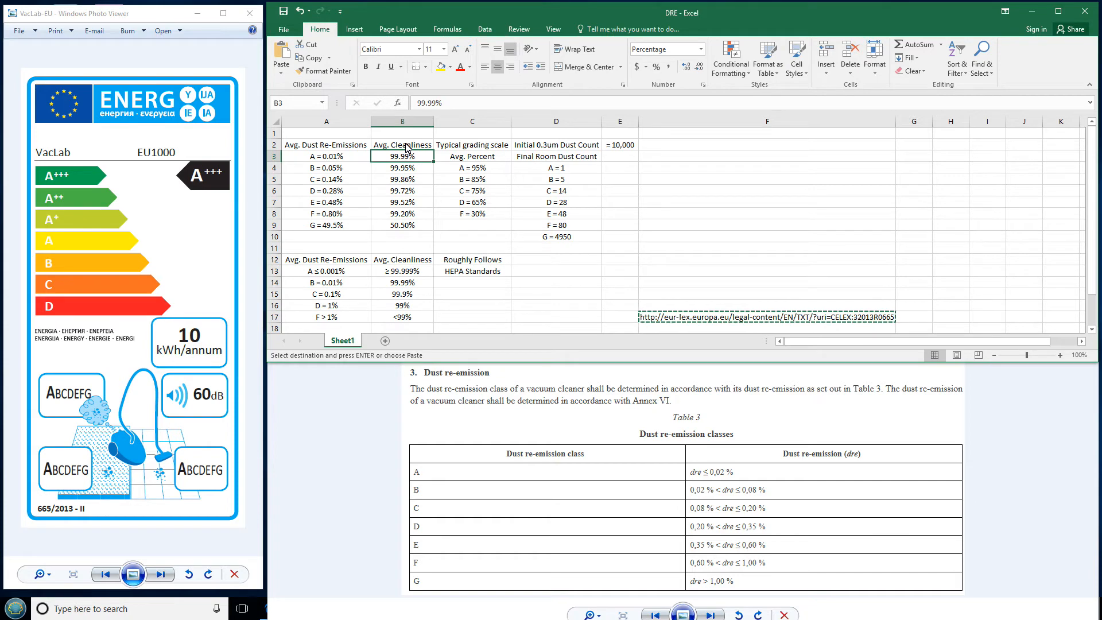
{"action": "left_click", "coordinate": [471, 179]}
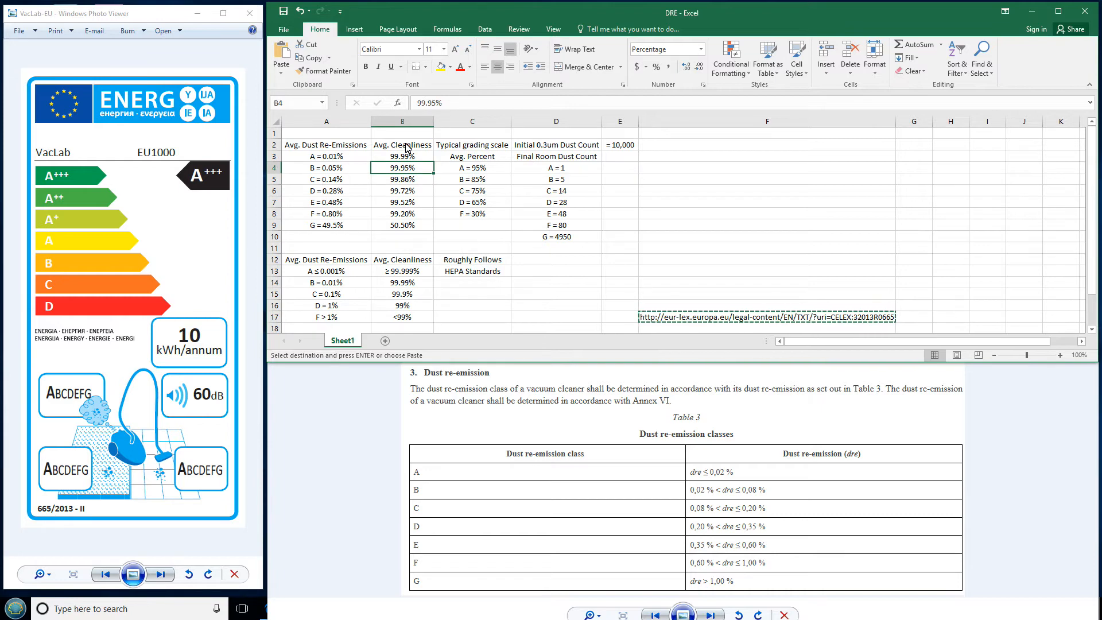
{"action": "left_click", "coordinate": [472, 191]}
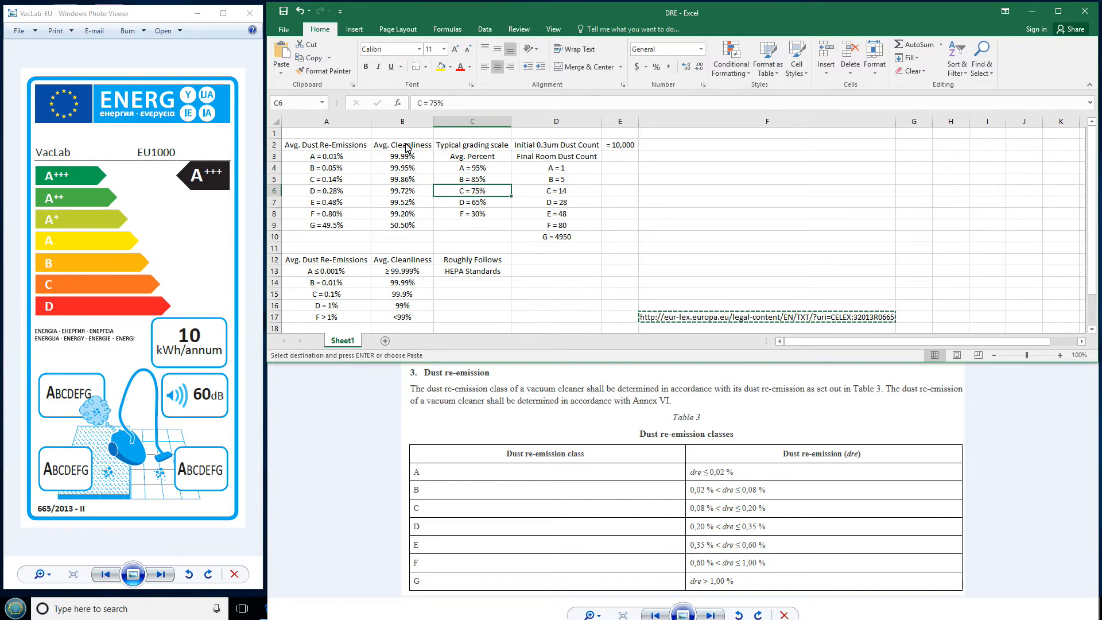
{"action": "left_click", "coordinate": [402, 190]}
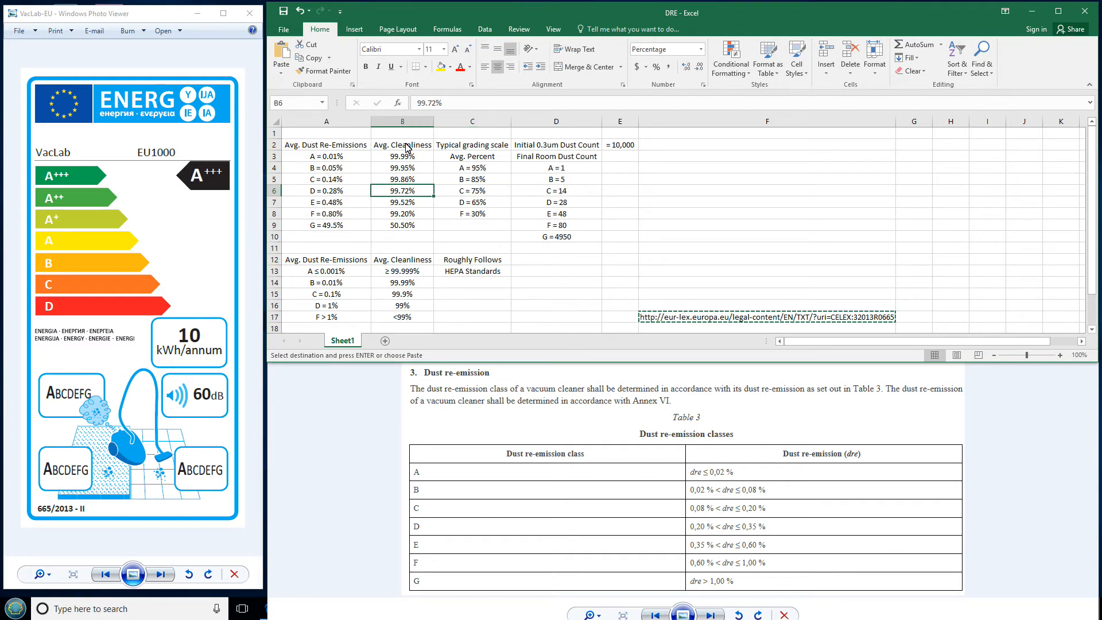
{"action": "left_click", "coordinate": [402, 178]}
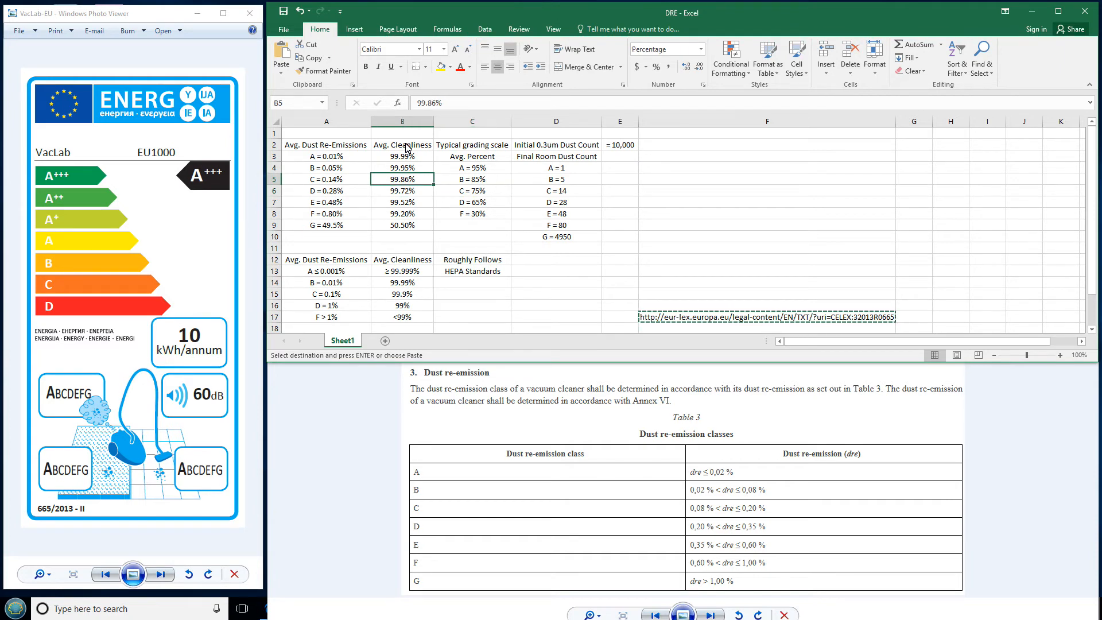
{"action": "left_click", "coordinate": [473, 202]}
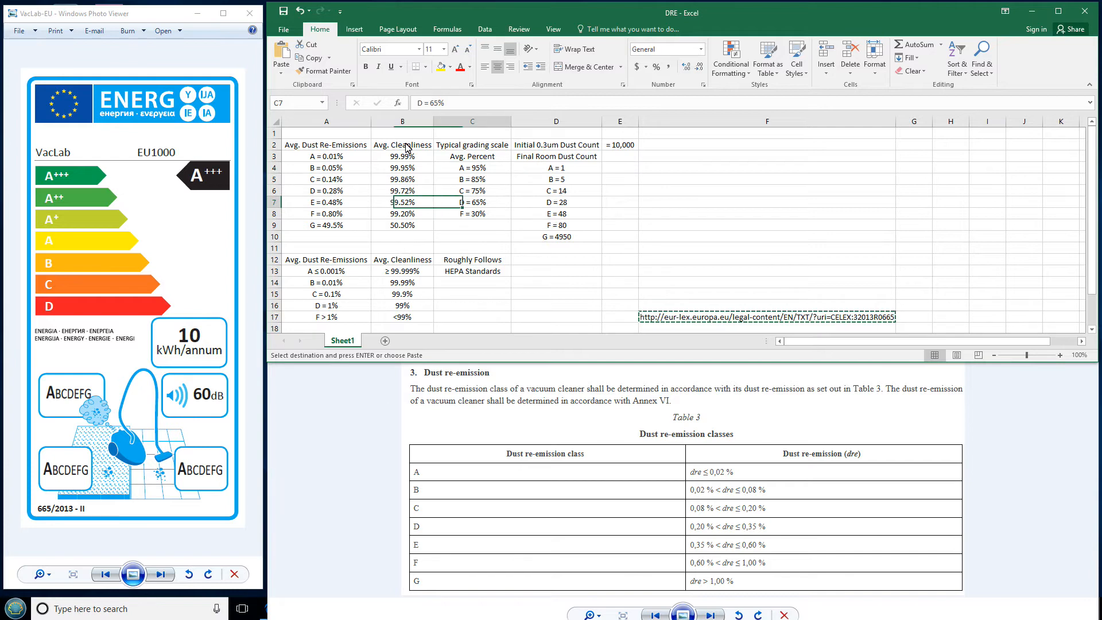
{"action": "left_click", "coordinate": [472, 202]}
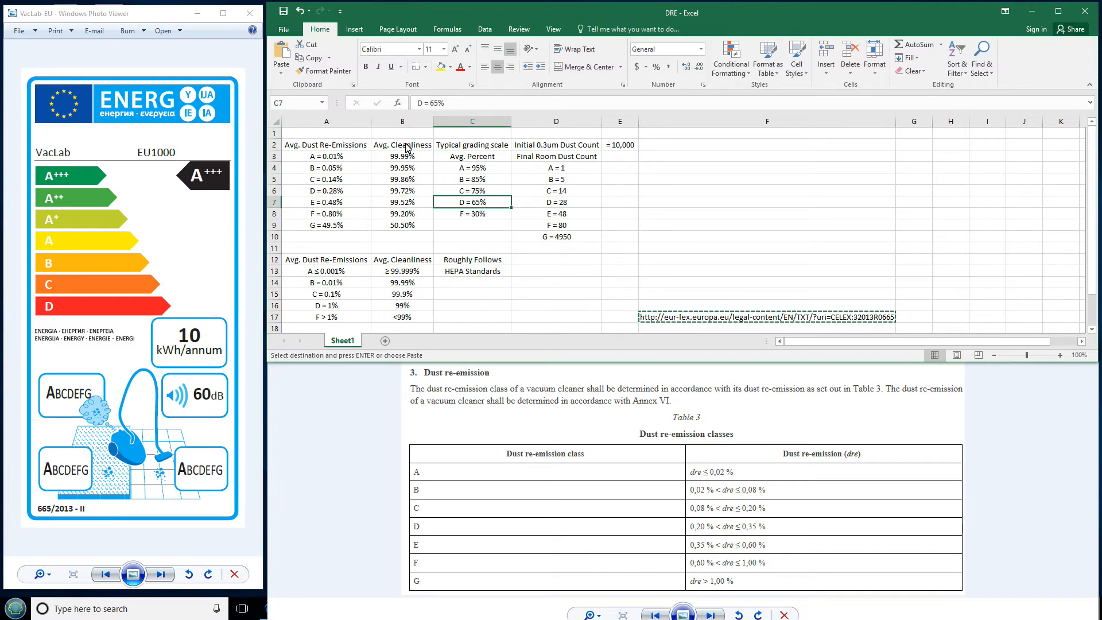
{"action": "left_click", "coordinate": [403, 191]}
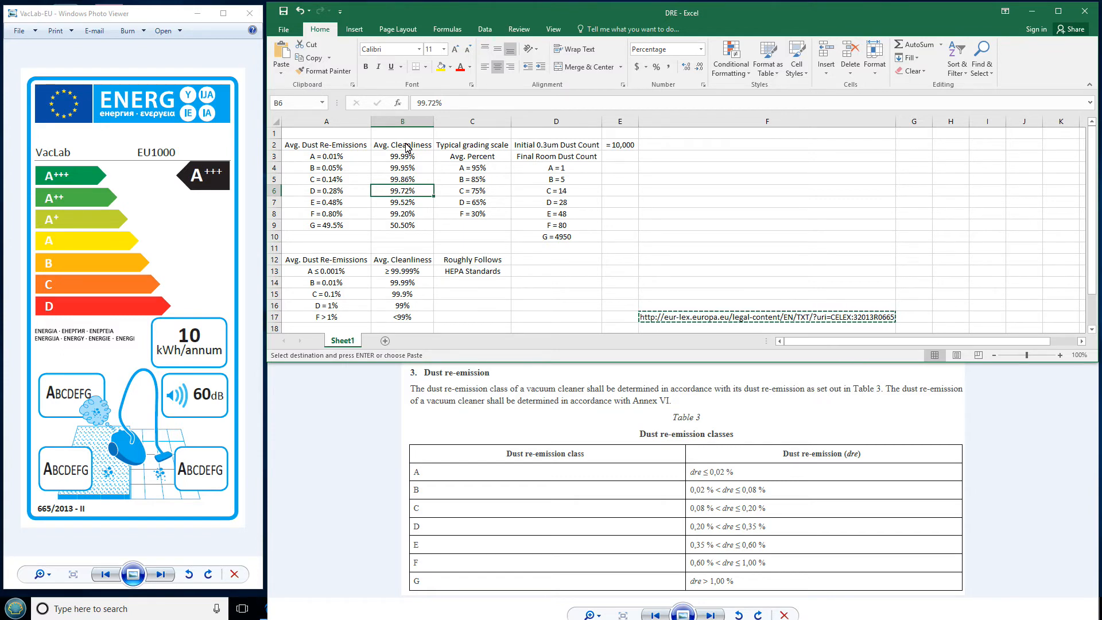
{"action": "mouse_move", "coordinate": [27, 421]}
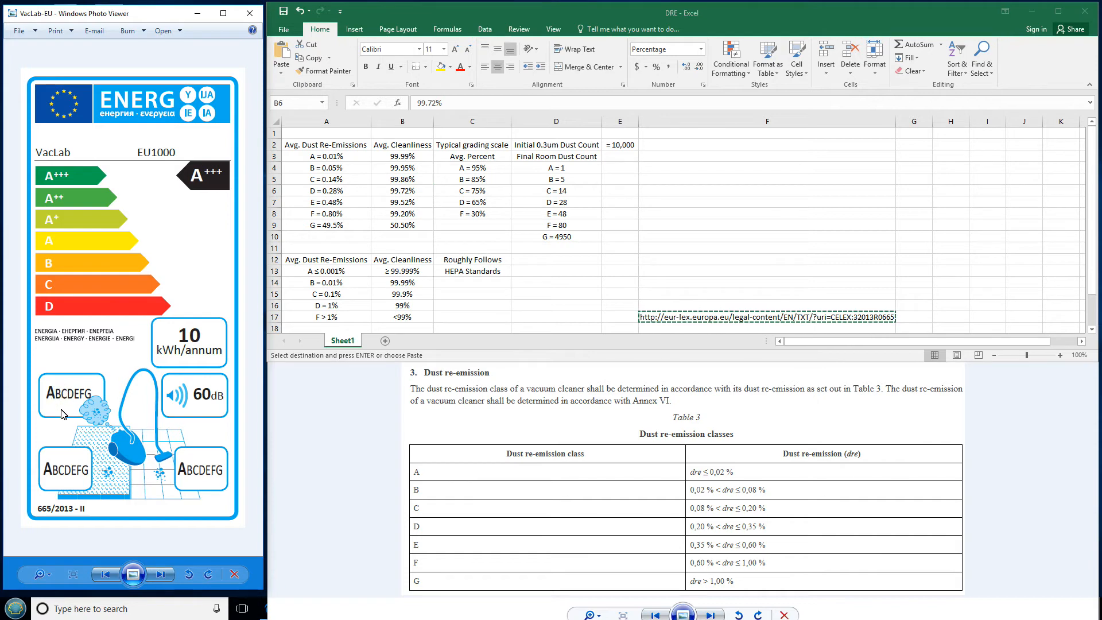
{"action": "mouse_move", "coordinate": [50, 397]}
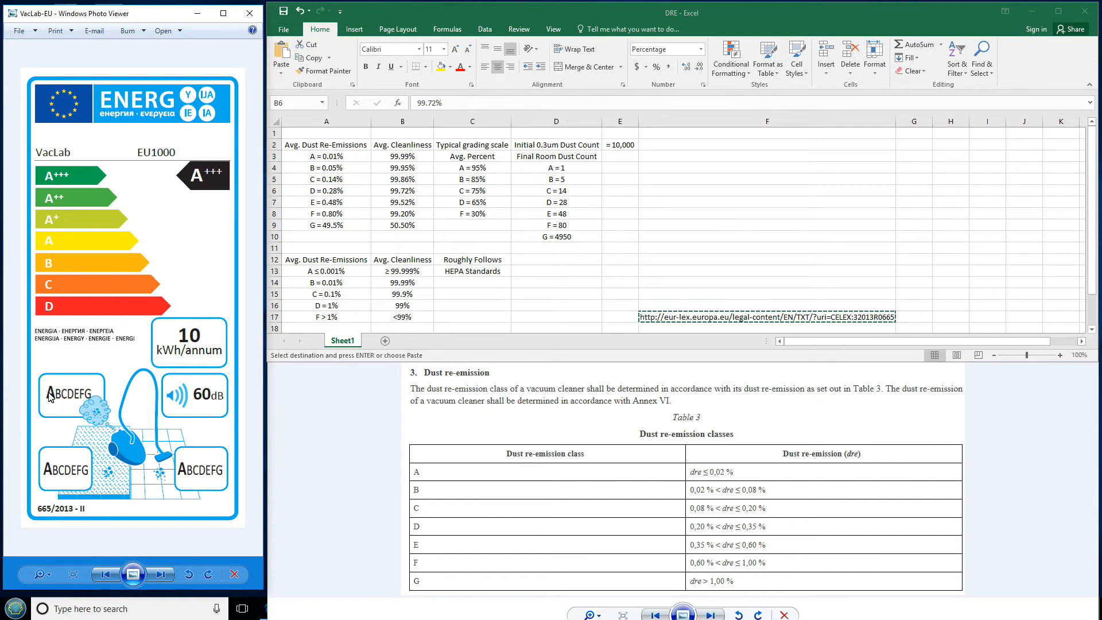
{"action": "mouse_move", "coordinate": [63, 400]}
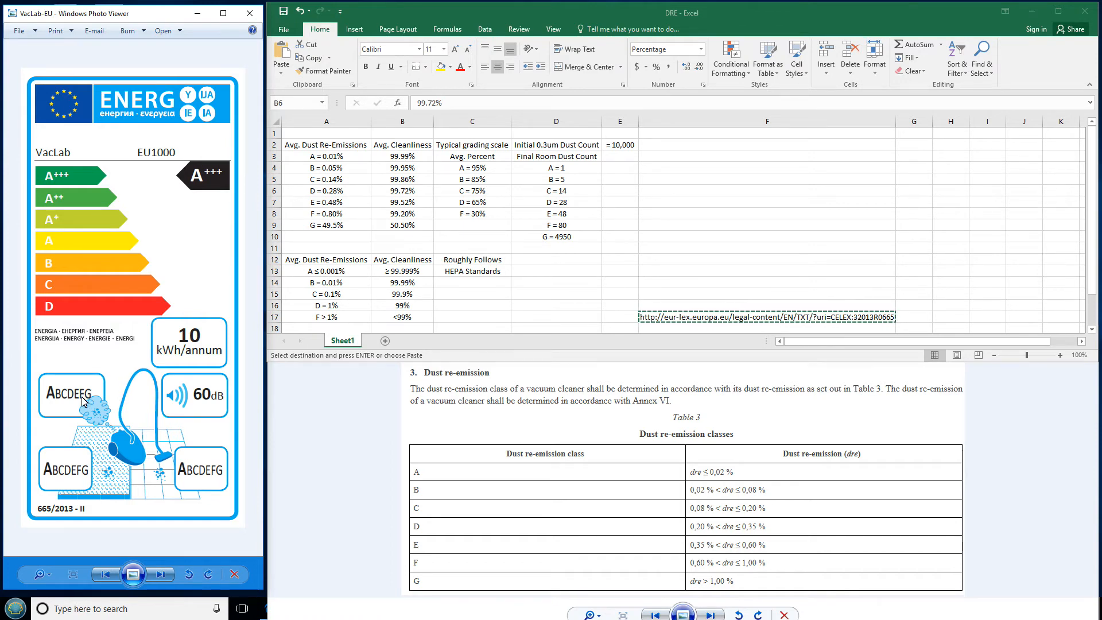
{"action": "mouse_move", "coordinate": [84, 391]}
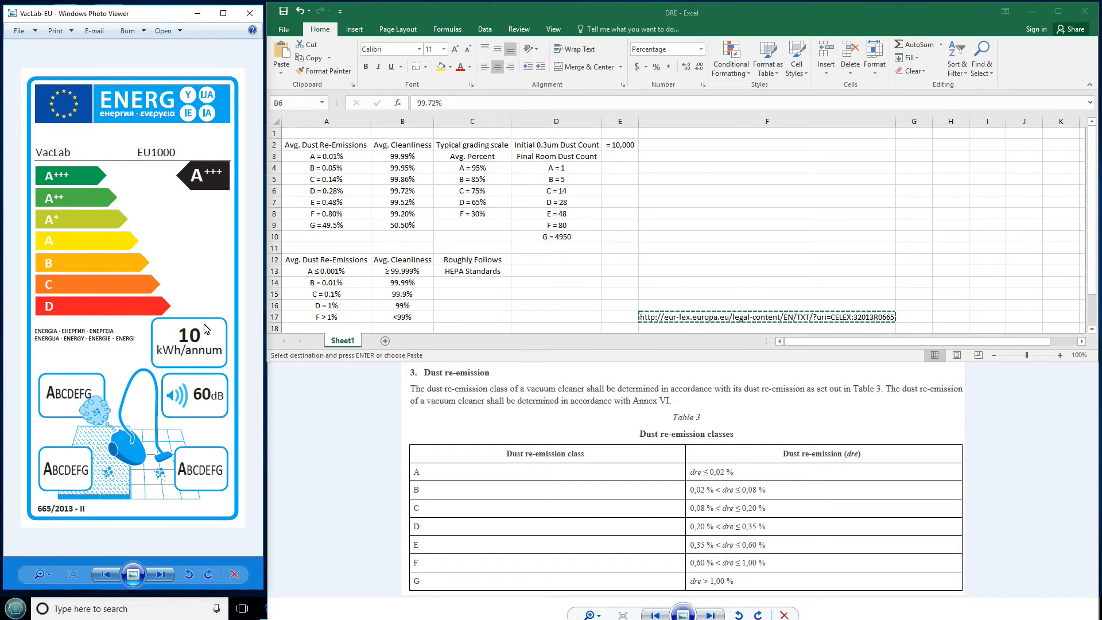
{"action": "left_click", "coordinate": [402, 213]}
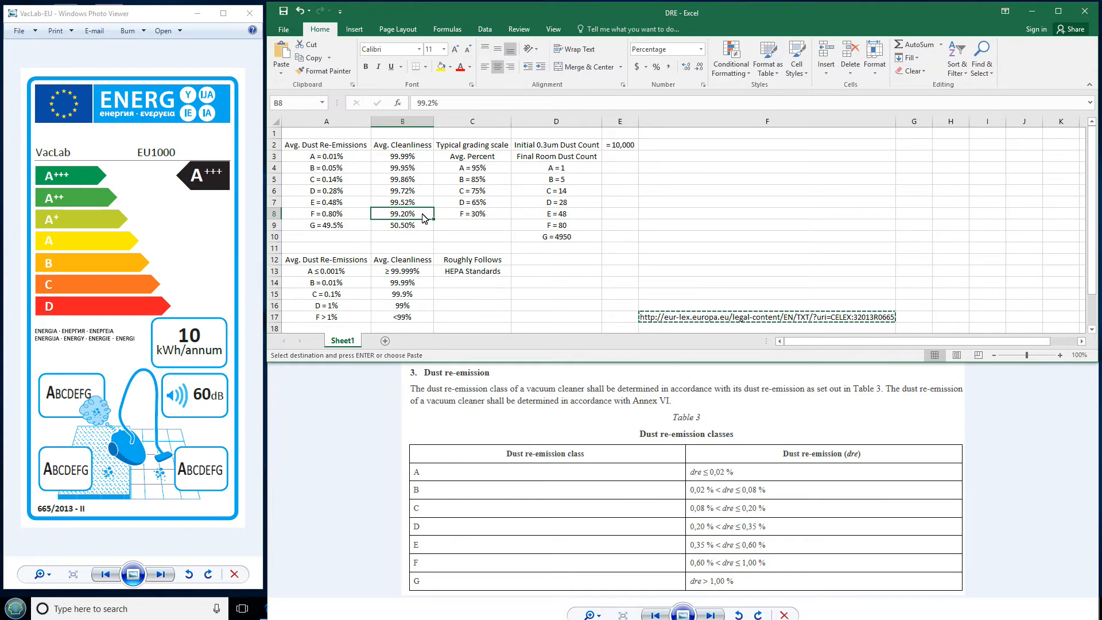
{"action": "left_click", "coordinate": [325, 213]}
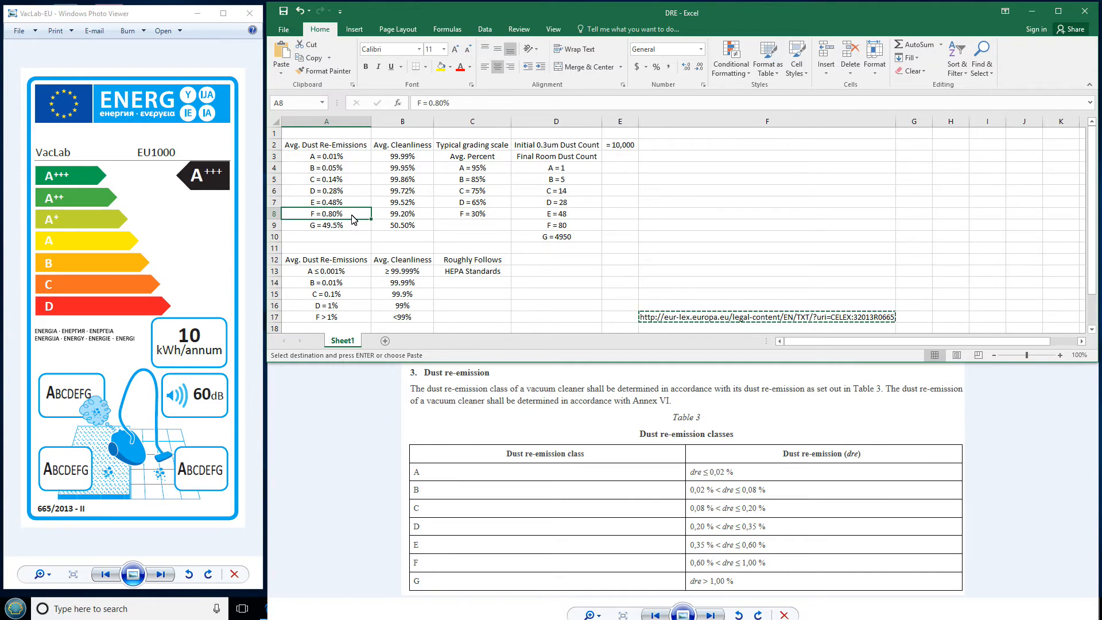
{"action": "left_click", "coordinate": [402, 213]}
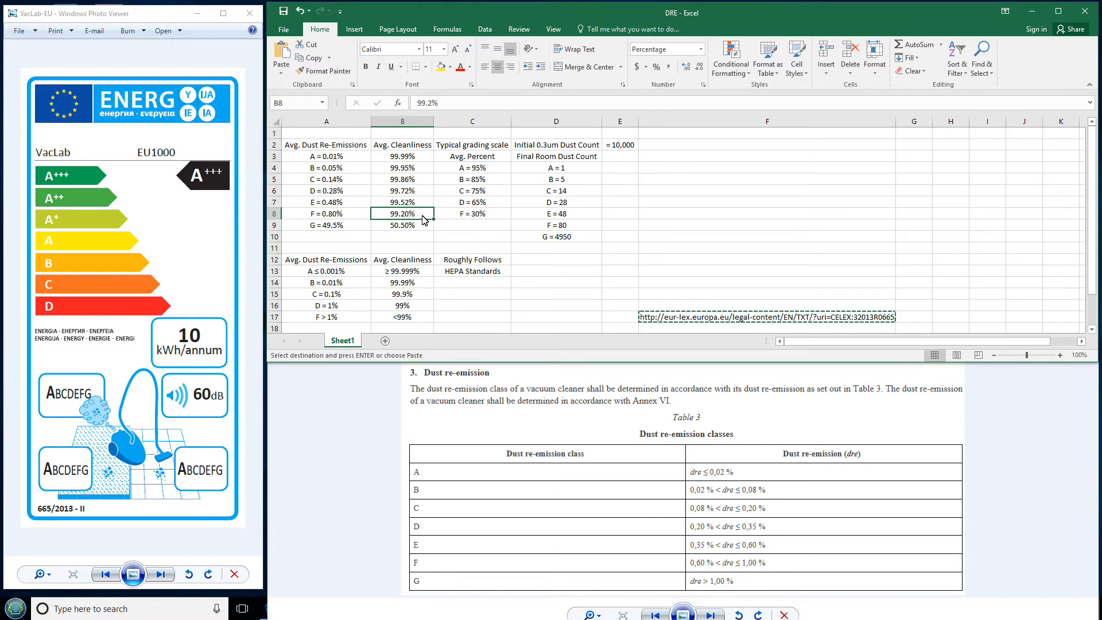
{"action": "mouse_move", "coordinate": [378, 225]}
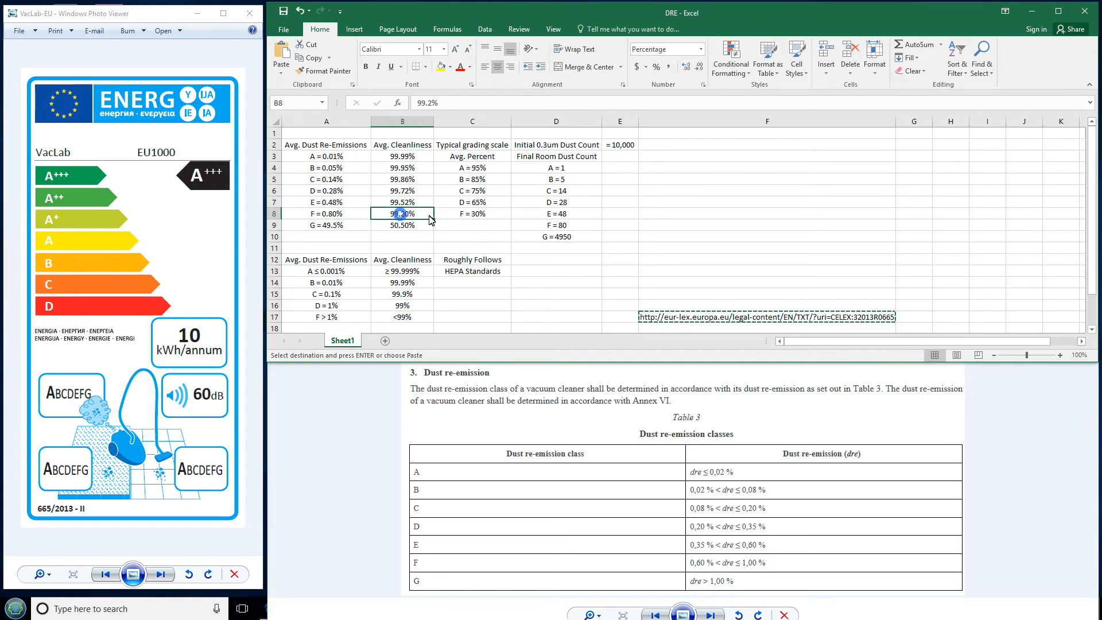
{"action": "left_click", "coordinate": [326, 213]}
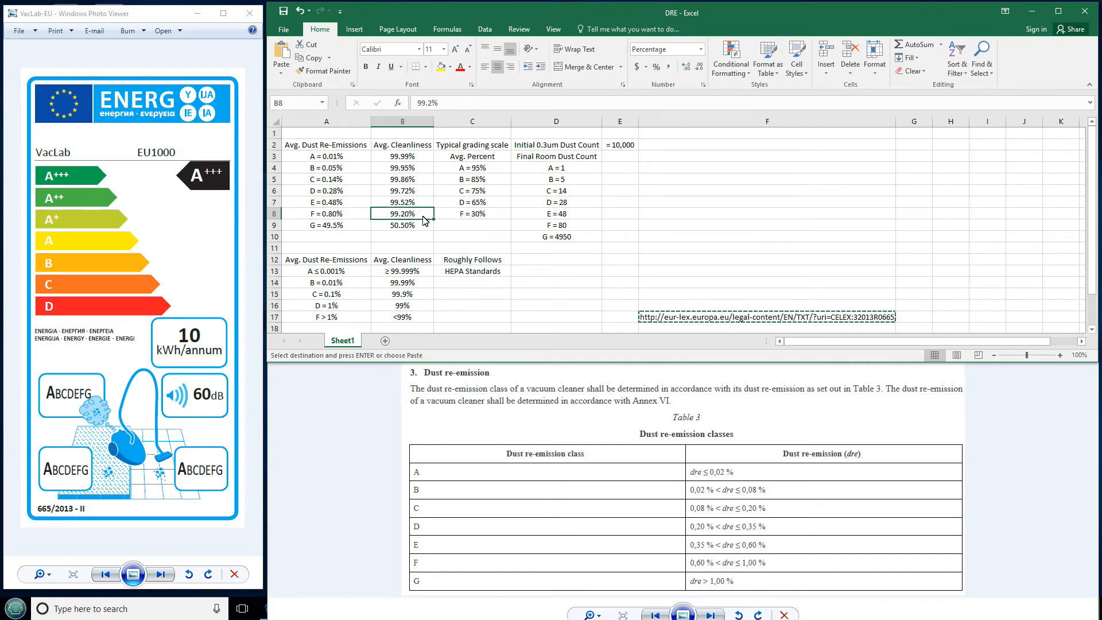
{"action": "mouse_move", "coordinate": [425, 220]}
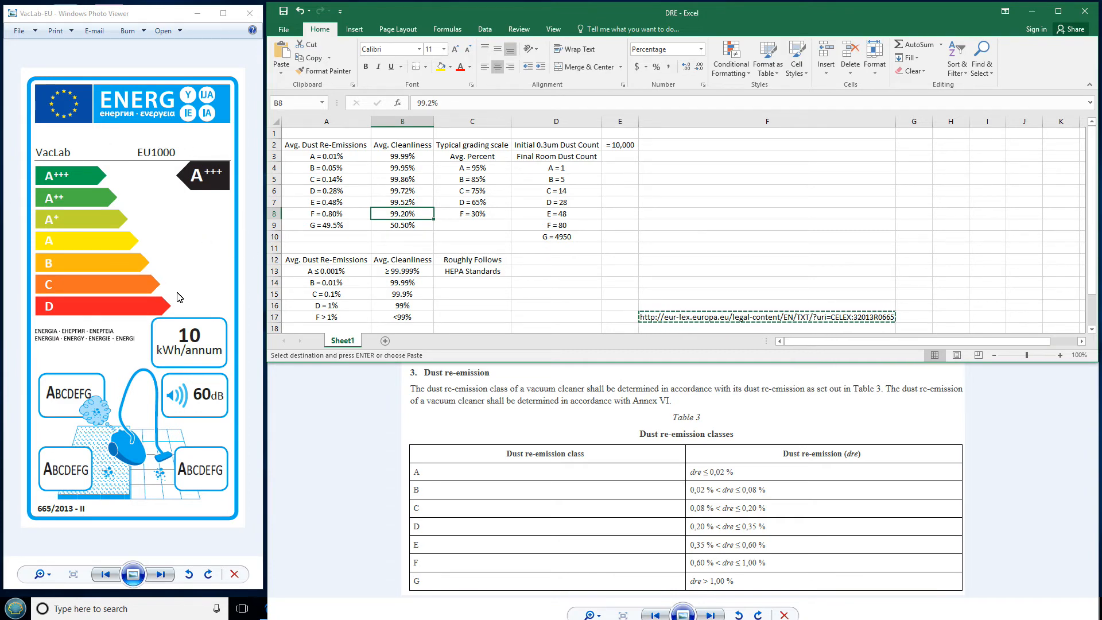
{"action": "mouse_move", "coordinate": [345, 219]}
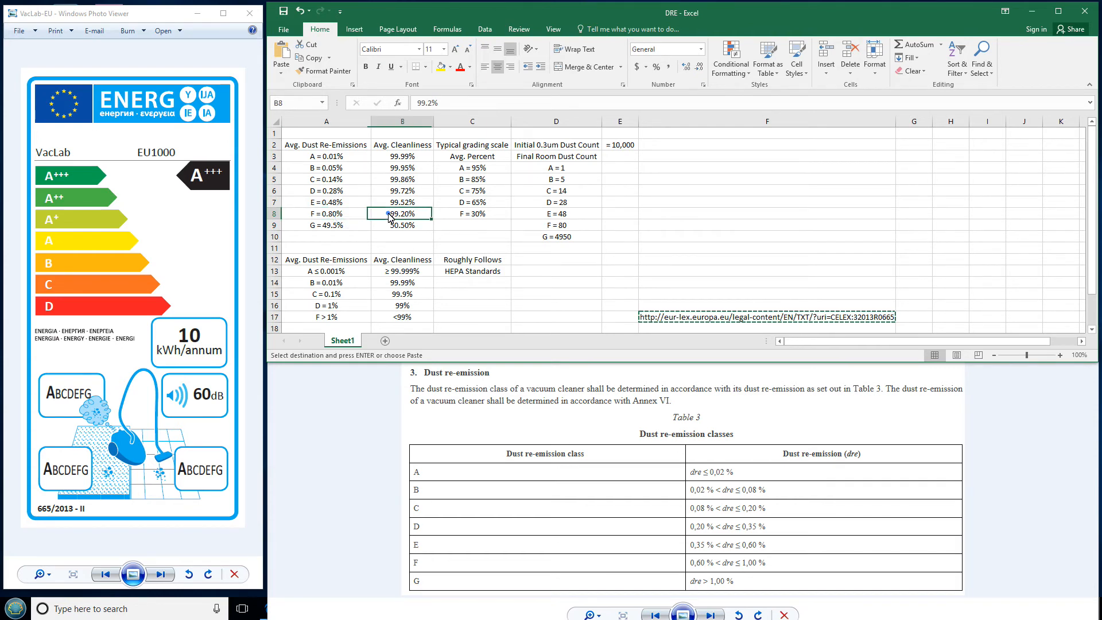
{"action": "left_click", "coordinate": [325, 213]}
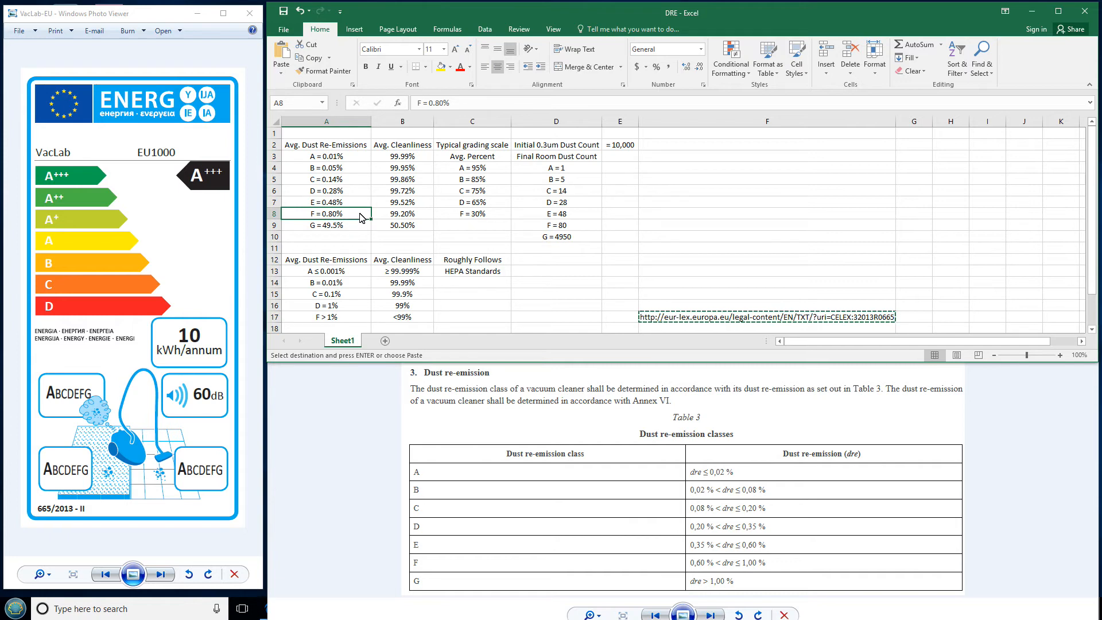
{"action": "left_click", "coordinate": [402, 213]}
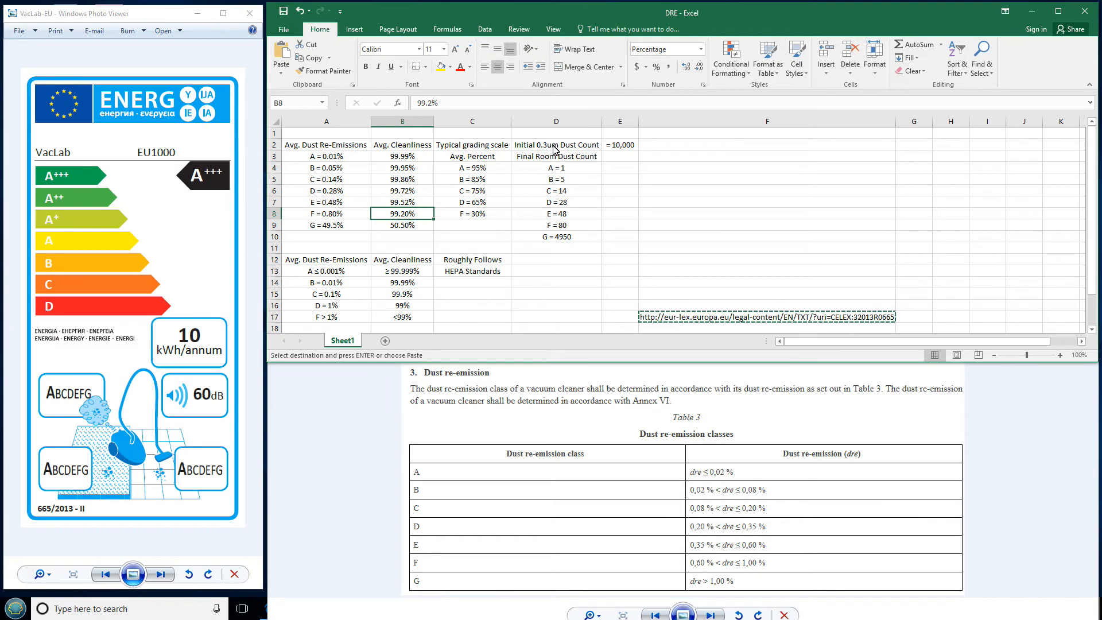
Check the initial 0.3um dust count of 10,000 and class A's room count of 1.
{"action": "left_click", "coordinate": [556, 145]}
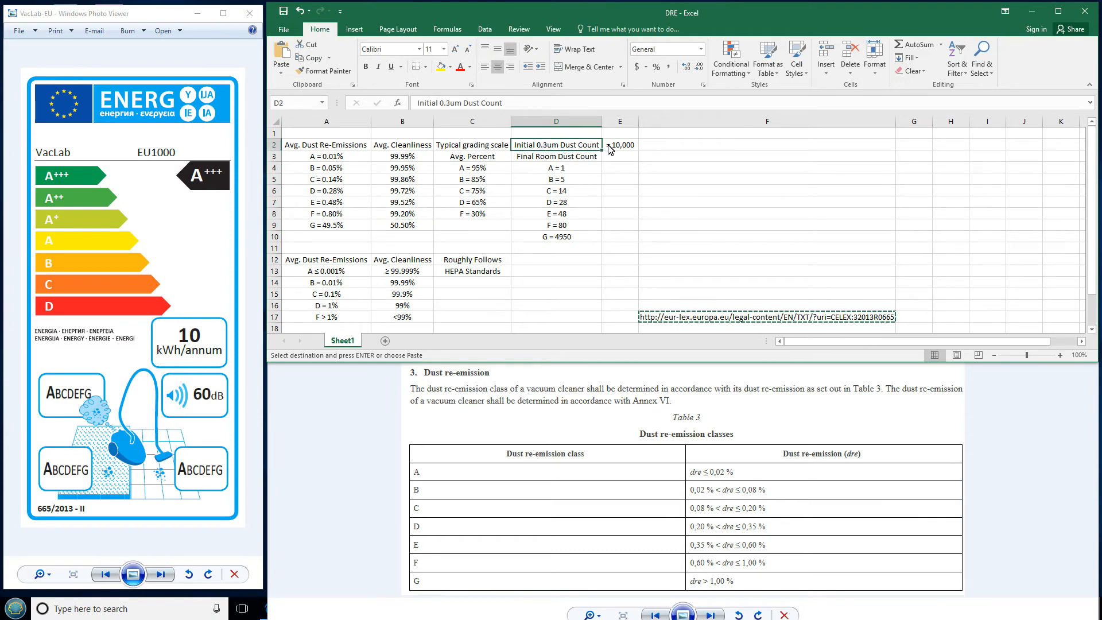
{"action": "left_click", "coordinate": [619, 145]}
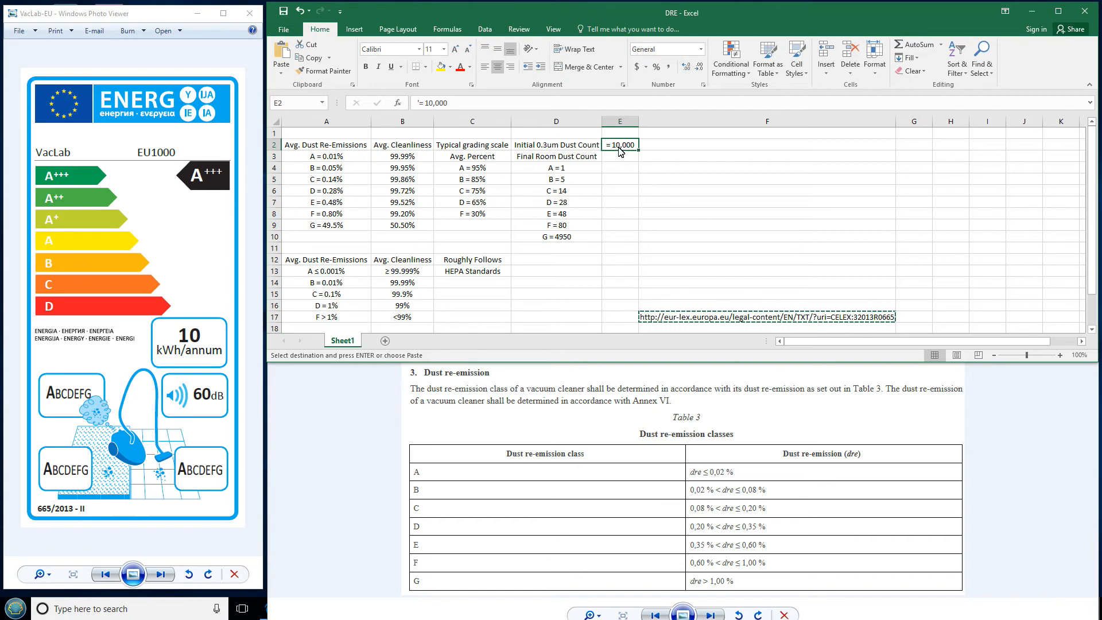
{"action": "left_click", "coordinate": [556, 144]}
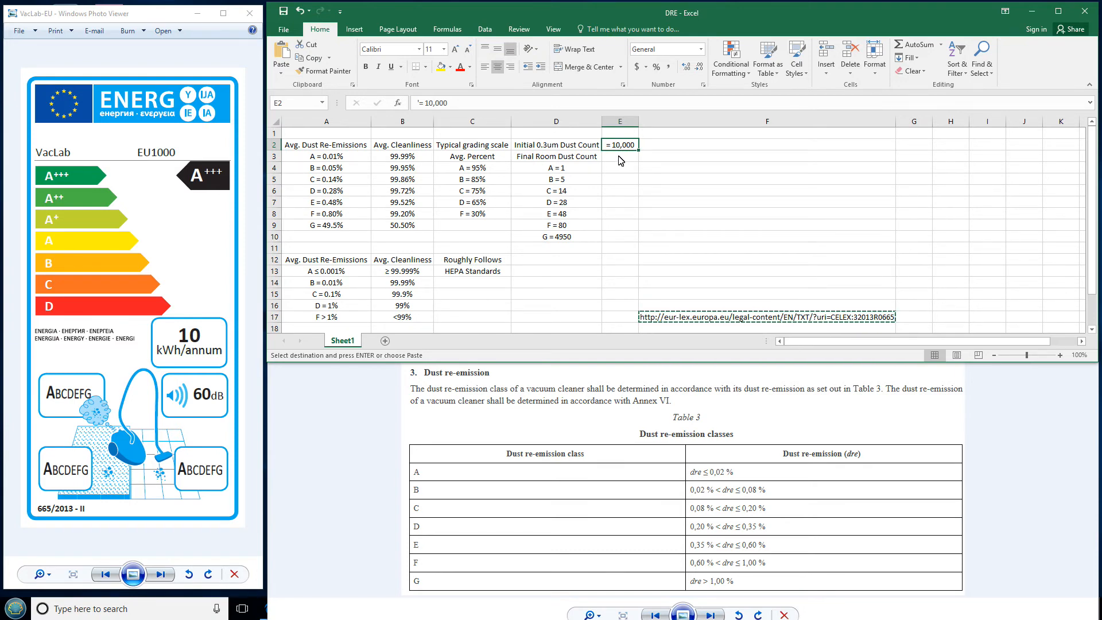
{"action": "left_click", "coordinate": [326, 156]}
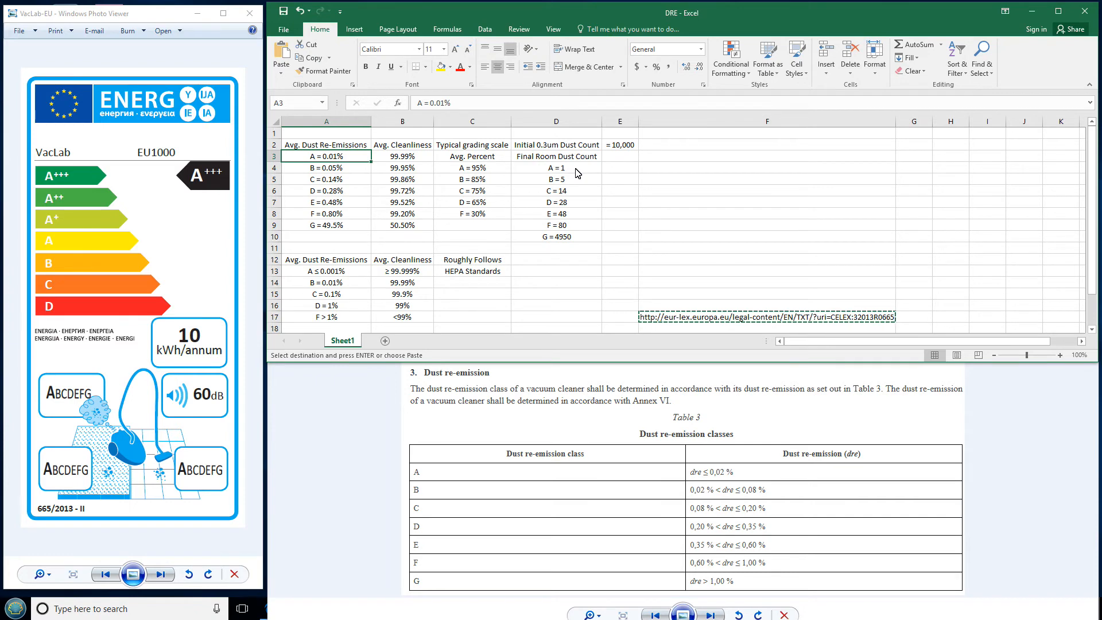
{"action": "left_click", "coordinate": [556, 167]}
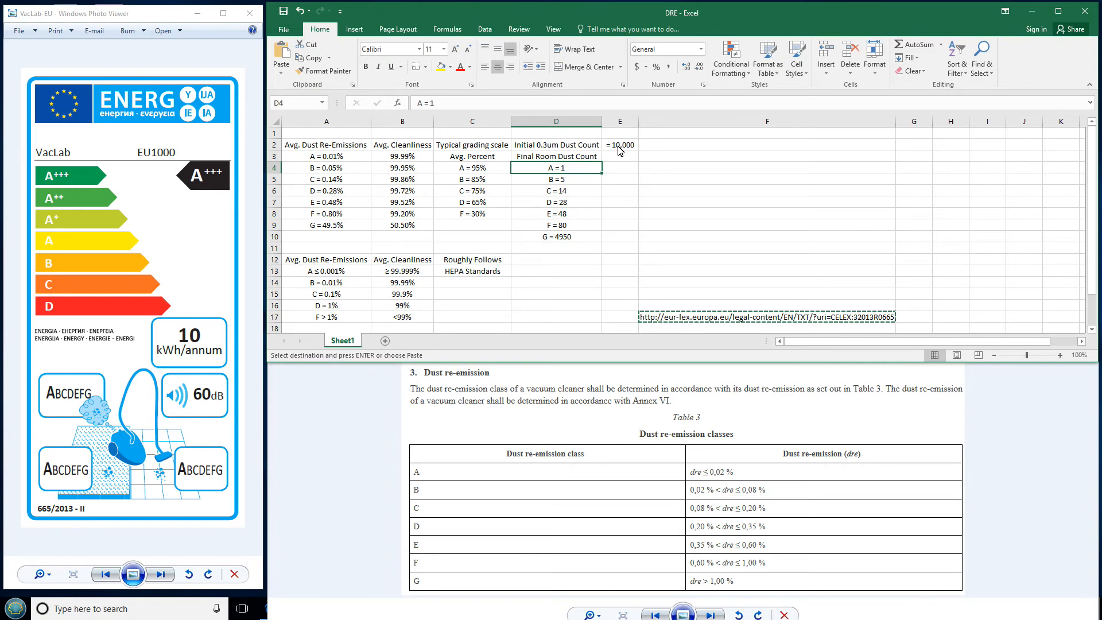
{"action": "left_click", "coordinate": [620, 145]}
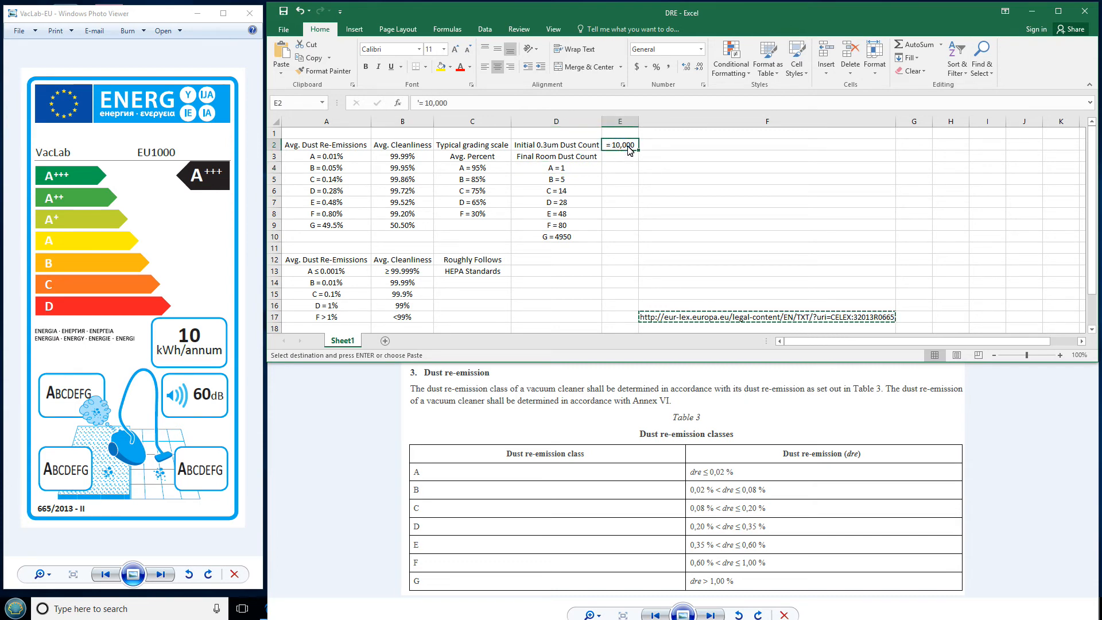
{"action": "mouse_move", "coordinate": [547, 214]}
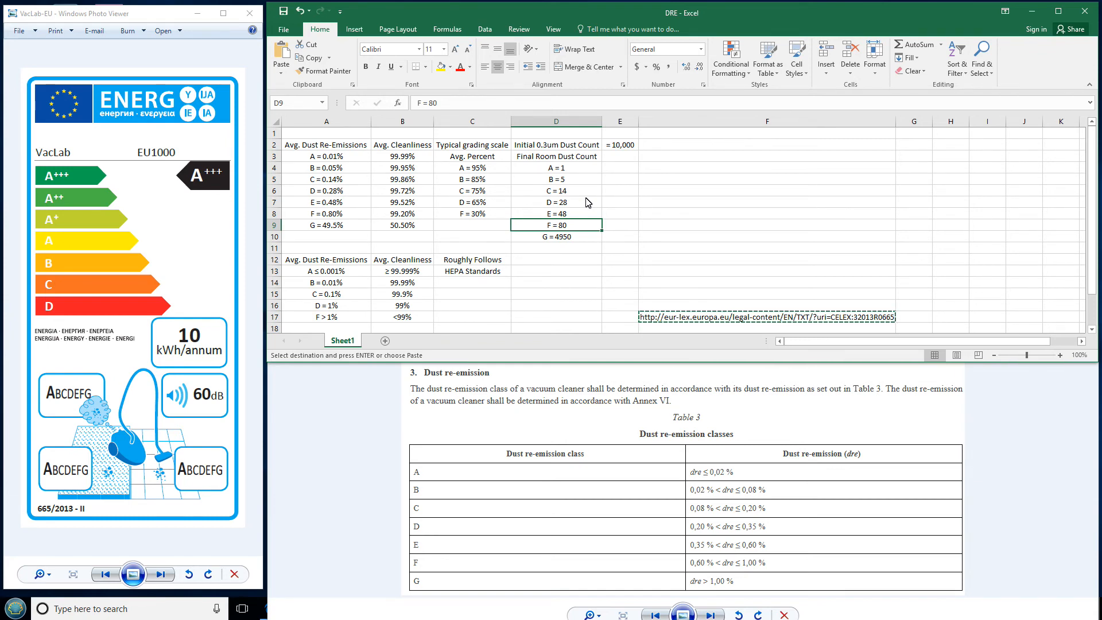
{"action": "mouse_move", "coordinate": [558, 243]}
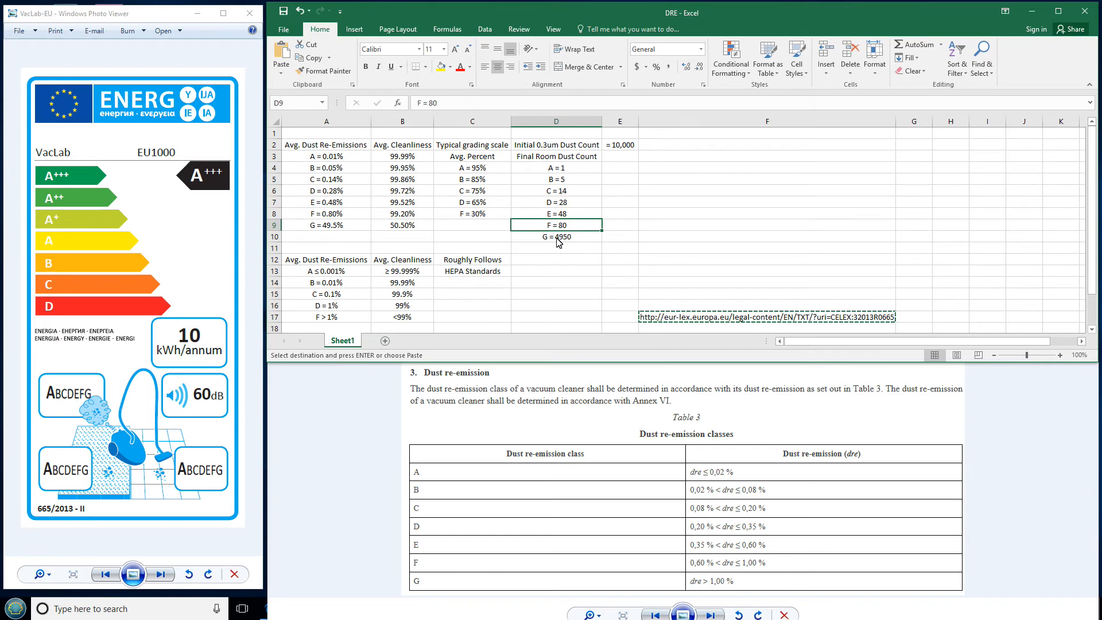
{"action": "left_click", "coordinate": [557, 237]}
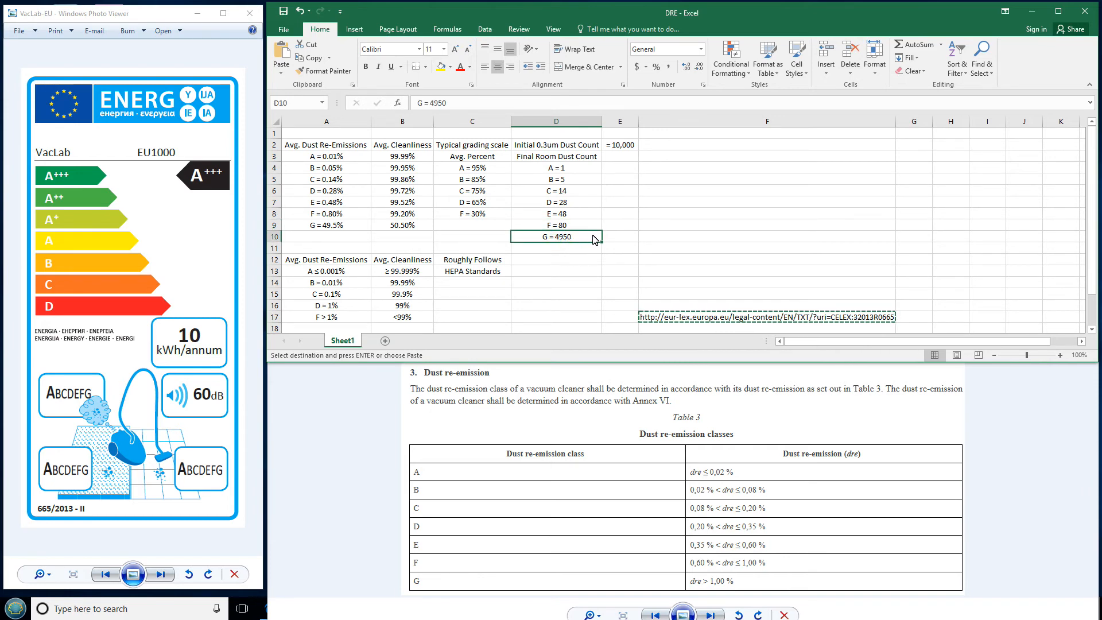
{"action": "mouse_move", "coordinate": [578, 242]}
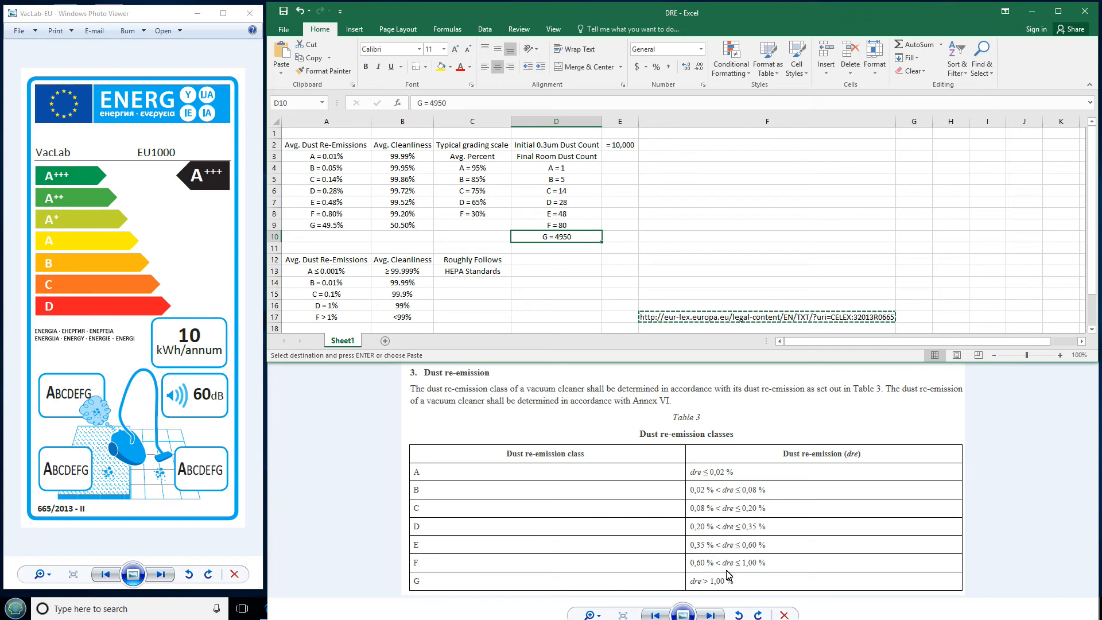
{"action": "mouse_move", "coordinate": [717, 589]}
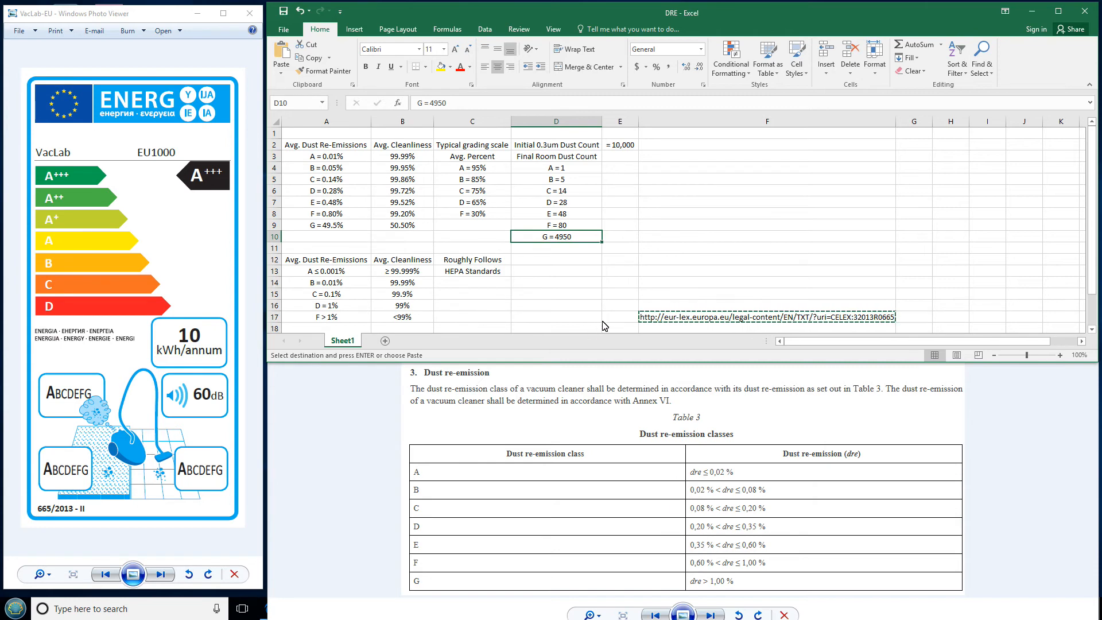
{"action": "mouse_move", "coordinate": [570, 272]}
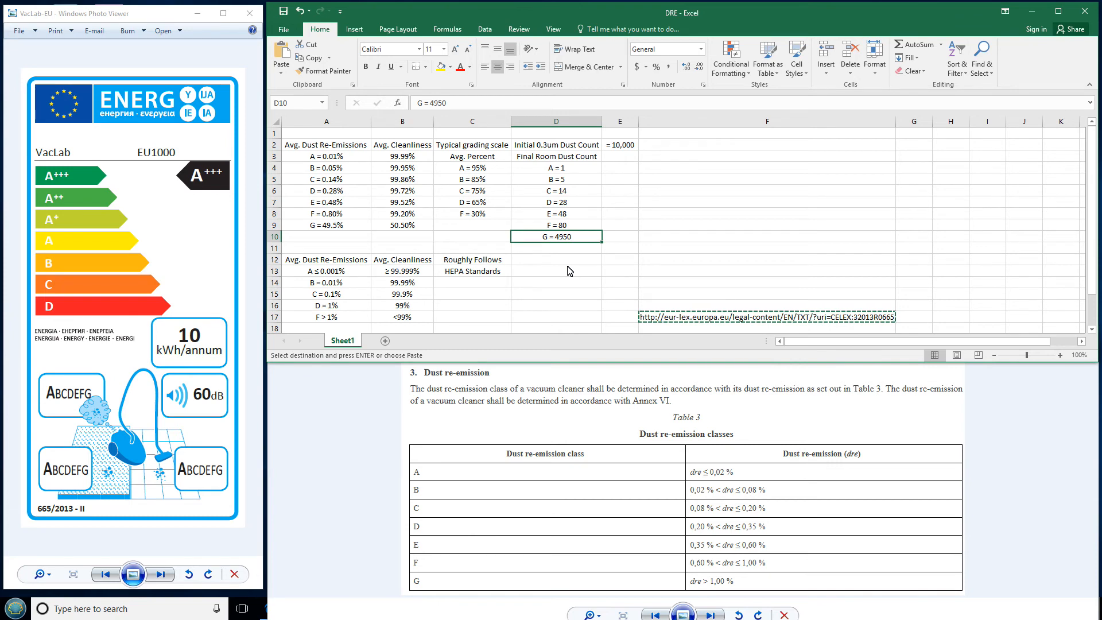
{"action": "mouse_move", "coordinate": [613, 273]}
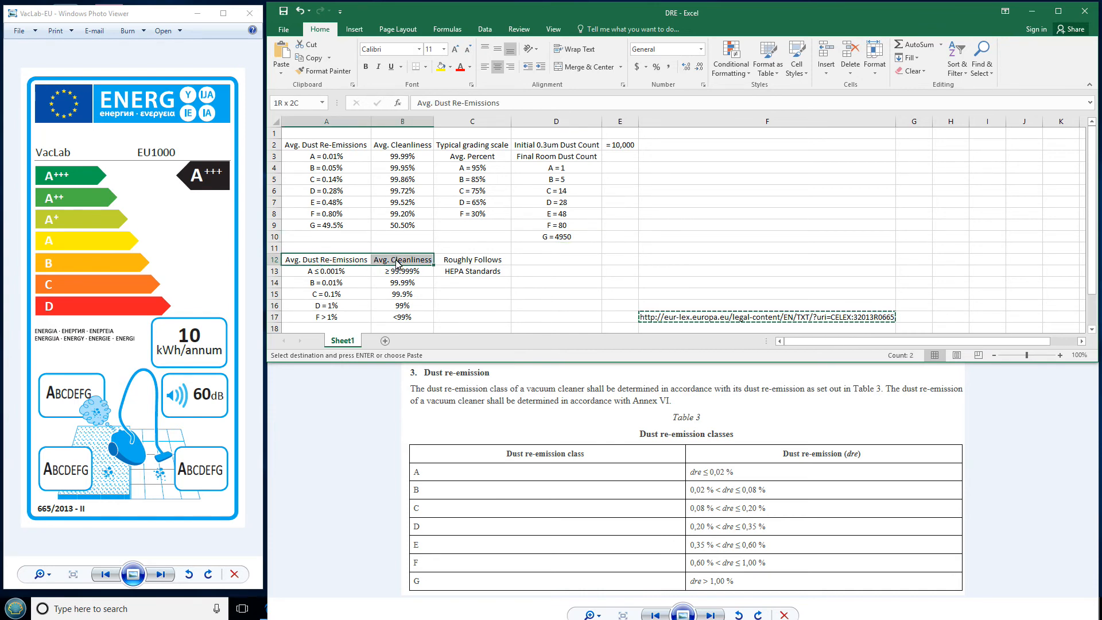
Enter 'H10, H11, H12, H13' as class B's roughly matching HEPA standards.
{"action": "left_click", "coordinate": [472, 259]}
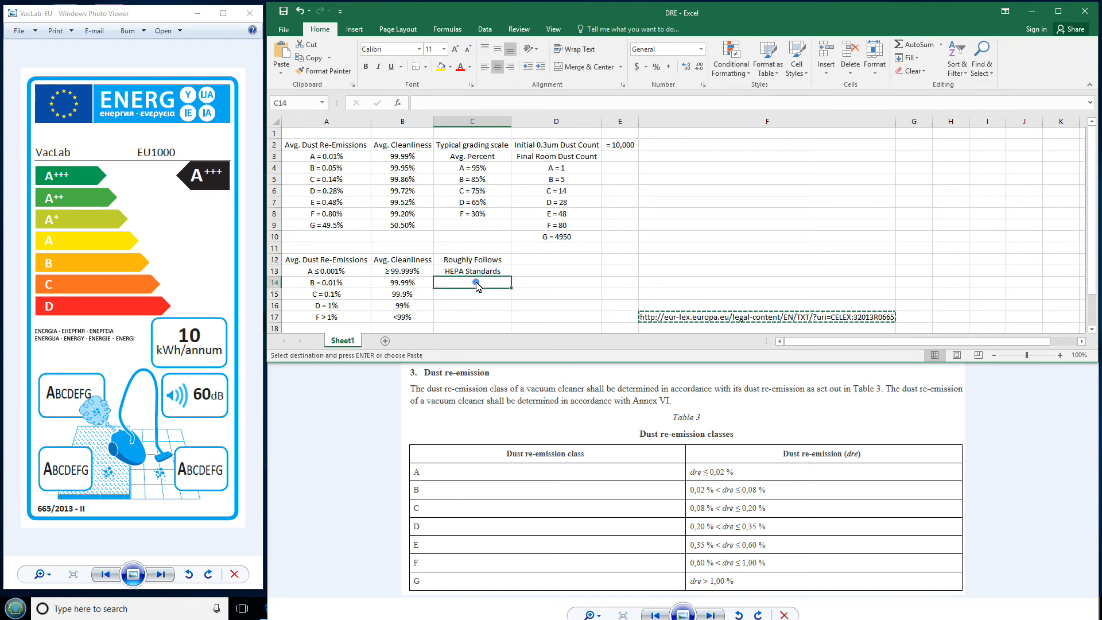
{"action": "type", "text": "HEPA Standards"}
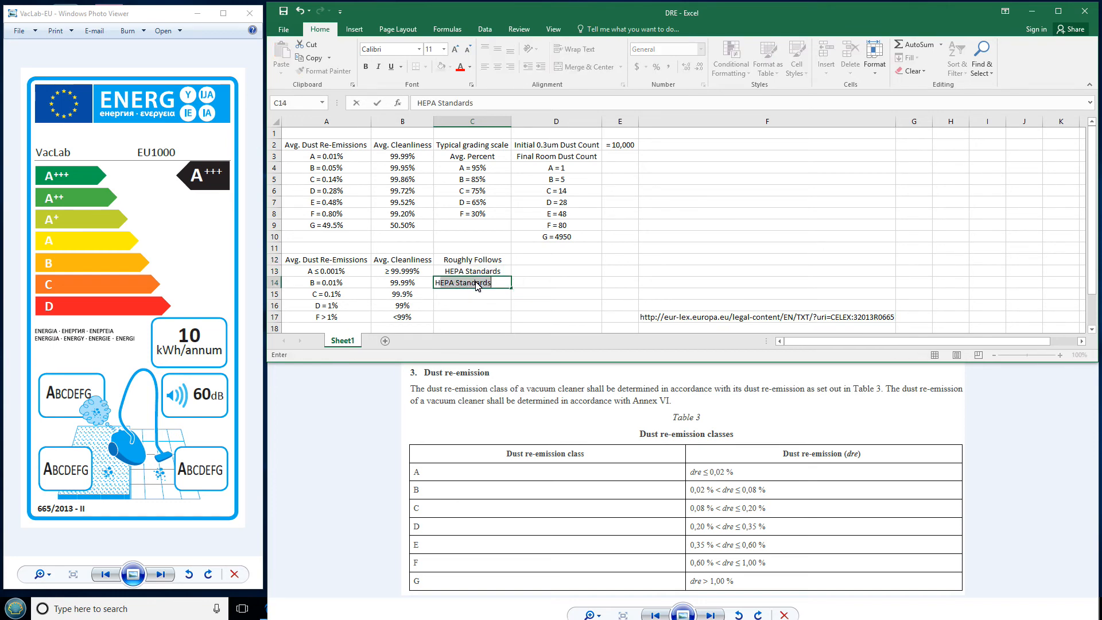
{"action": "type", "text": "H10"}
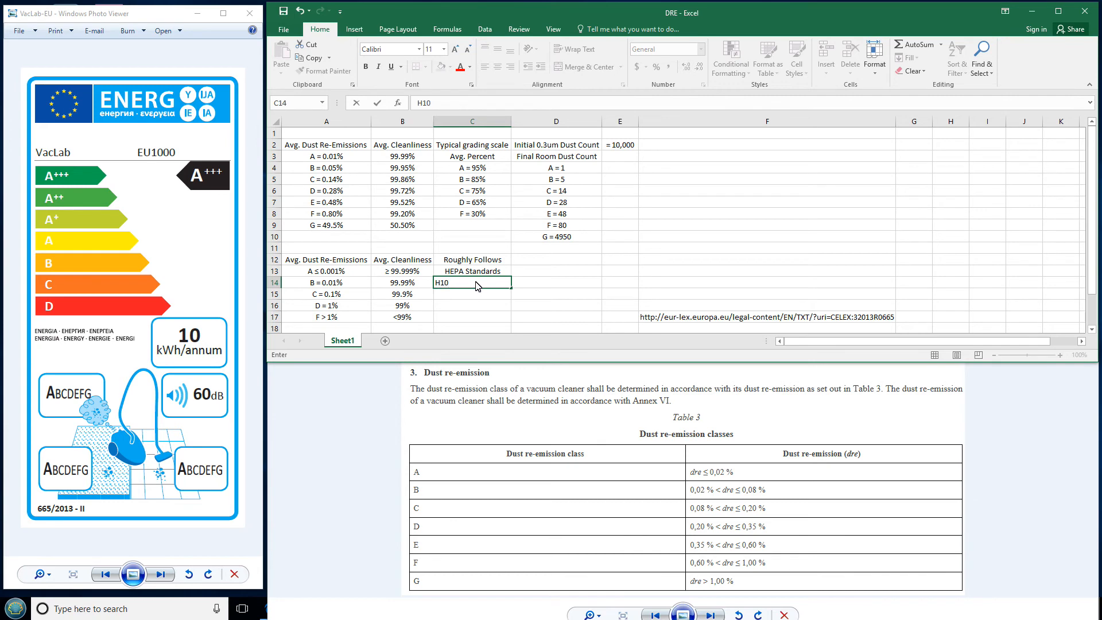
{"action": "type", "text": ", H11"}
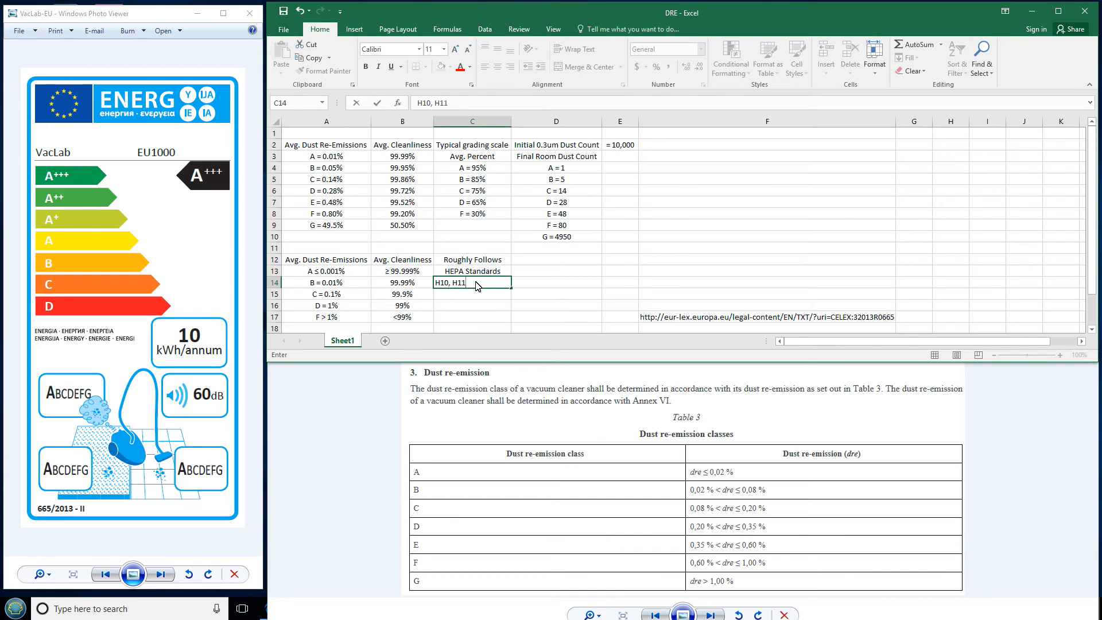
{"action": "type", "text": ", H12"}
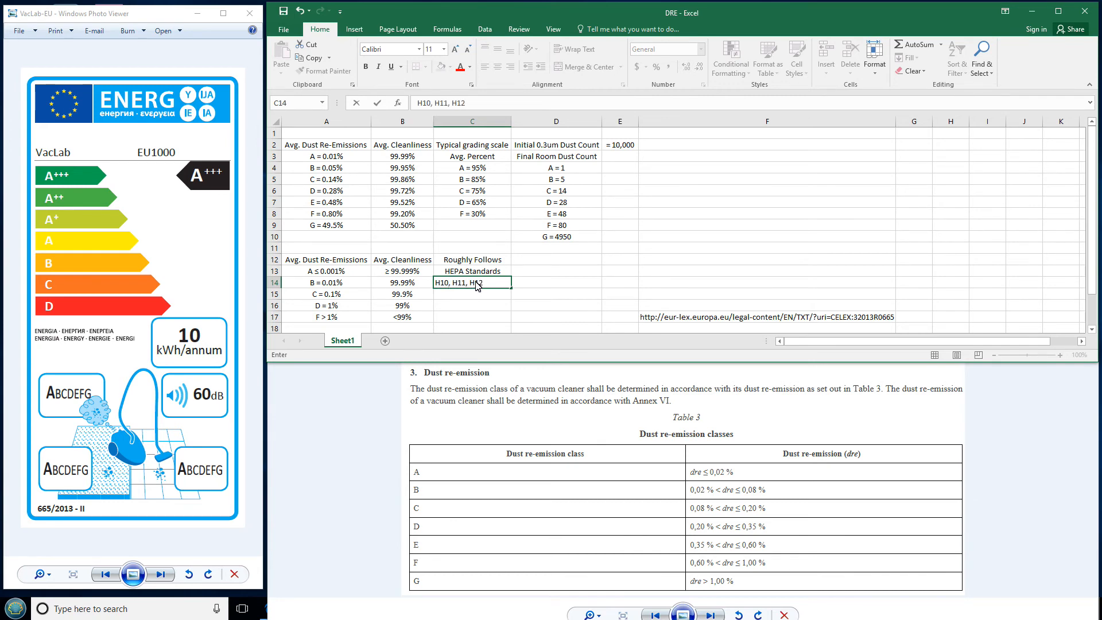
{"action": "type", "text": ", H13"}
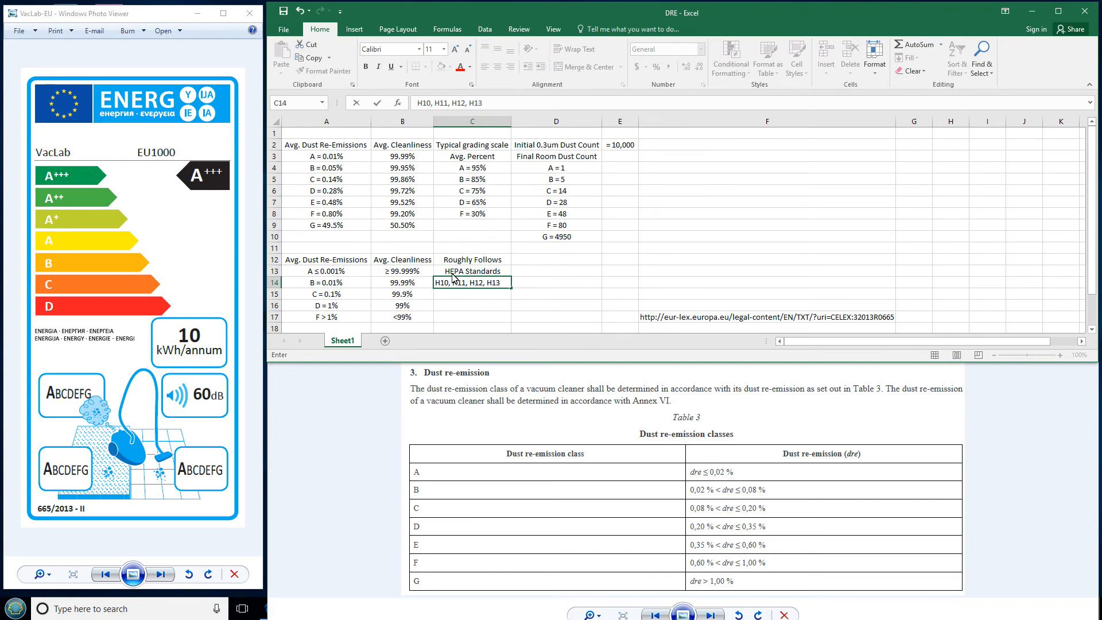
{"action": "left_click", "coordinate": [325, 270]}
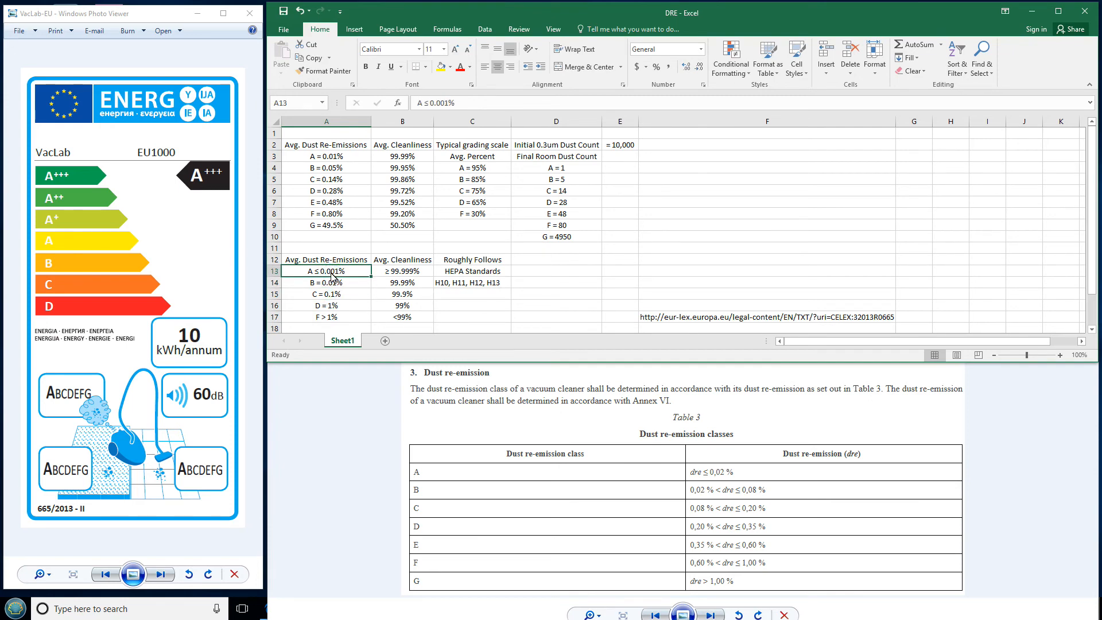
{"action": "left_click", "coordinate": [326, 294]}
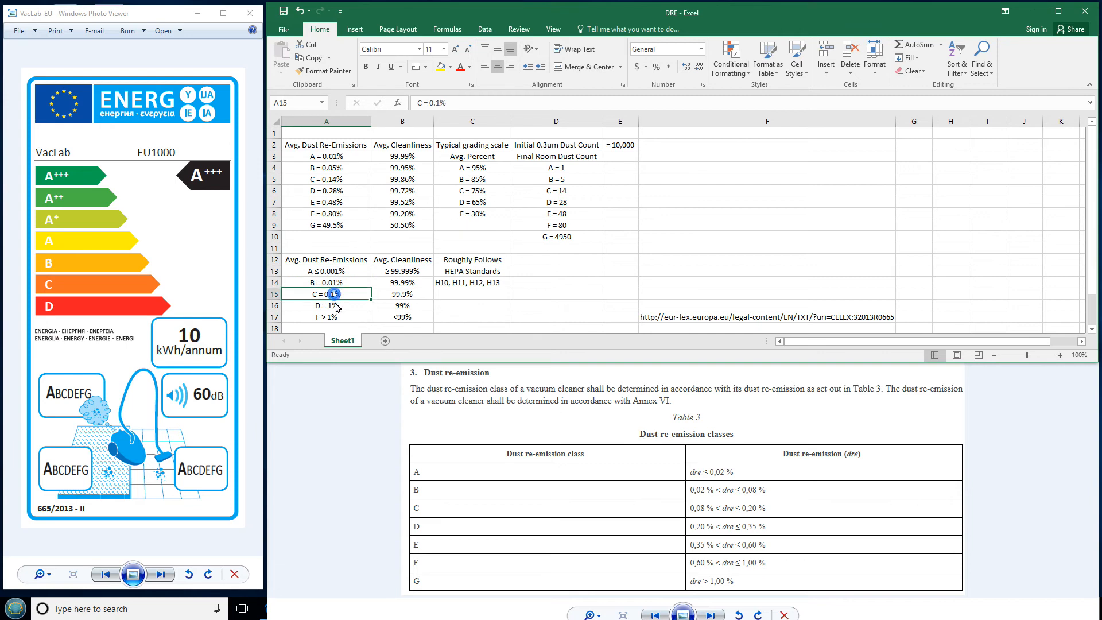
{"action": "left_click", "coordinate": [326, 272]}
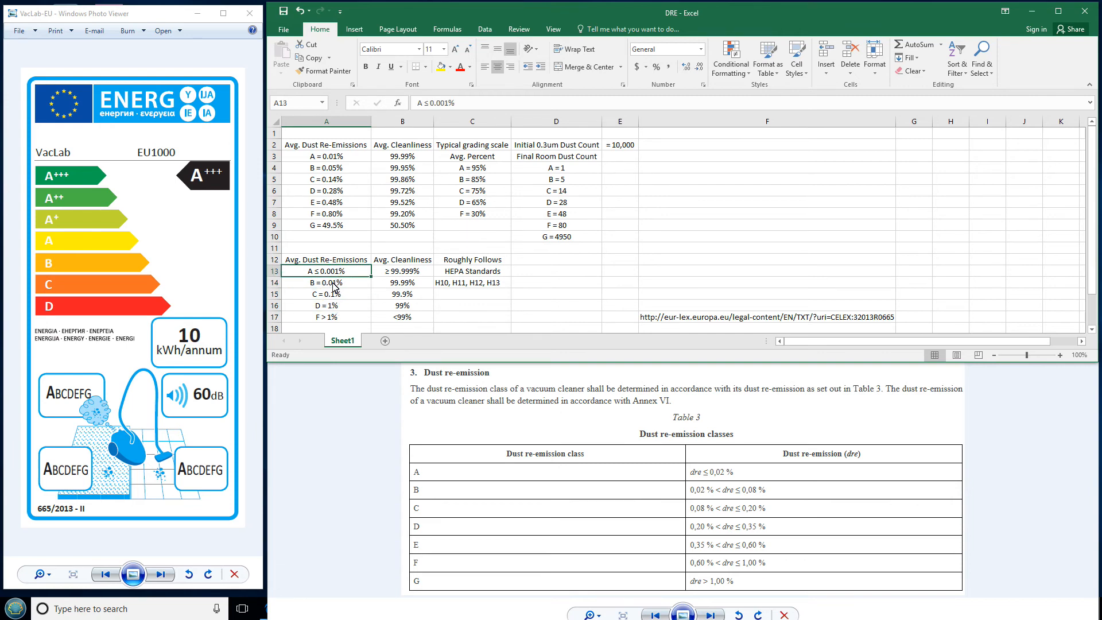
{"action": "left_click", "coordinate": [326, 282]}
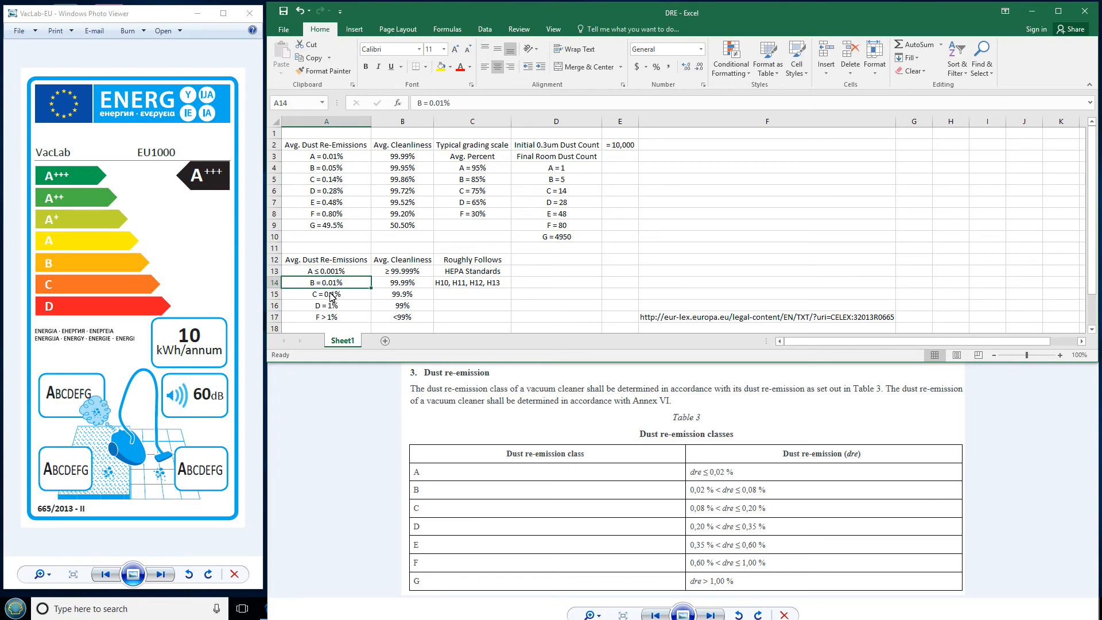
{"action": "left_click", "coordinate": [324, 305]}
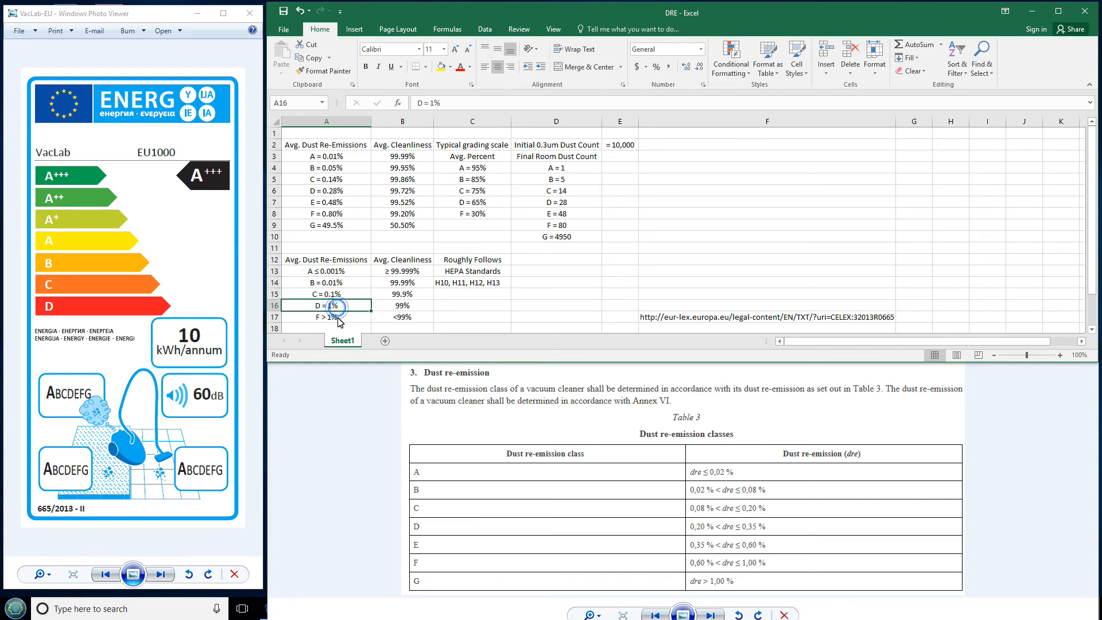
{"action": "left_click", "coordinate": [326, 317]}
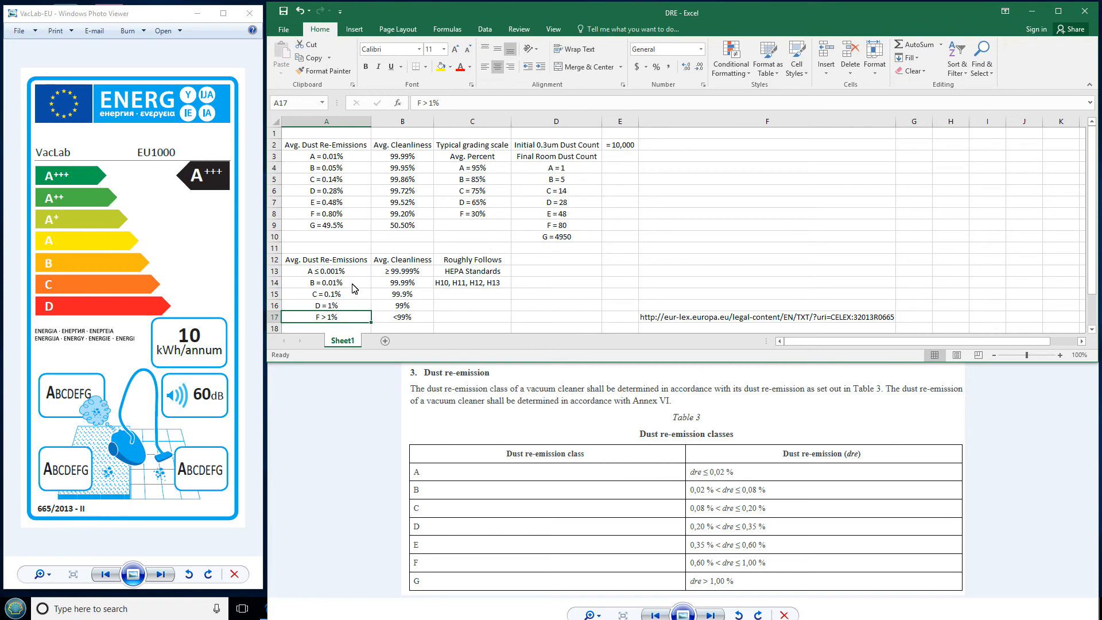
{"action": "mouse_move", "coordinate": [406, 276]}
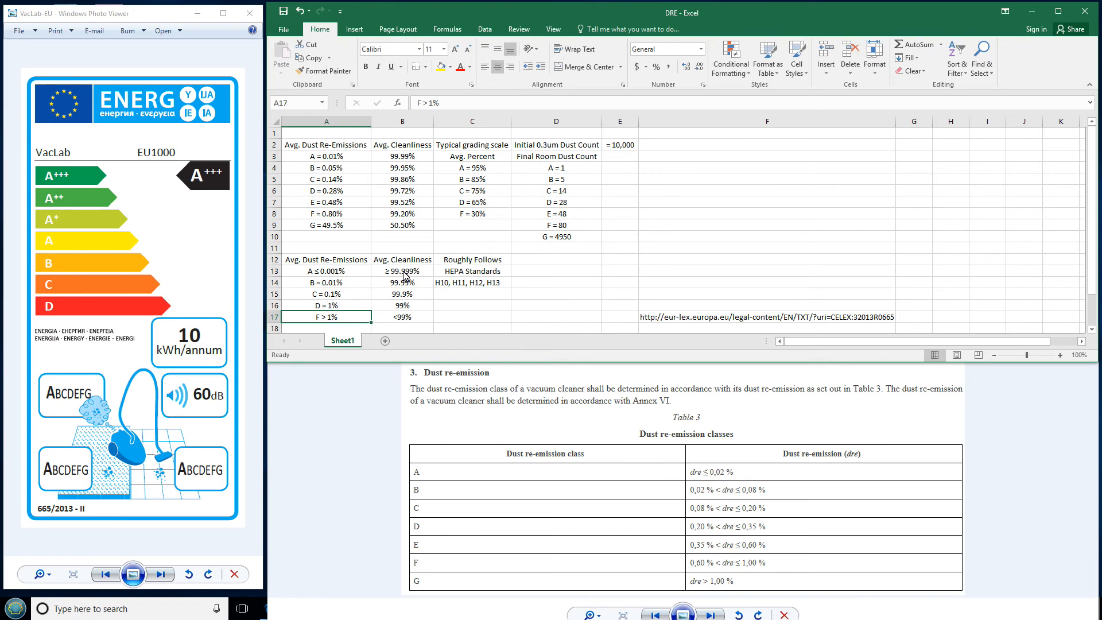
{"action": "left_click", "coordinate": [402, 271]}
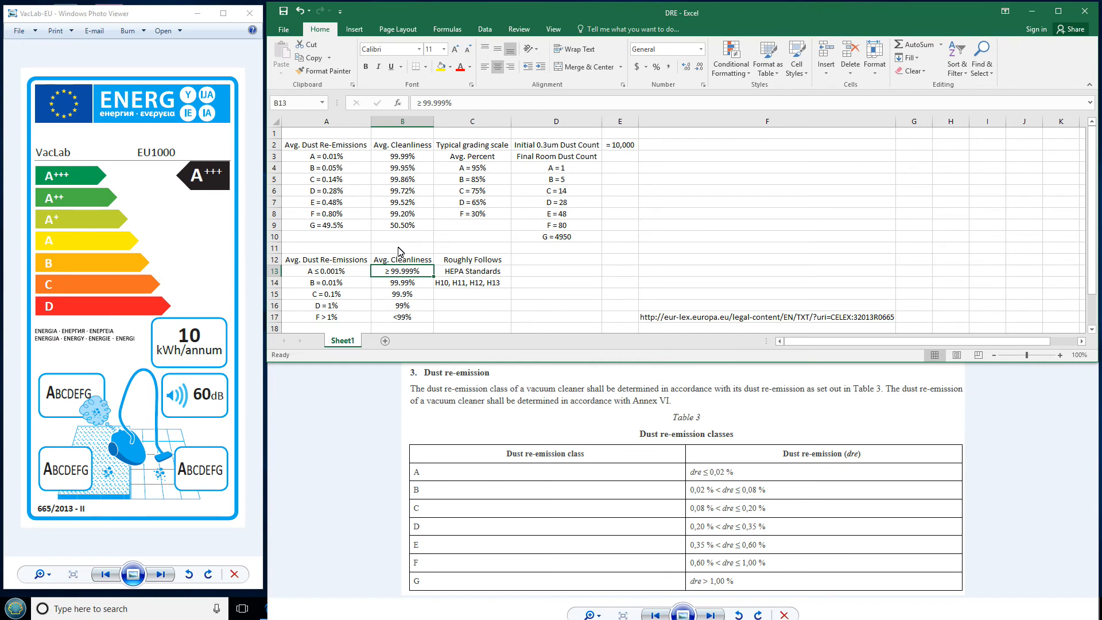
{"action": "left_click", "coordinate": [401, 282]}
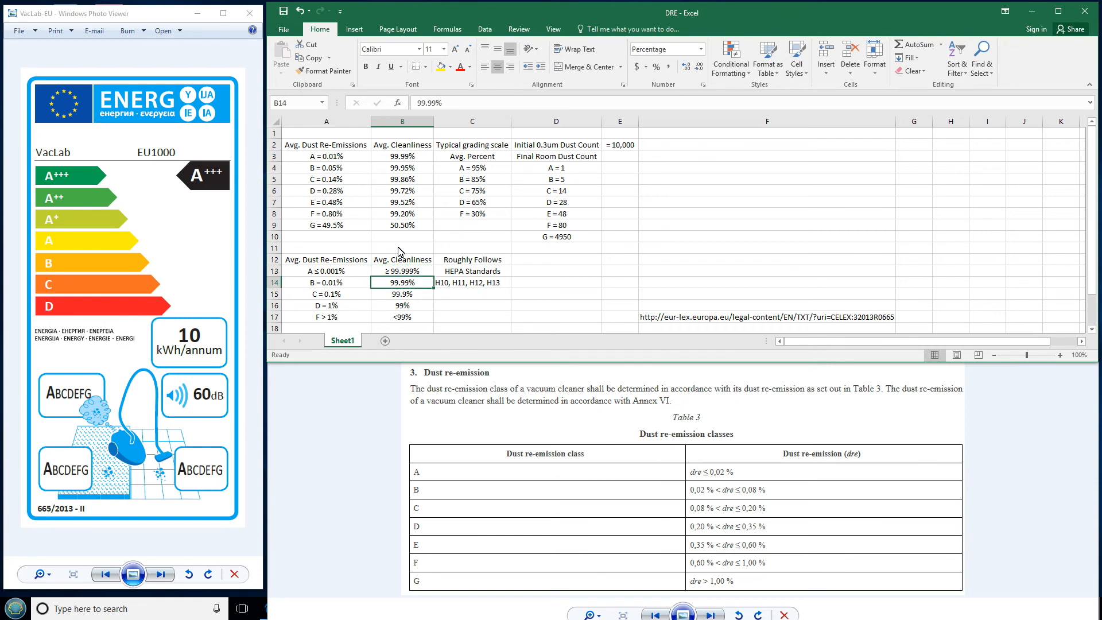
{"action": "left_click", "coordinate": [402, 270]}
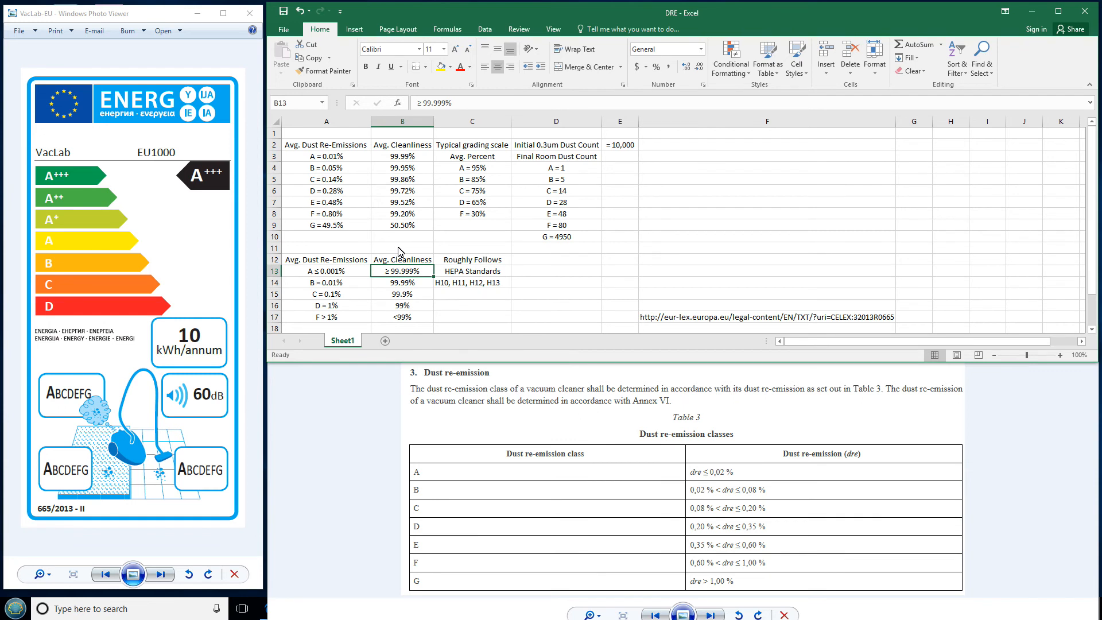
{"action": "left_click", "coordinate": [401, 282]}
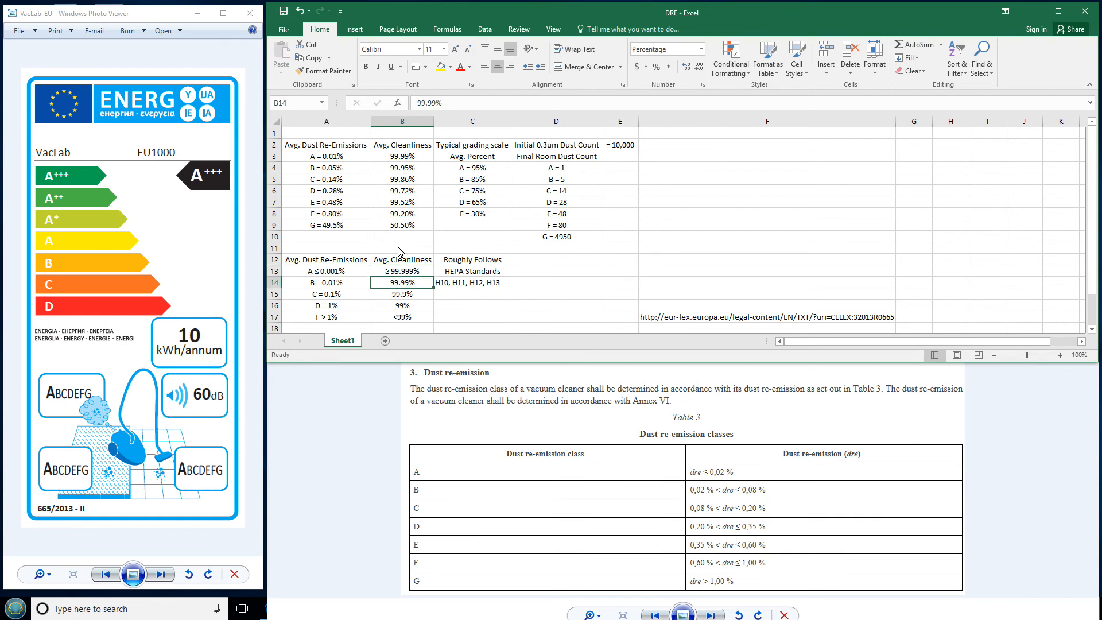
{"action": "mouse_move", "coordinate": [400, 185]}
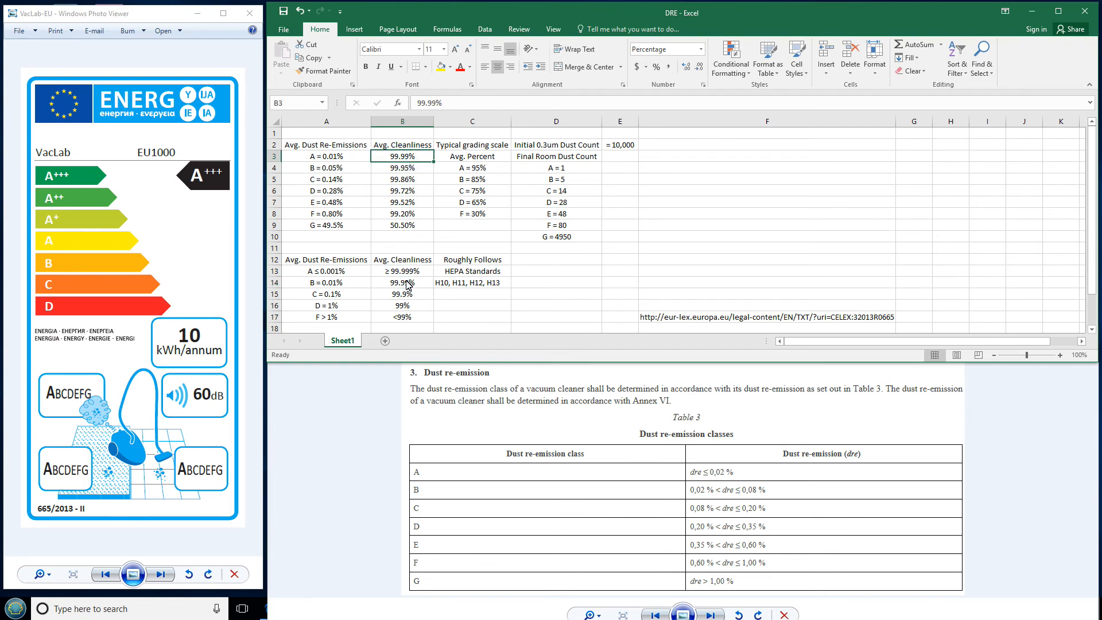
{"action": "left_click", "coordinate": [403, 282]}
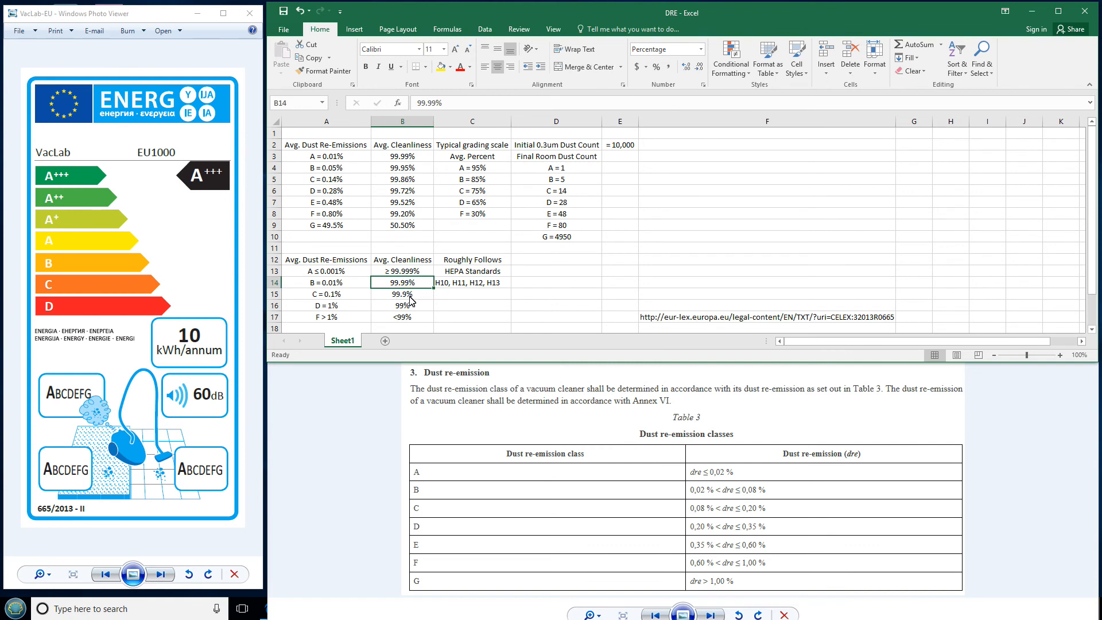
{"action": "left_click", "coordinate": [402, 293]}
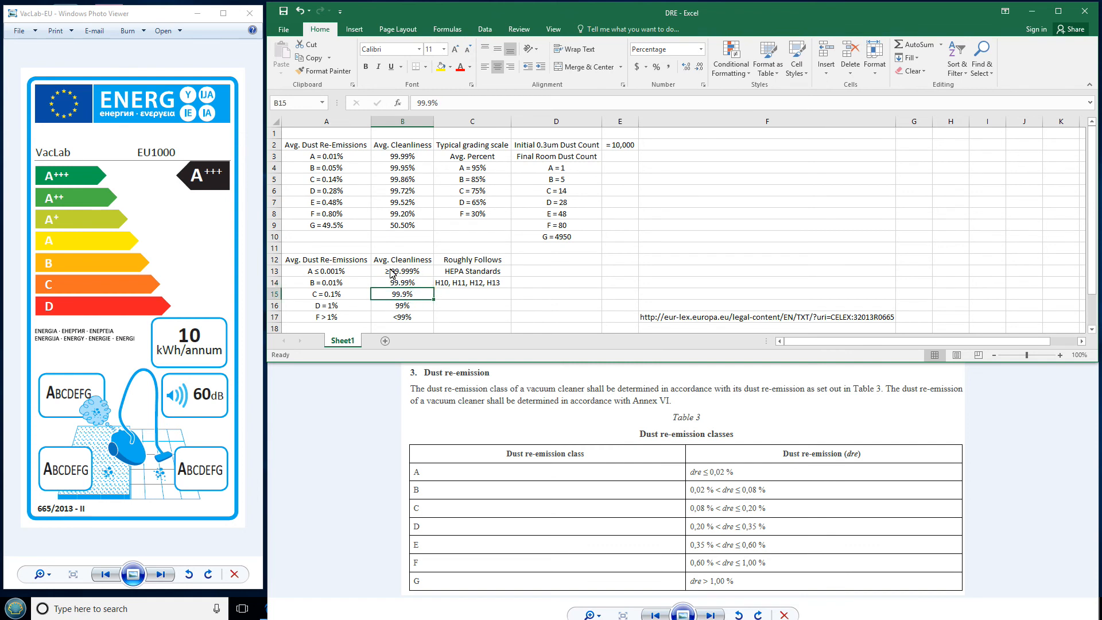
{"action": "mouse_move", "coordinate": [358, 301]}
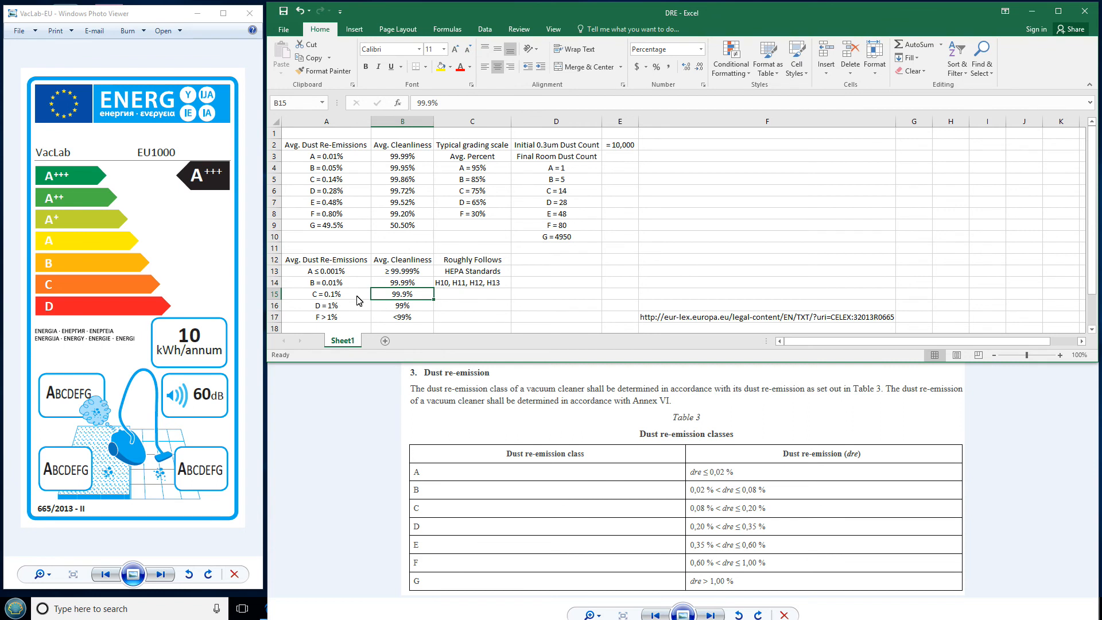
{"action": "left_click", "coordinate": [326, 294]}
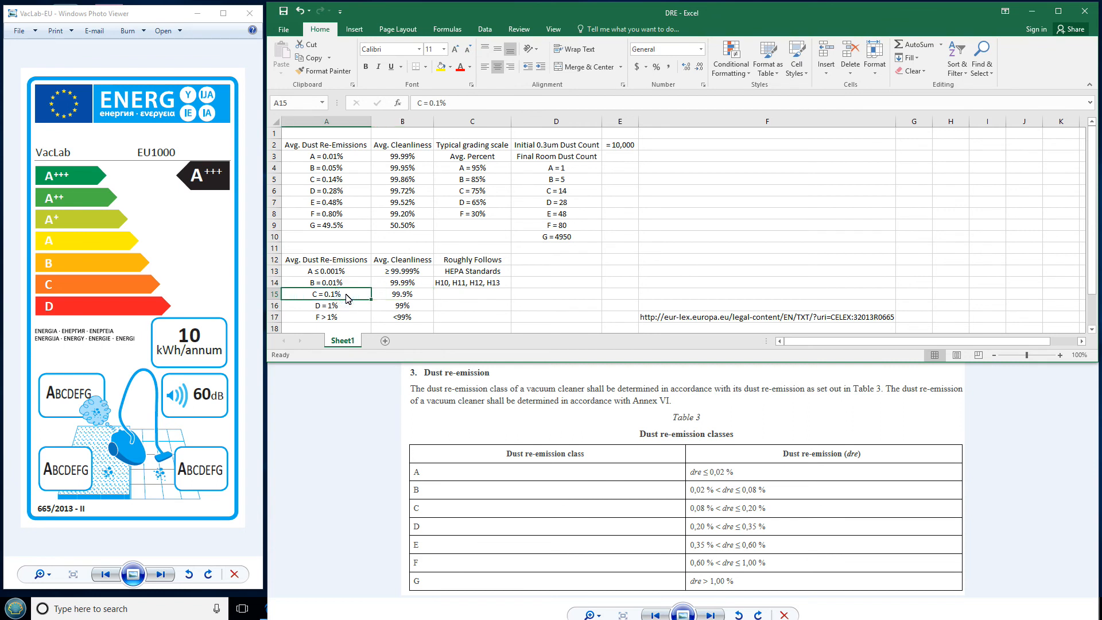
{"action": "mouse_move", "coordinate": [403, 301]}
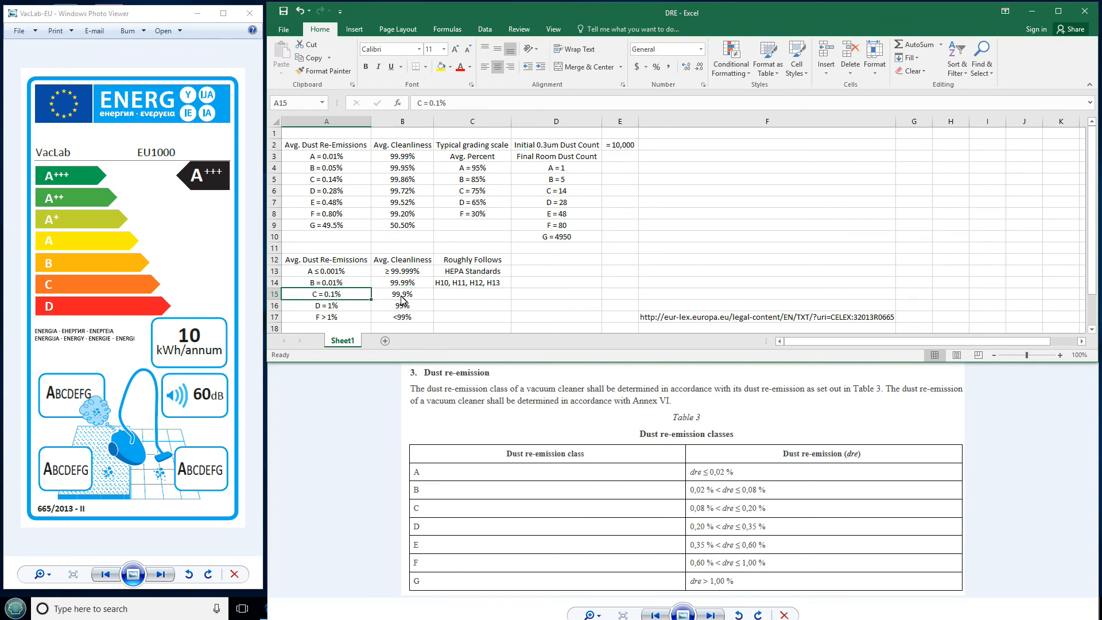
{"action": "left_click", "coordinate": [401, 294]}
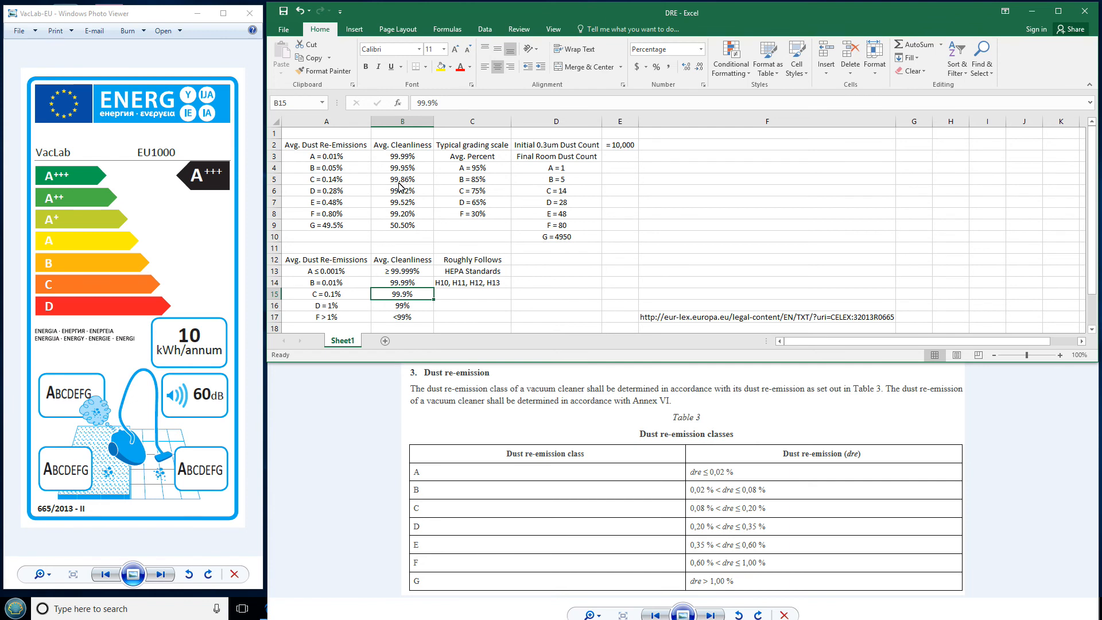
{"action": "mouse_move", "coordinate": [407, 279]}
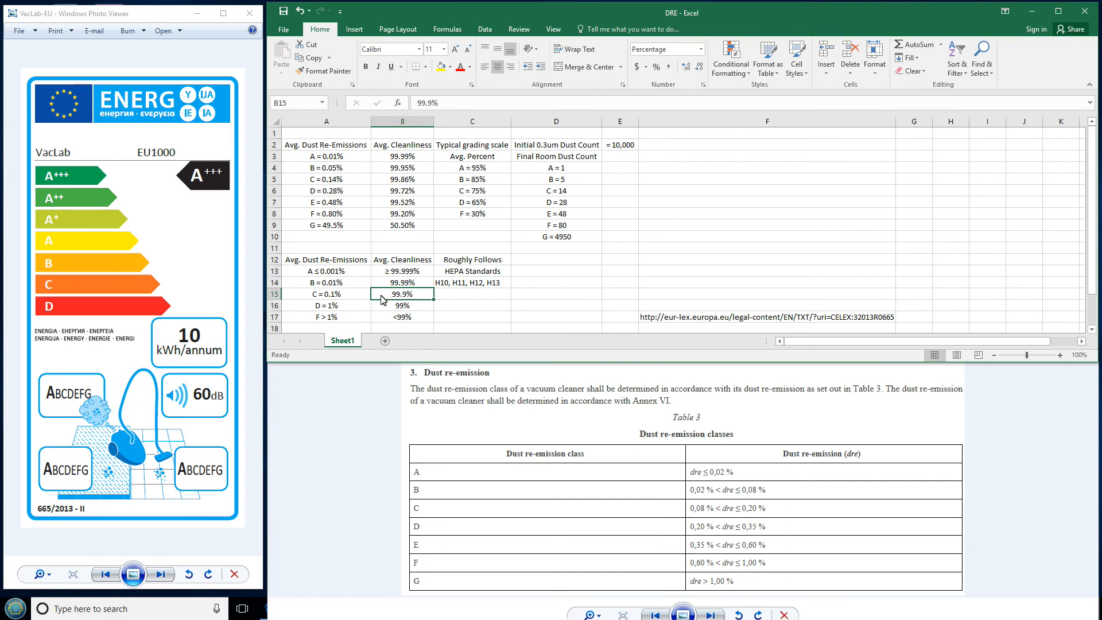
{"action": "mouse_move", "coordinate": [420, 297]}
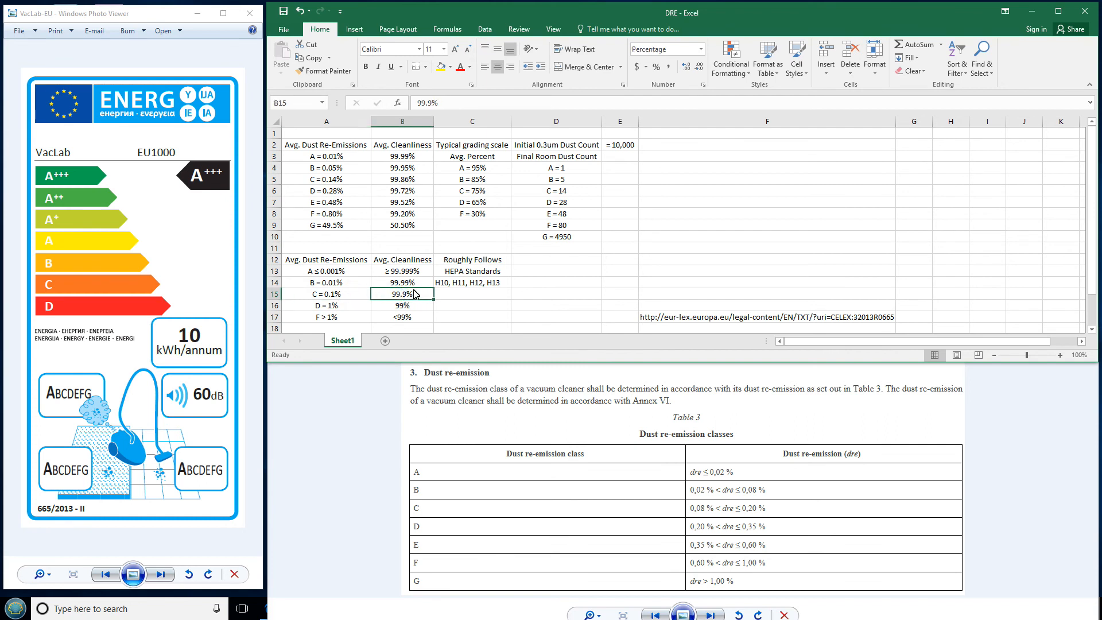
{"action": "left_click", "coordinate": [402, 283]}
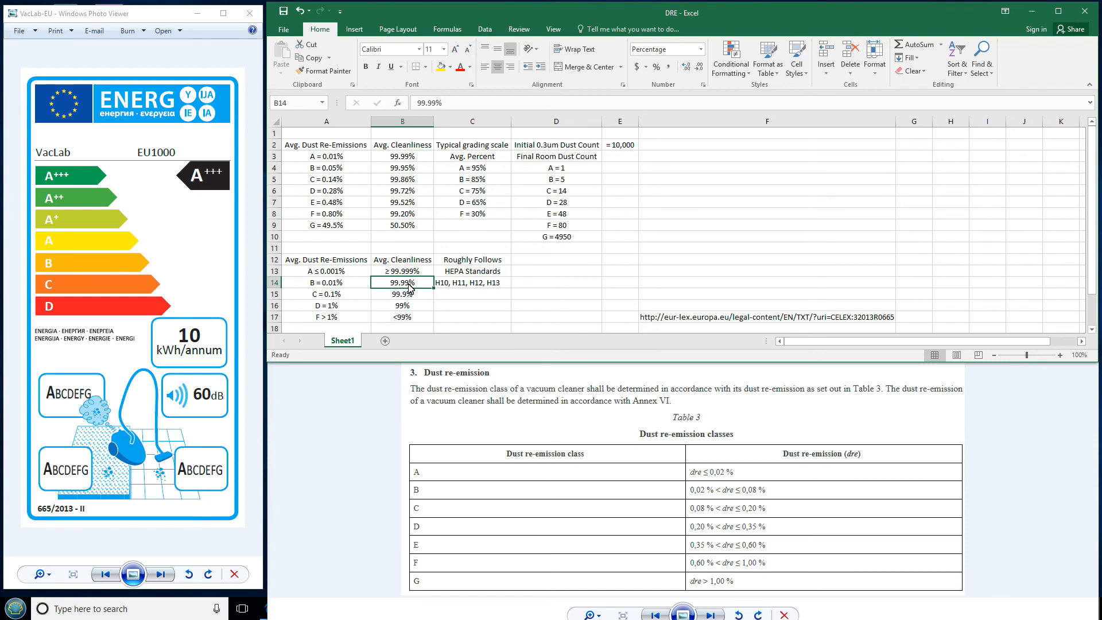
{"action": "left_click", "coordinate": [402, 271]}
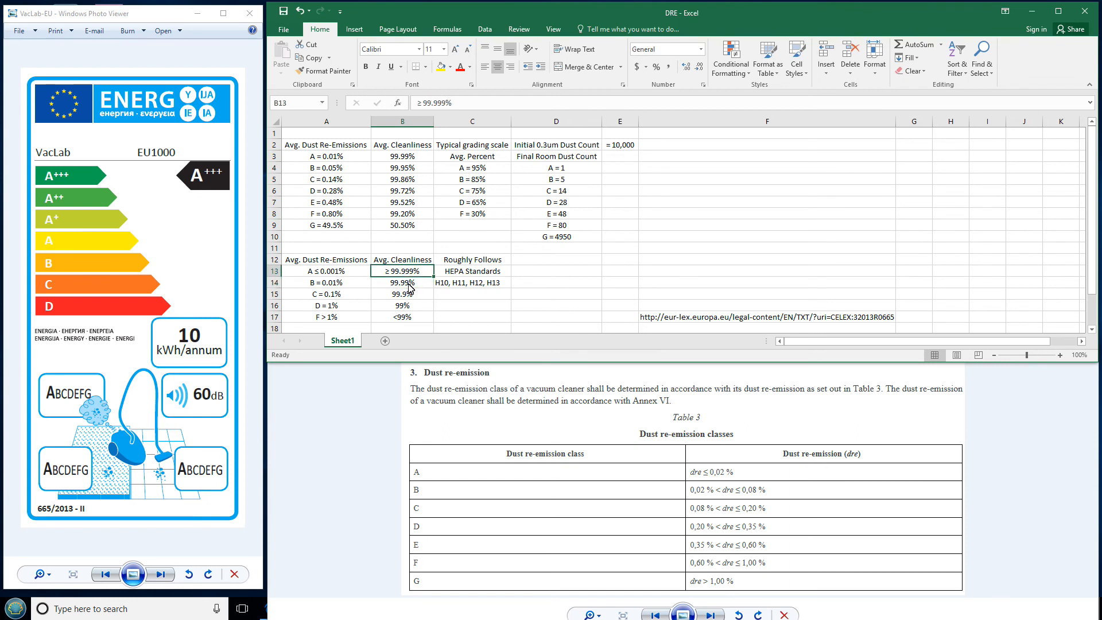
{"action": "left_click", "coordinate": [401, 283]}
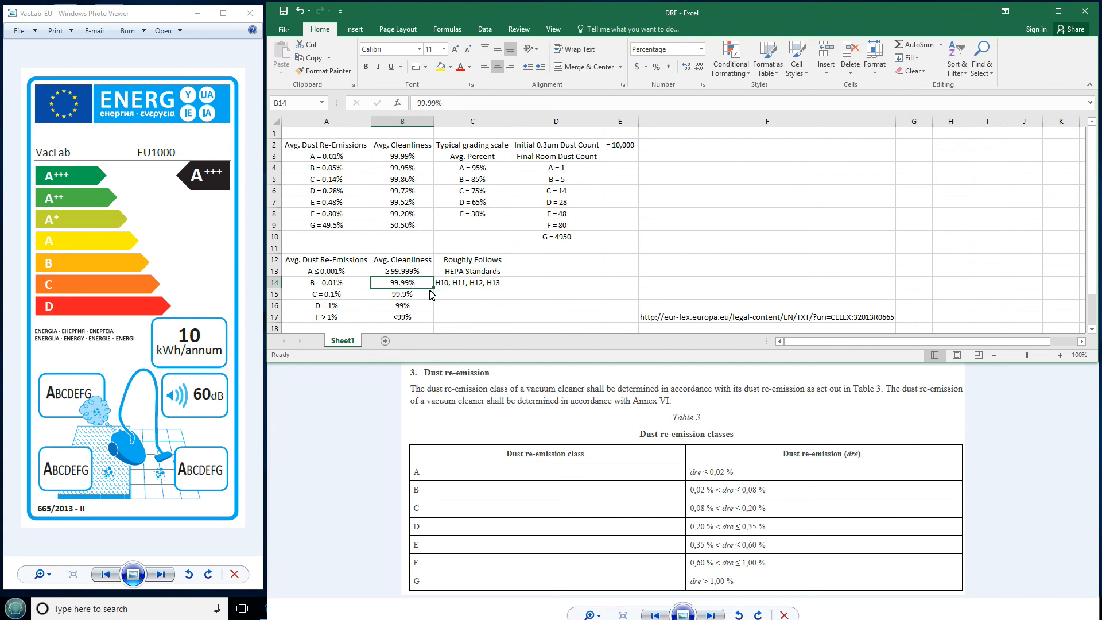
{"action": "left_click", "coordinate": [401, 294]}
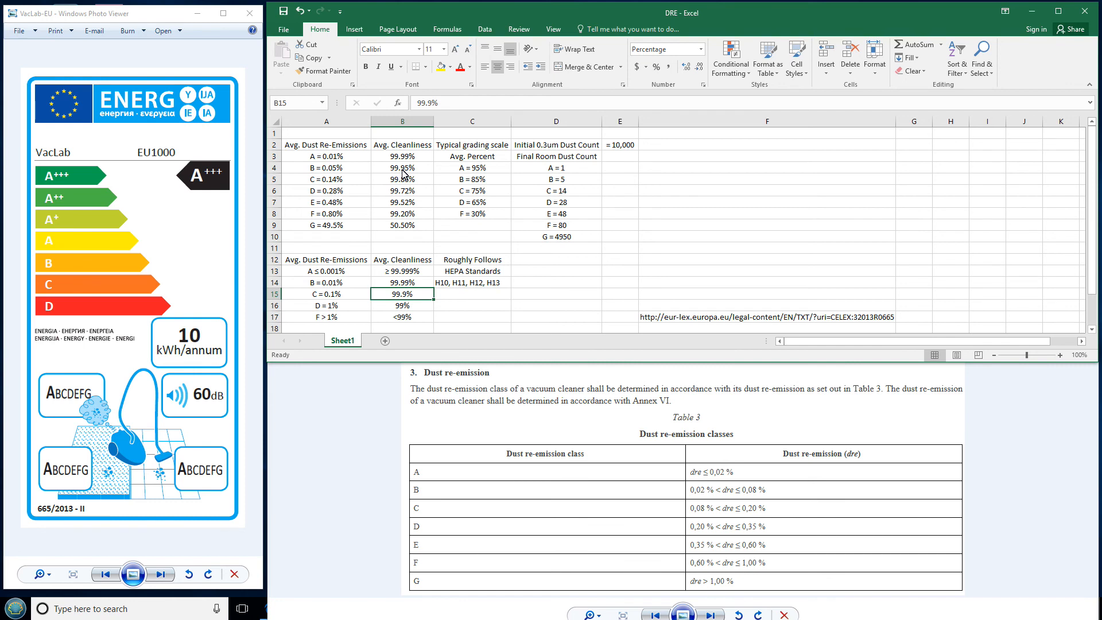
{"action": "left_click_drag", "start_coordinate": [402, 167], "coordinate": [402, 213]}
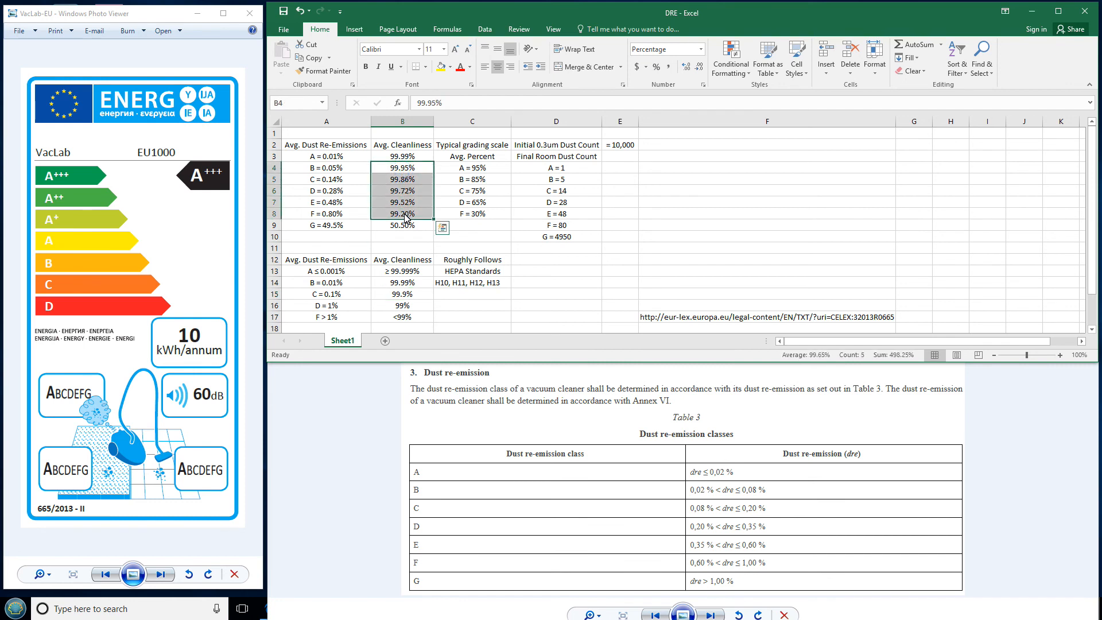
{"action": "mouse_move", "coordinate": [403, 201]}
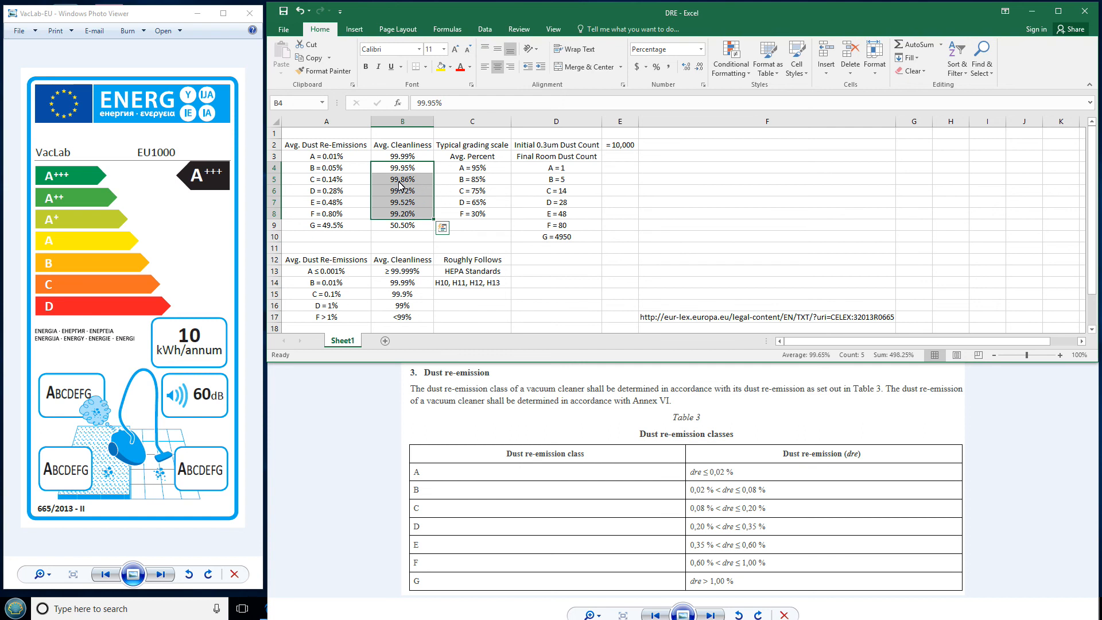
{"action": "left_click", "coordinate": [402, 294]}
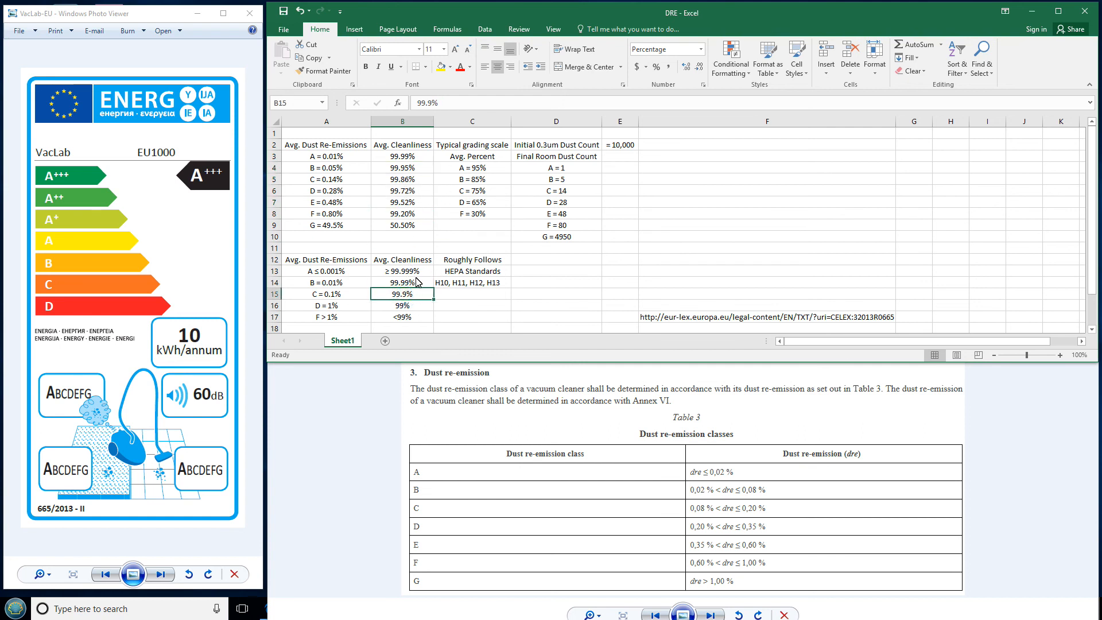
{"action": "mouse_move", "coordinate": [407, 279]}
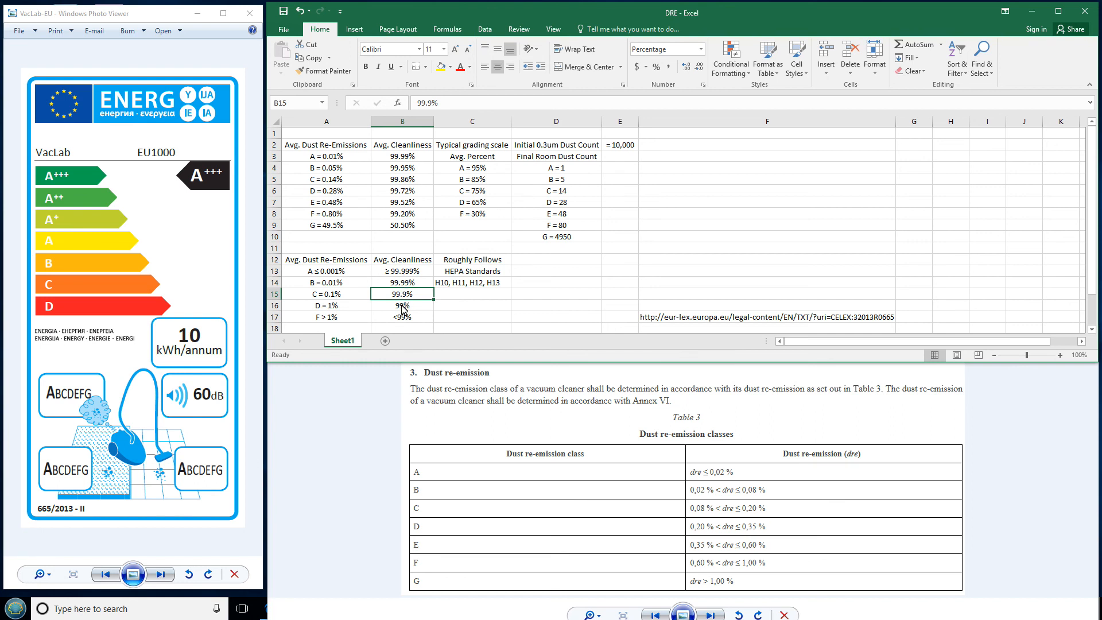
{"action": "left_click", "coordinate": [402, 305]}
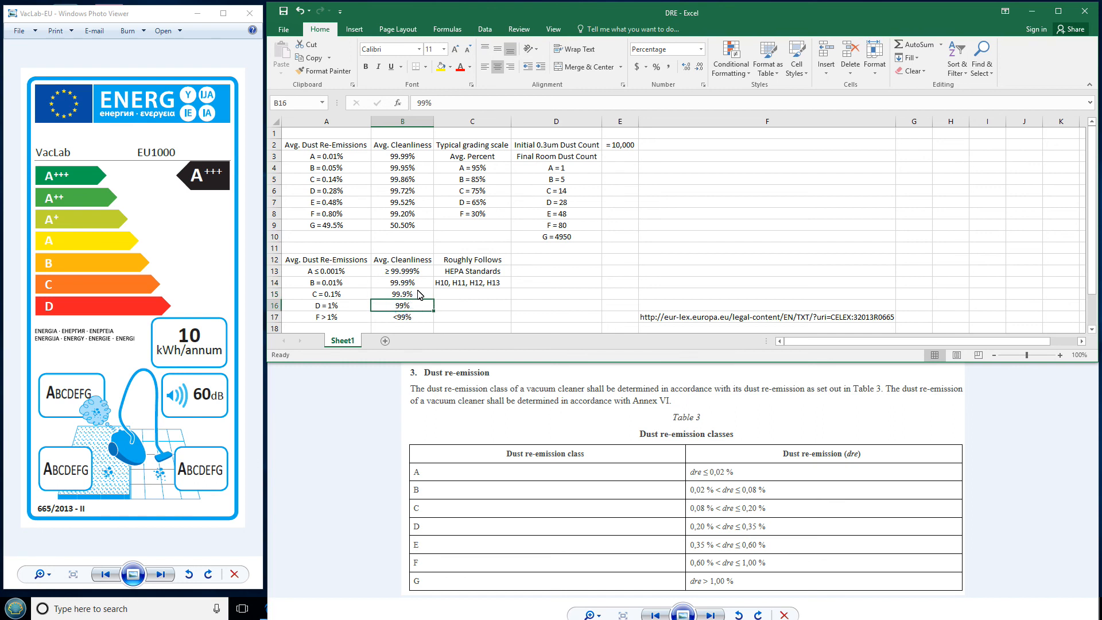
{"action": "mouse_move", "coordinate": [417, 294]}
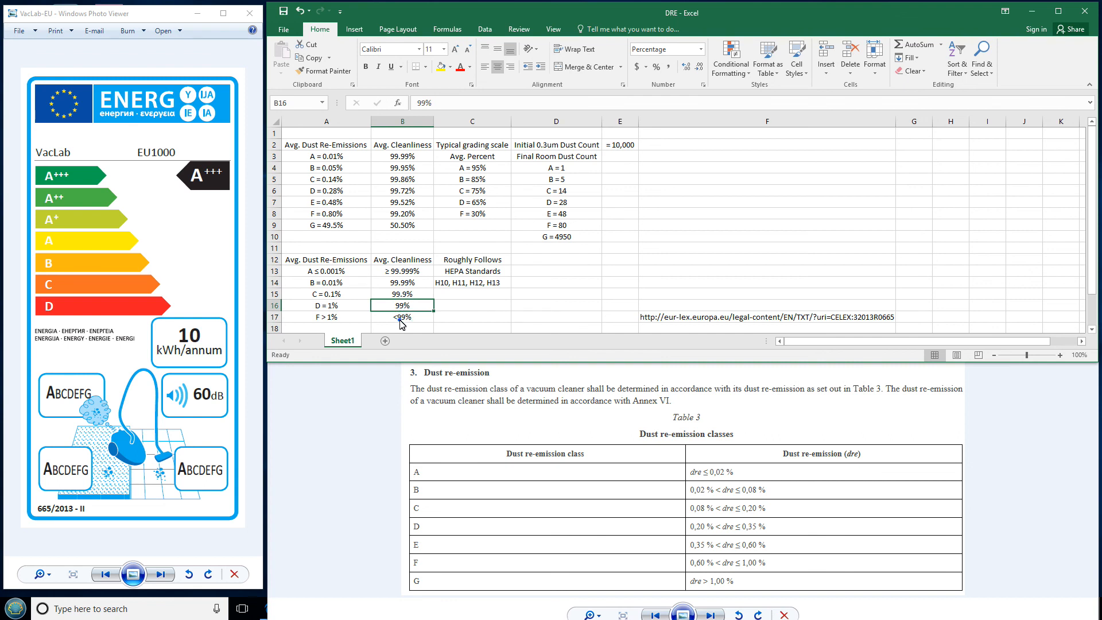
{"action": "left_click", "coordinate": [401, 316]}
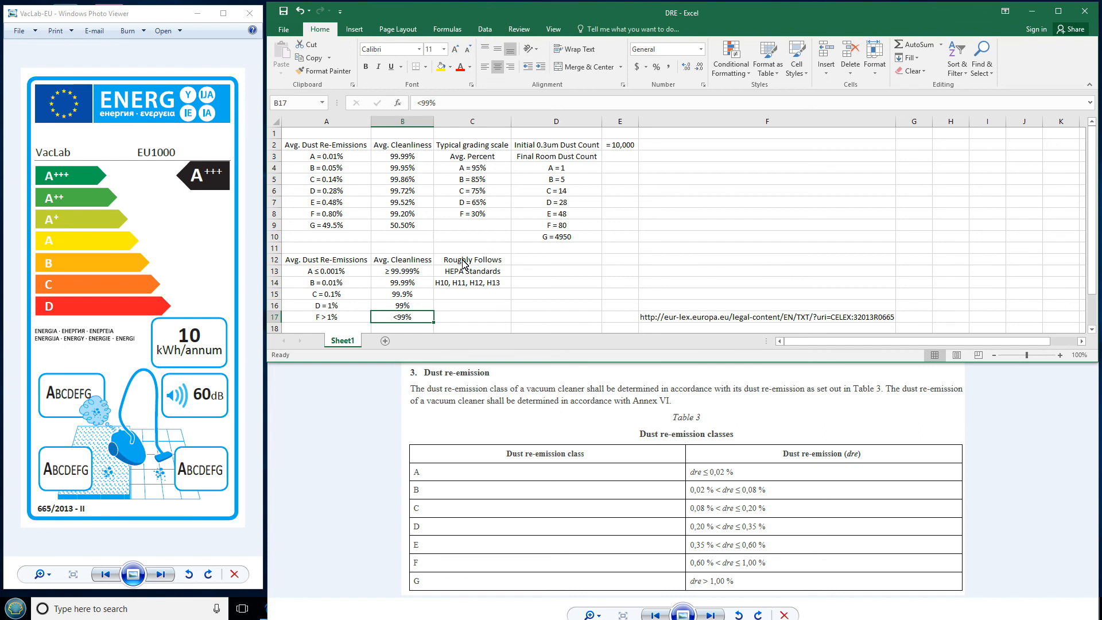
{"action": "left_click", "coordinate": [472, 282]}
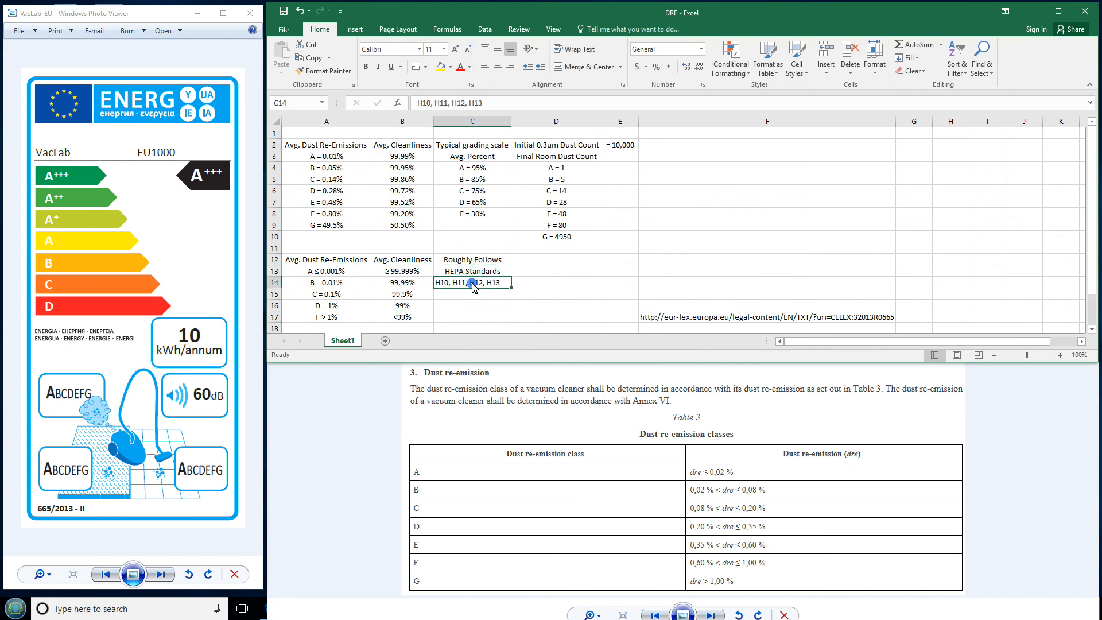
{"action": "mouse_move", "coordinate": [673, 323]}
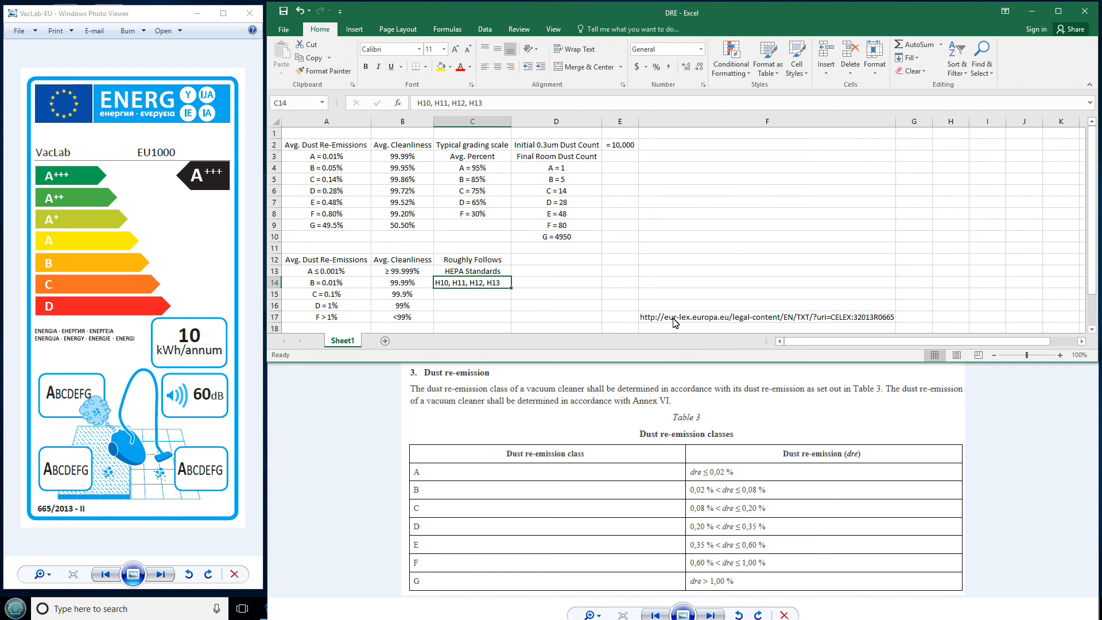
{"action": "left_click", "coordinate": [766, 316]}
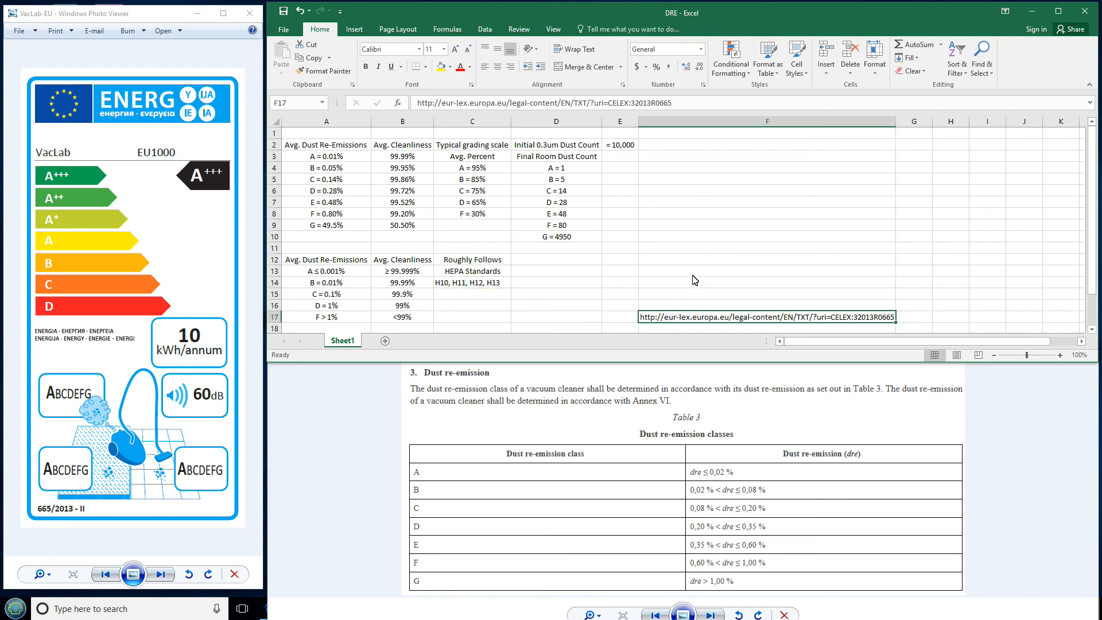
{"action": "mouse_move", "coordinate": [757, 298]}
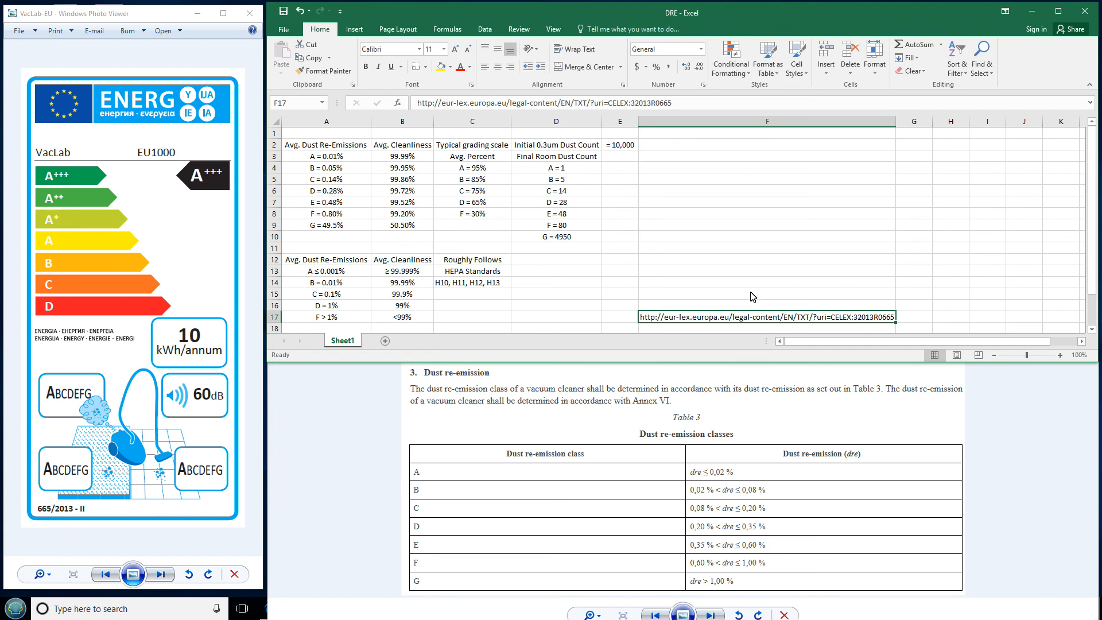
{"action": "mouse_move", "coordinate": [122, 153]}
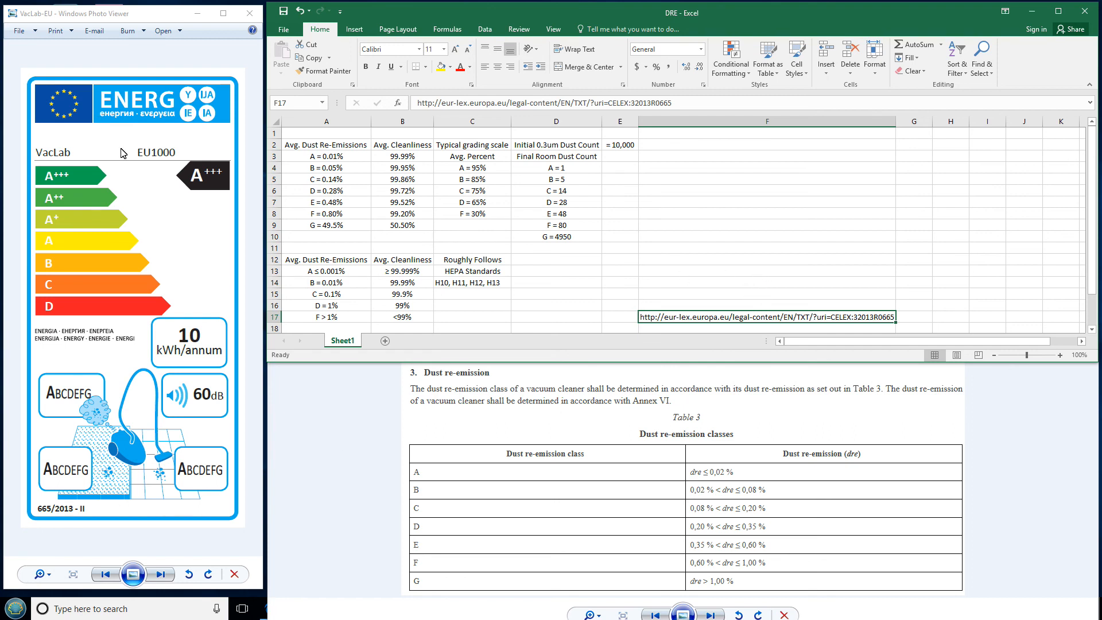
{"action": "mouse_move", "coordinate": [107, 199]}
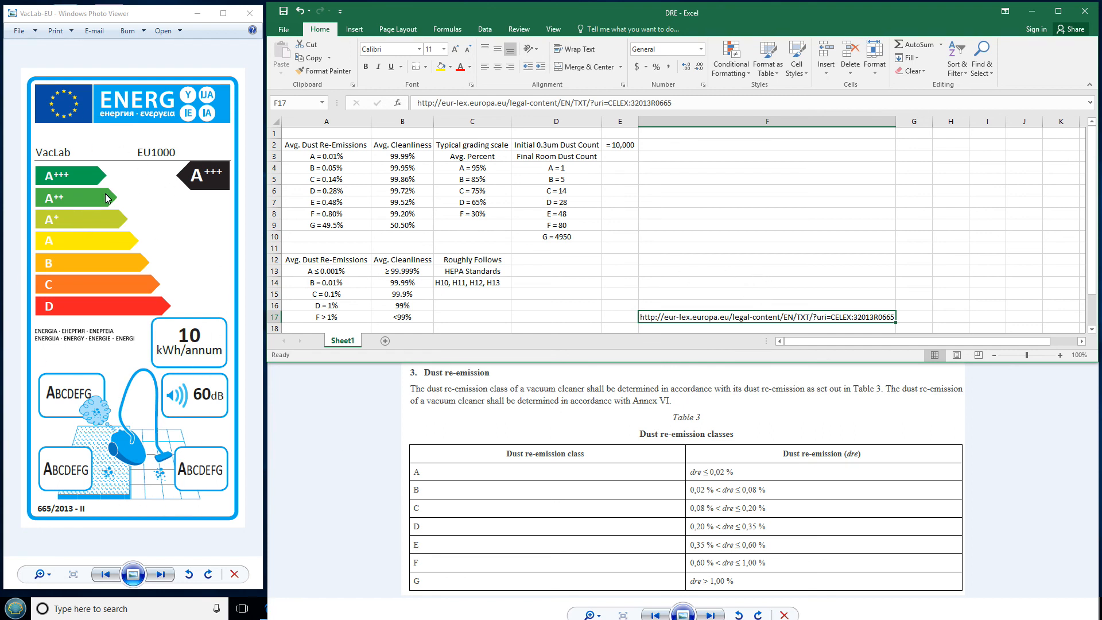
{"action": "mouse_move", "coordinate": [62, 485]}
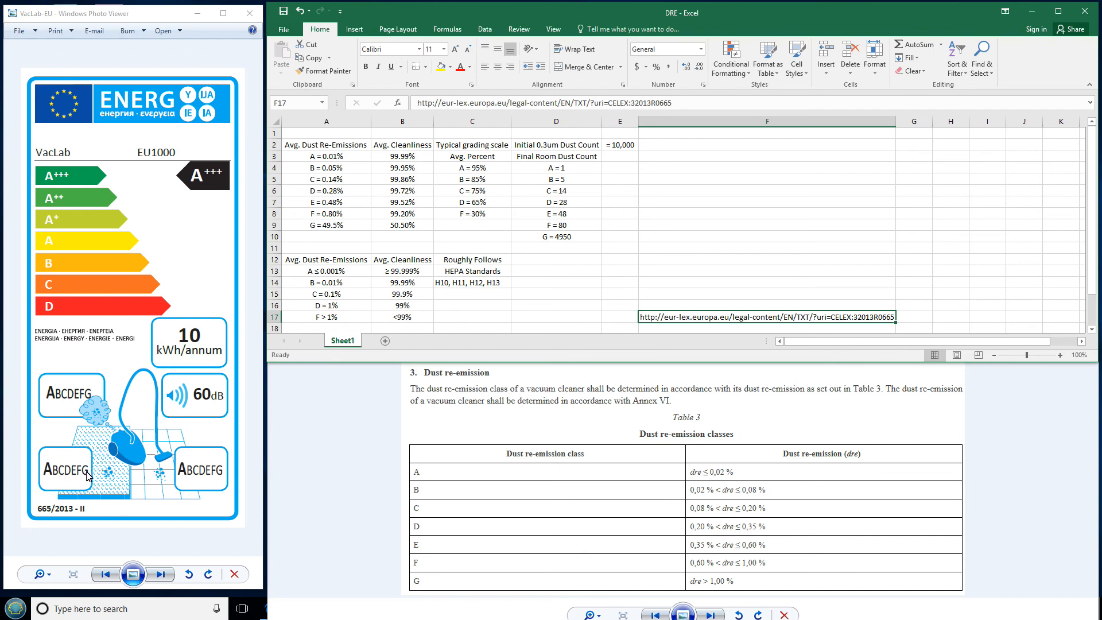
{"action": "mouse_move", "coordinate": [179, 461]}
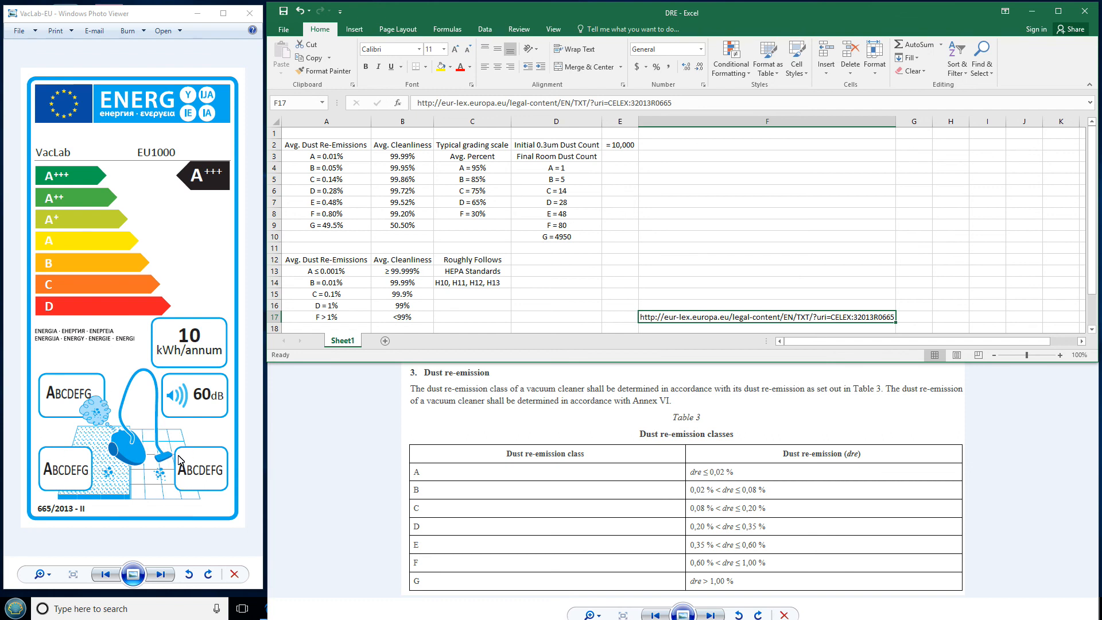
{"action": "mouse_move", "coordinate": [560, 254]}
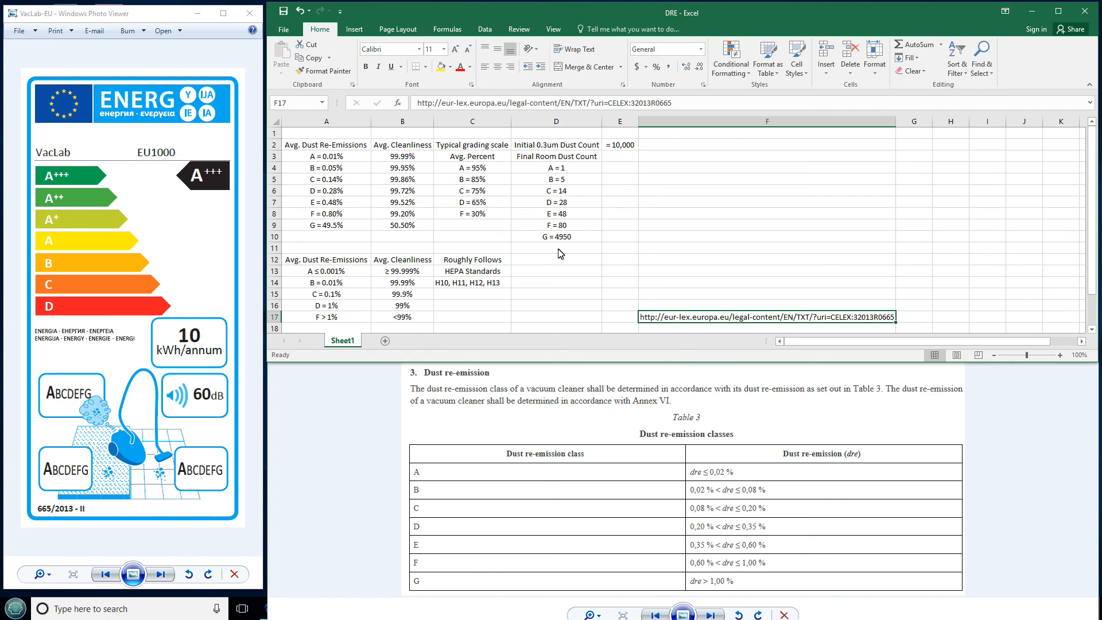
{"action": "left_click", "coordinate": [557, 247]}
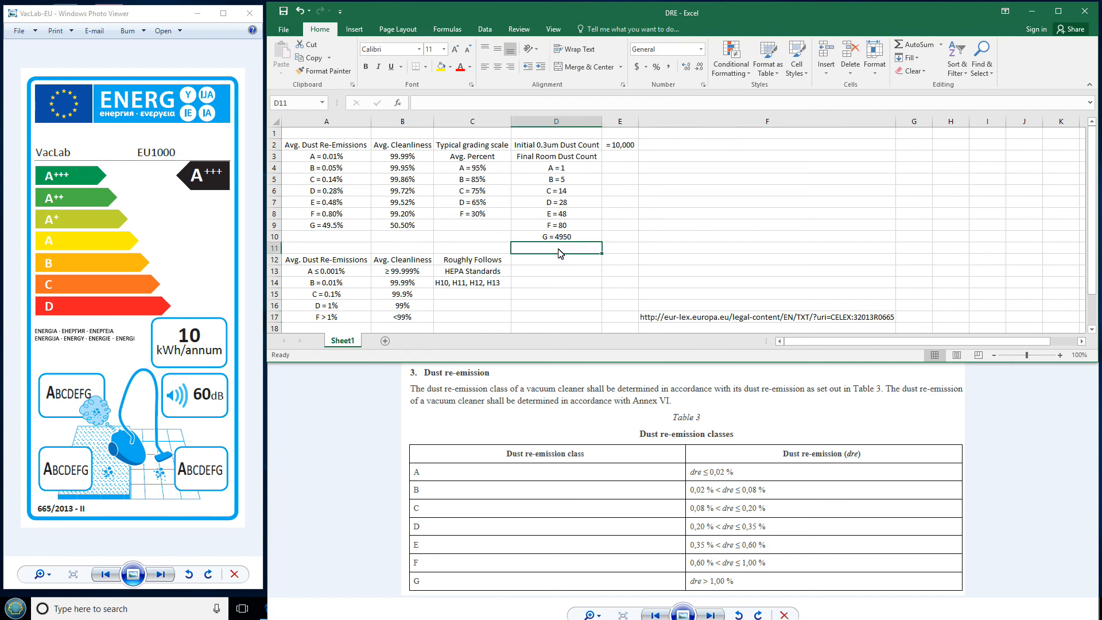